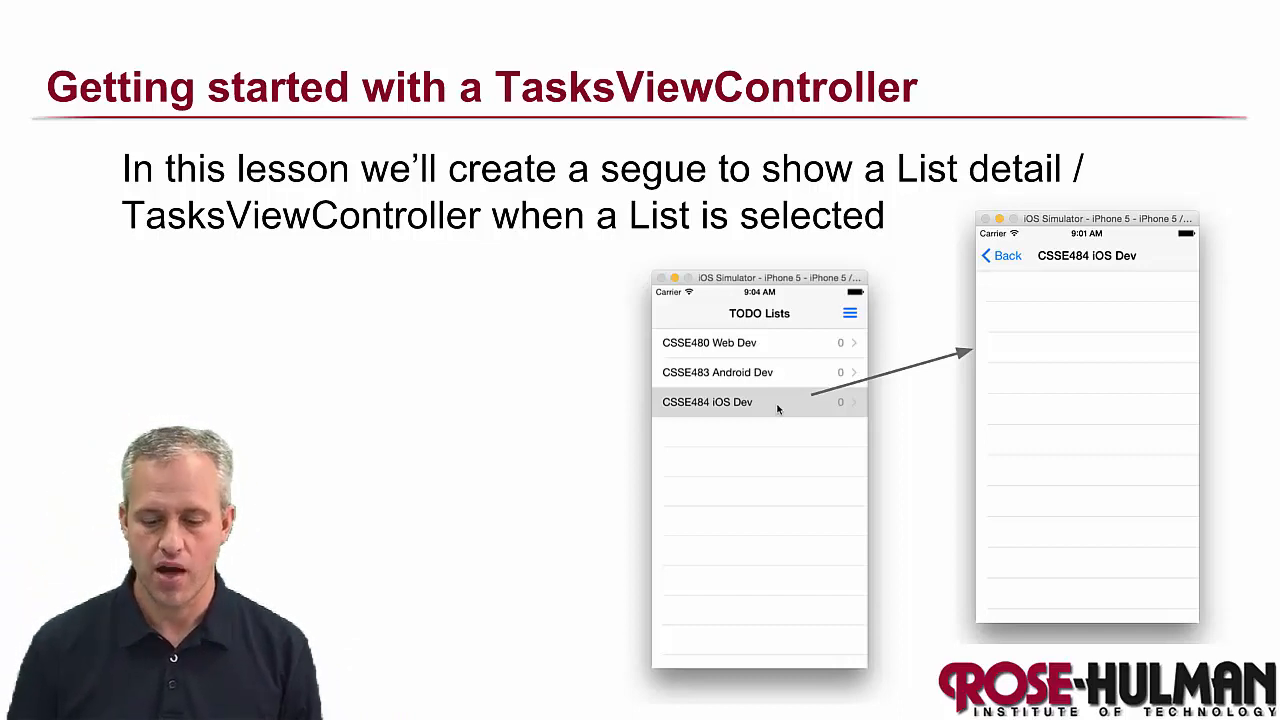
mouse_move(764, 414)
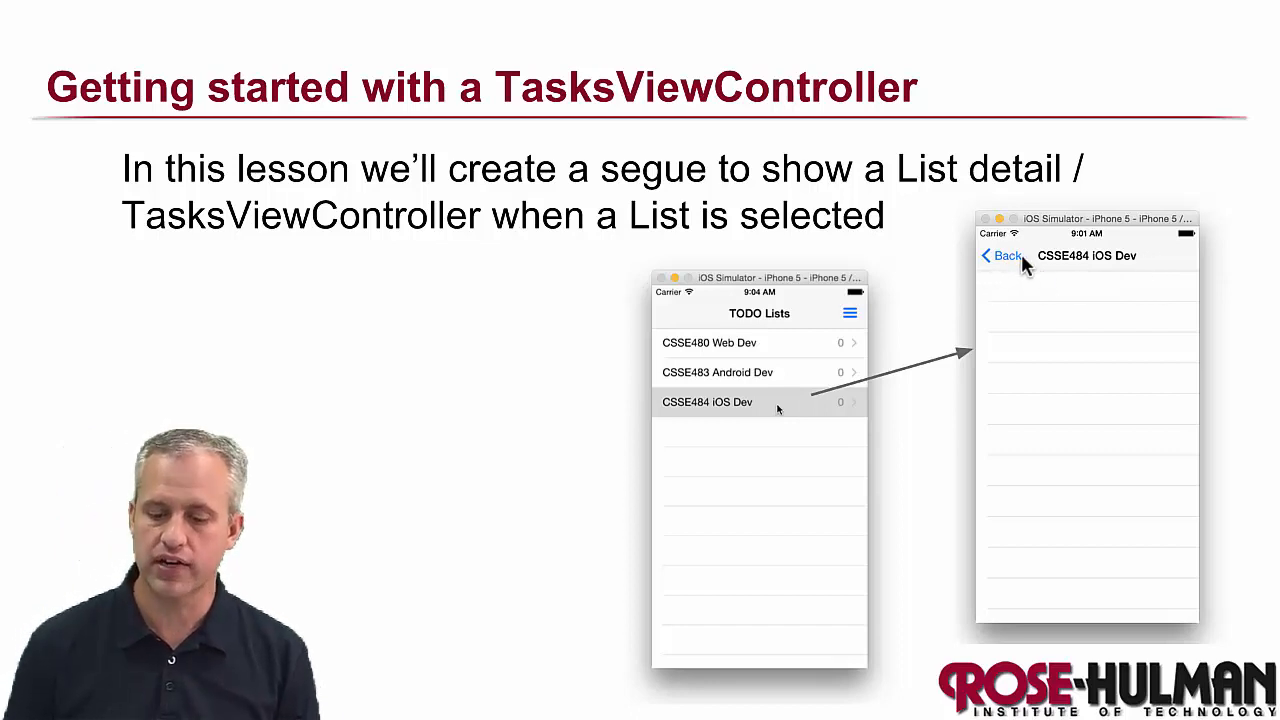
mouse_move(1036, 272)
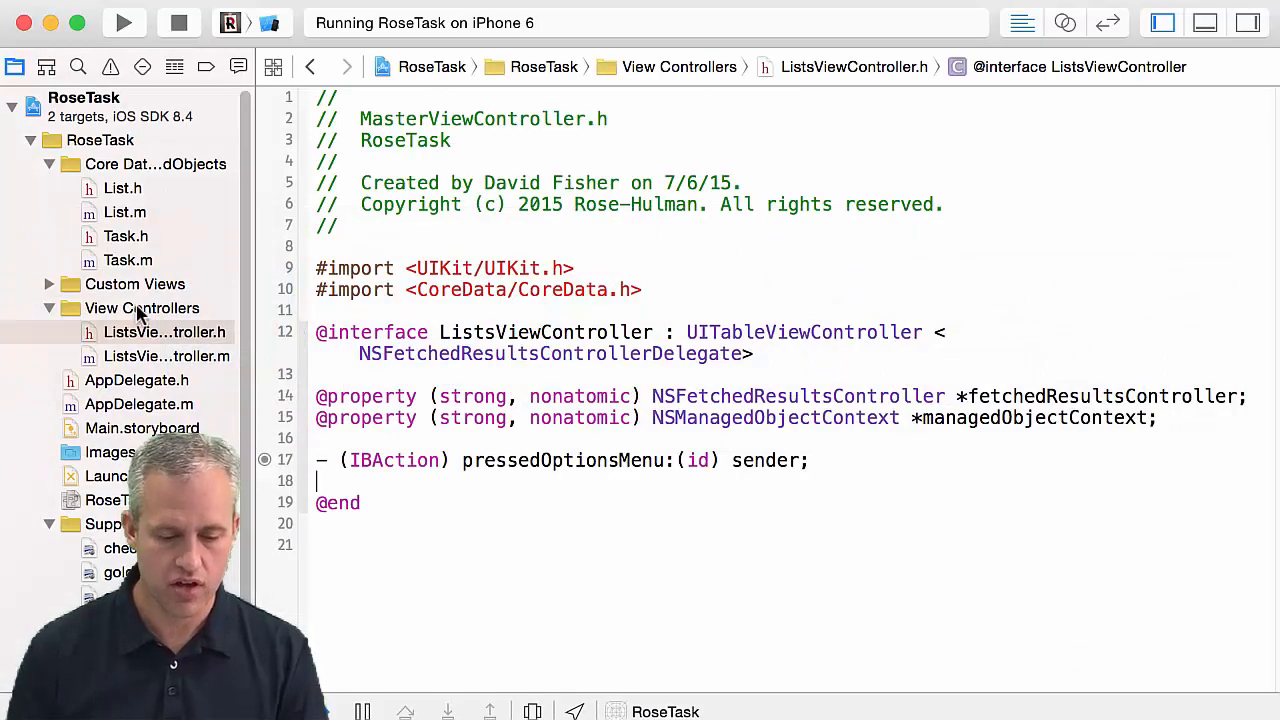
Step: Start a new Cocoa Touch Class file in the View Controllers group
right_click(140, 308)
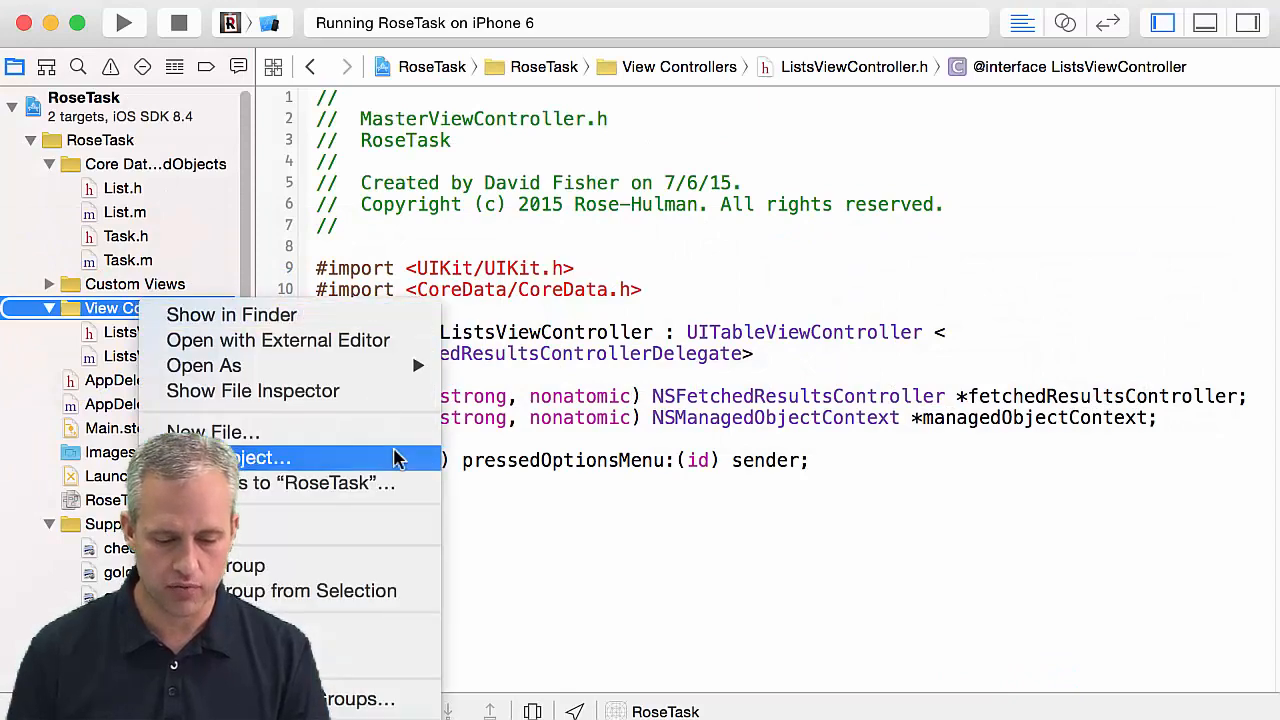
mouse_move(320, 448)
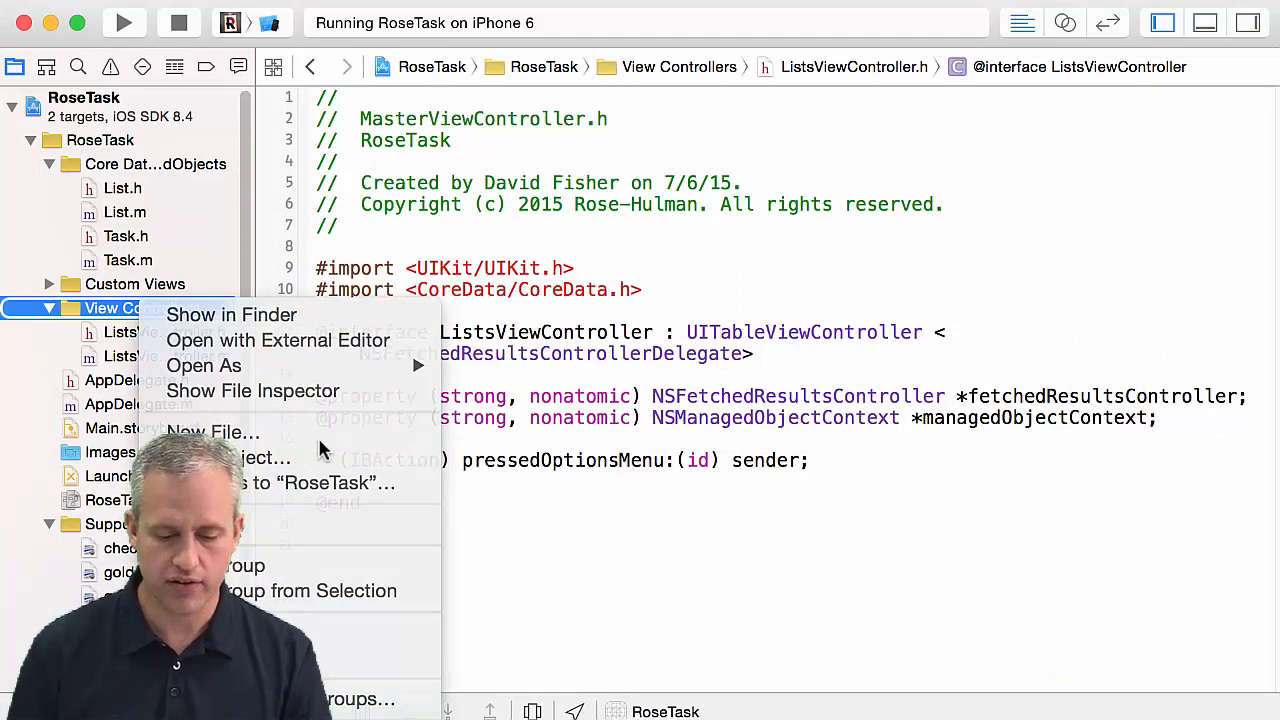
left_click(212, 432)
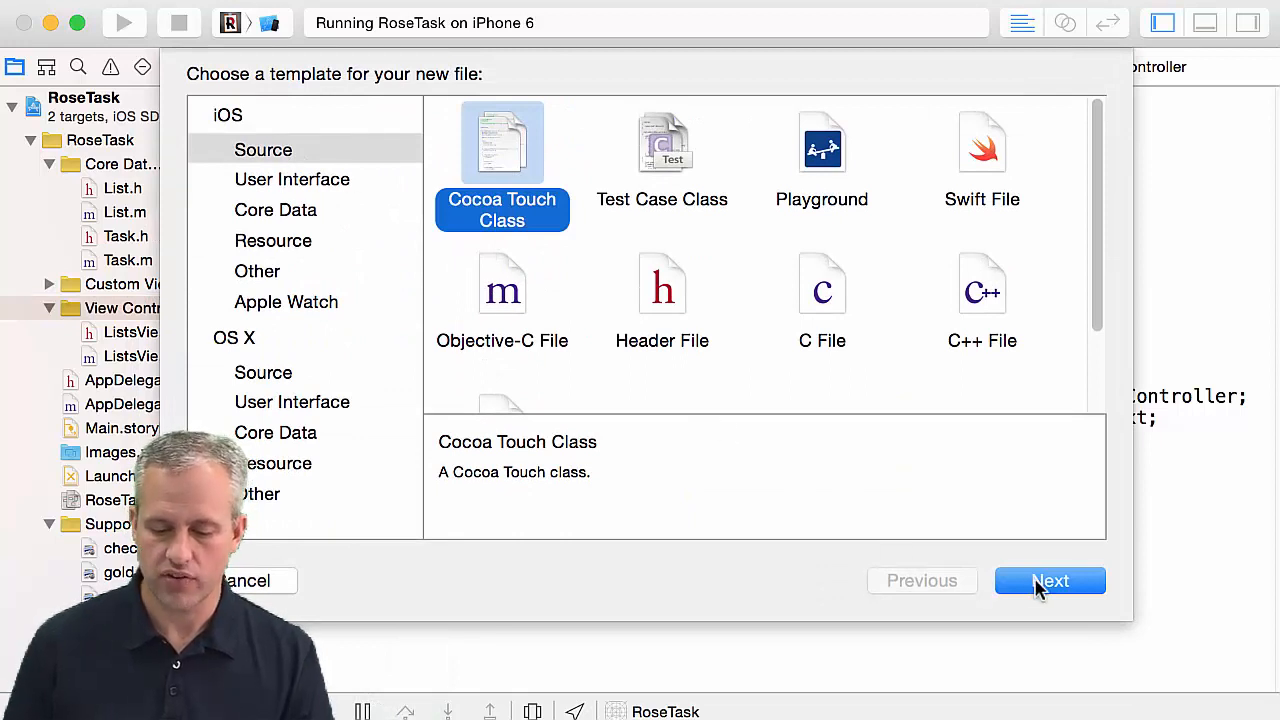
left_click(1050, 580)
type("TasksViewController")
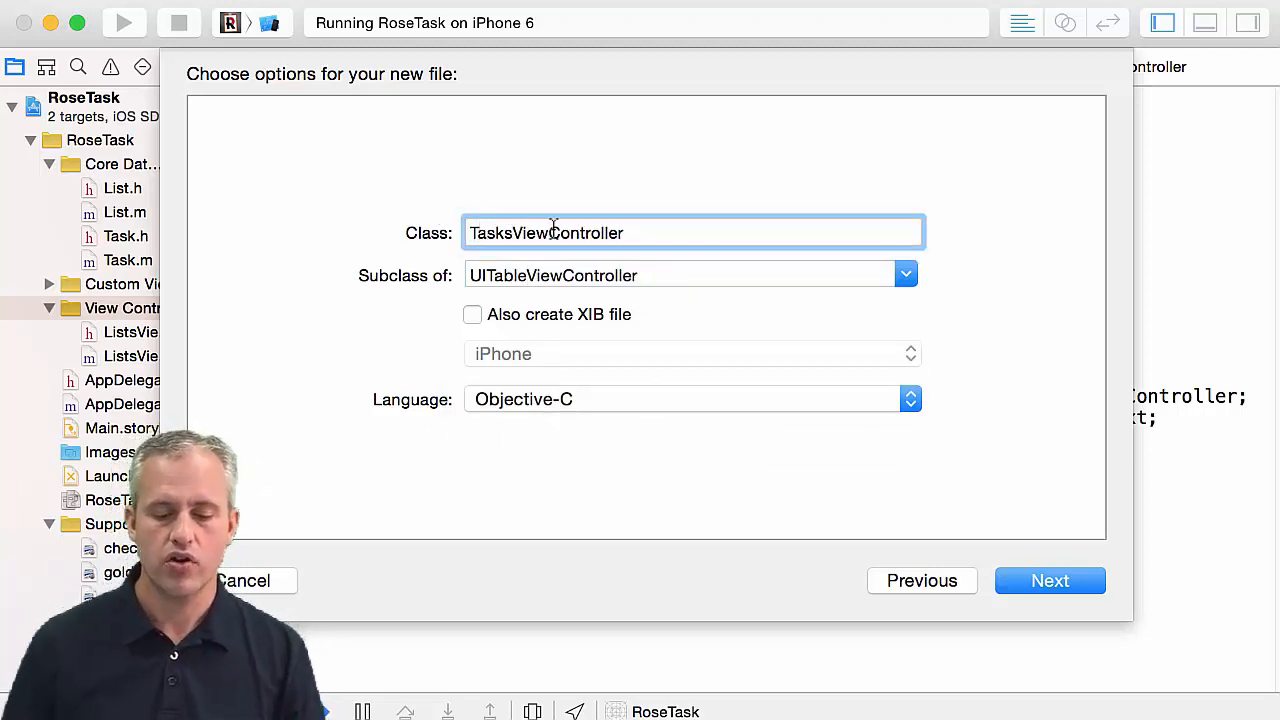
Step: Name it TasksViewController subclassing UITableViewController and finish creating the files
left_click(680, 276)
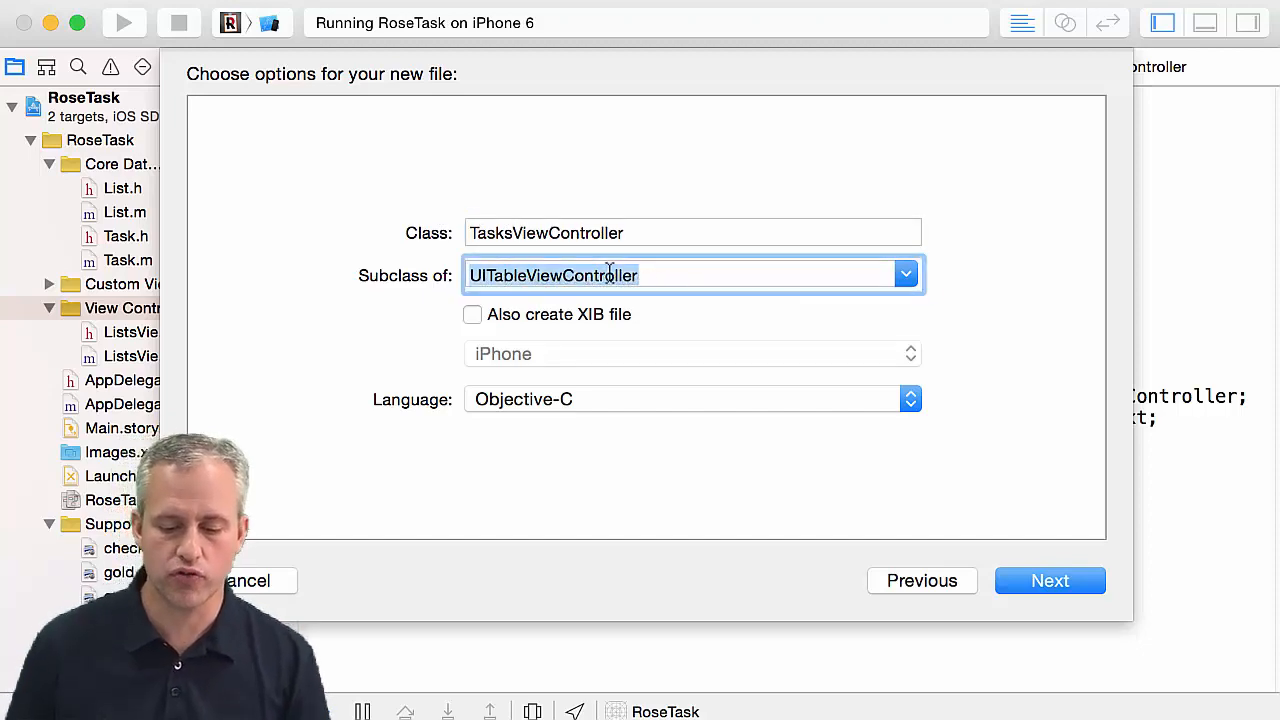
left_click(1050, 580)
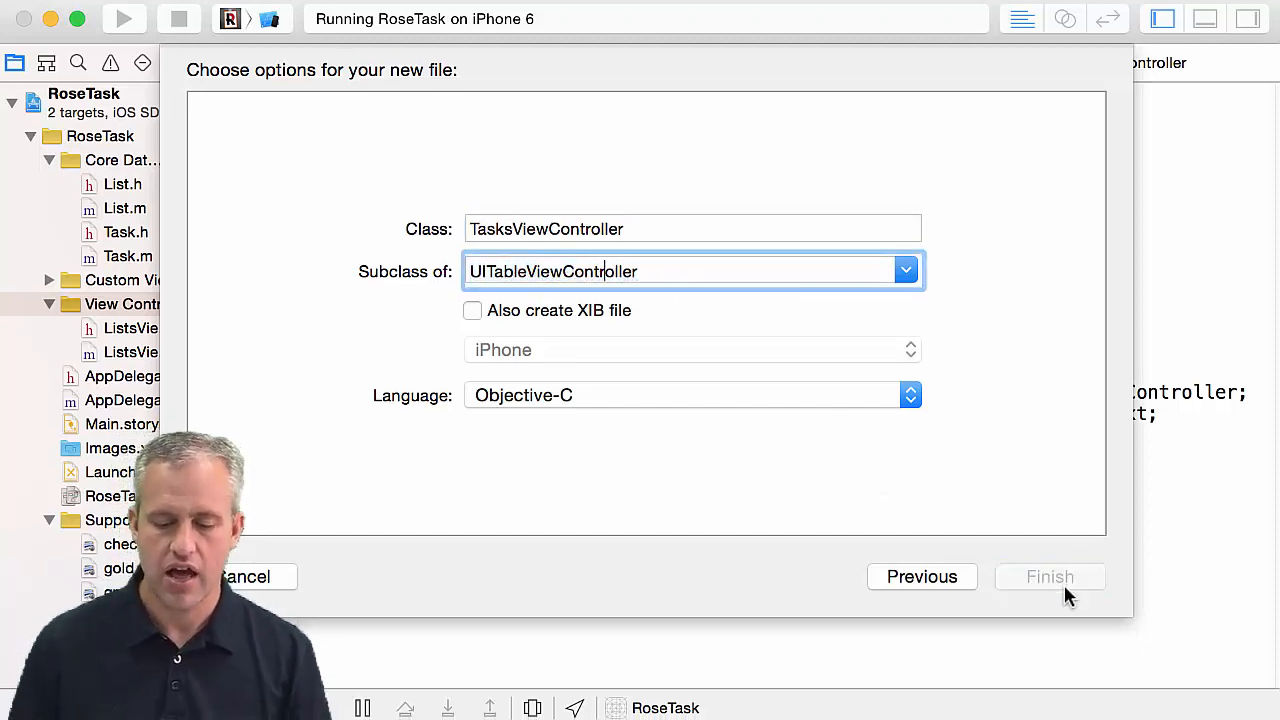
left_click(1050, 576)
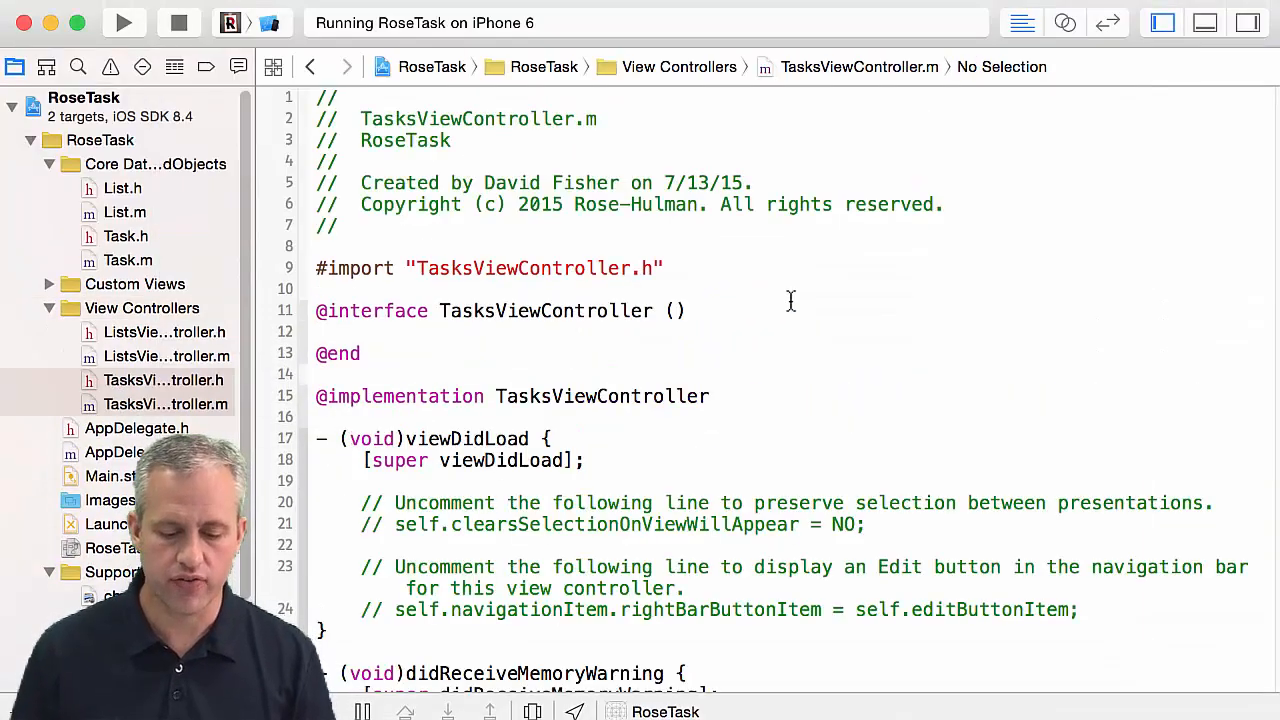
left_click(164, 380)
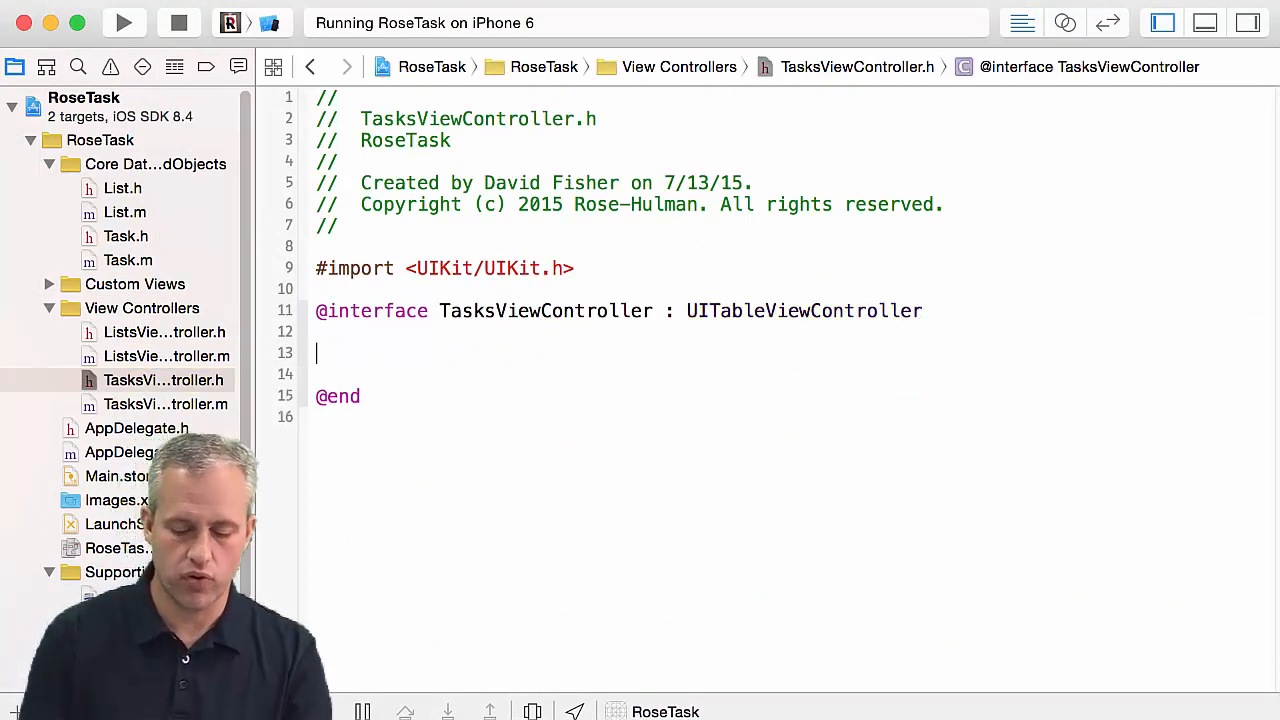
type("@property (n")
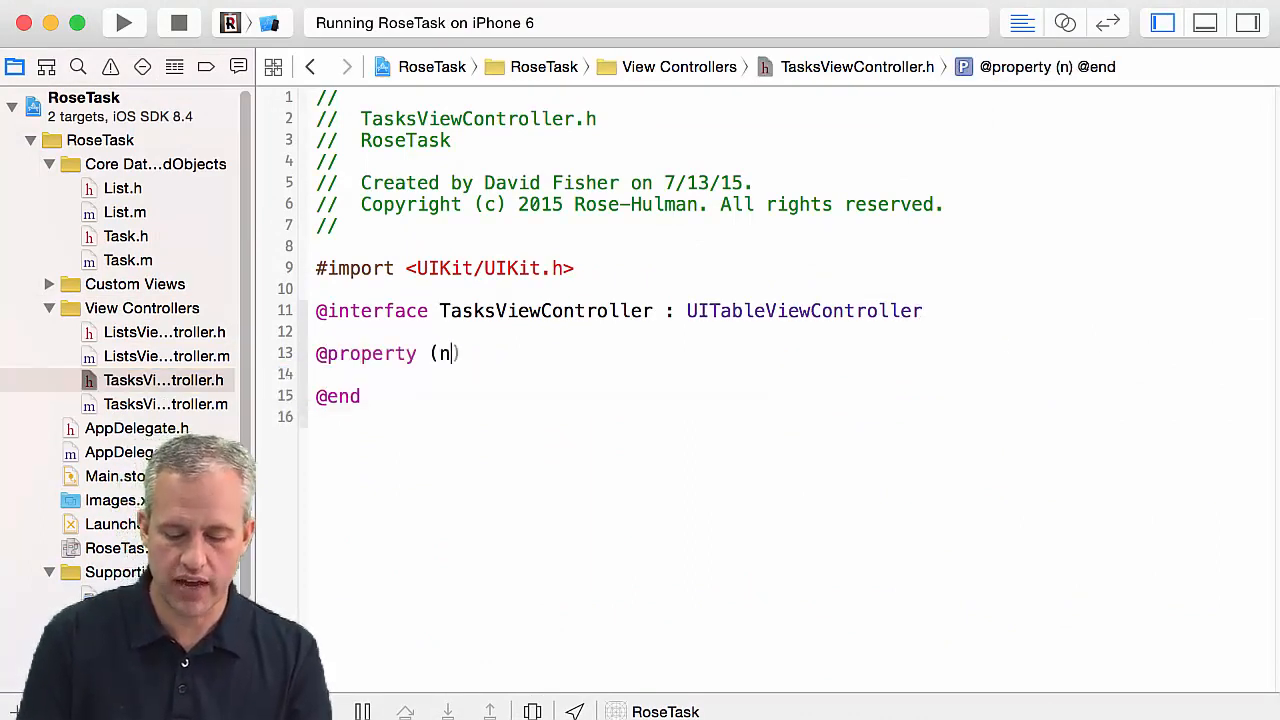
type("onatomic, strong)")
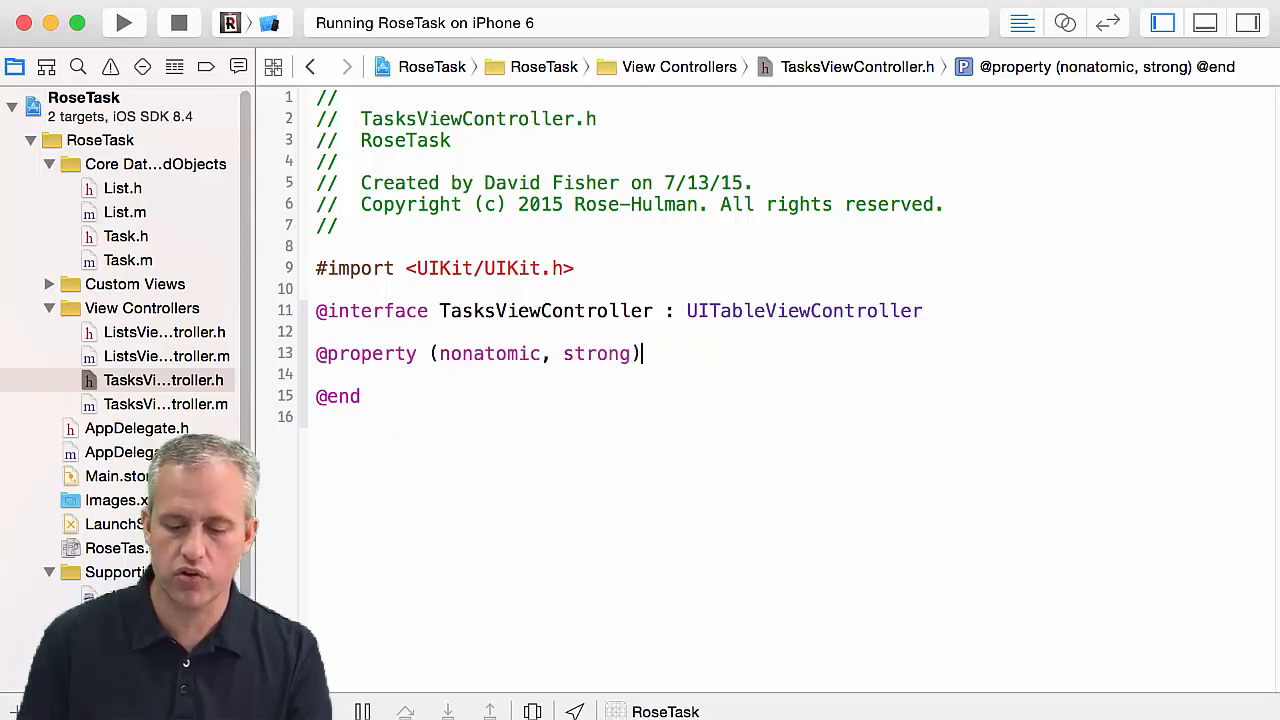
type("List* l")
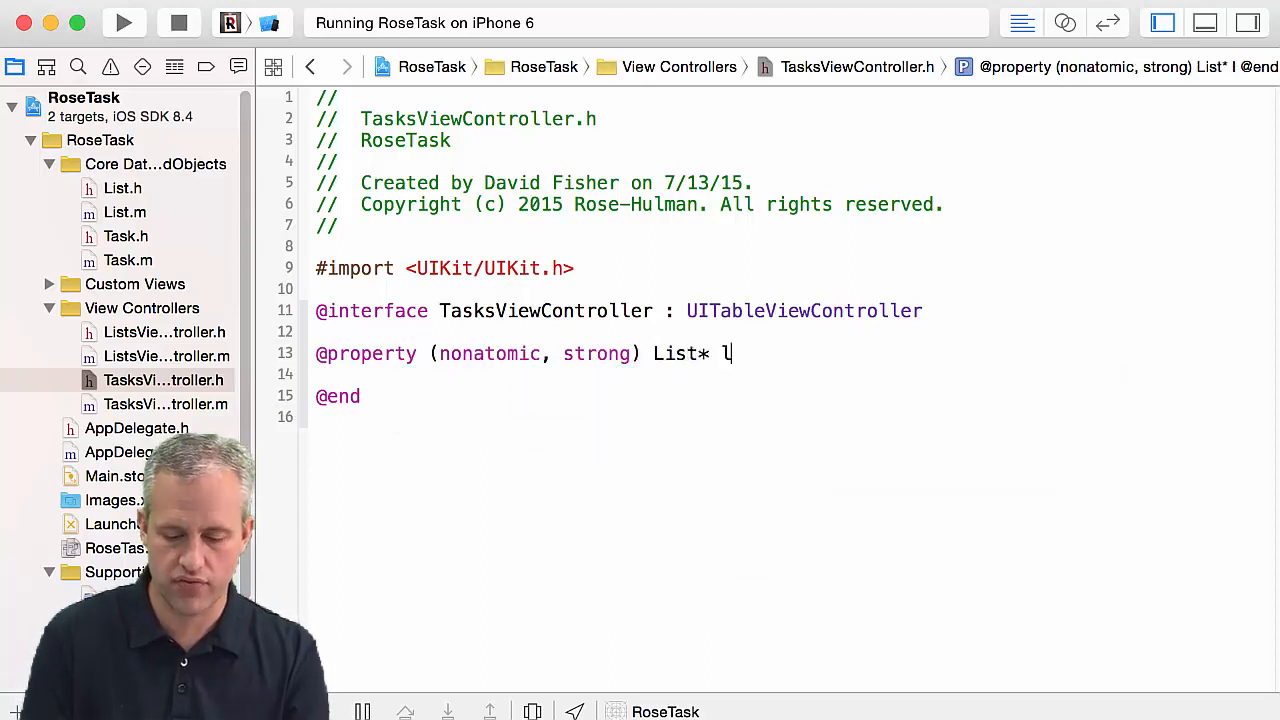
type("ist;")
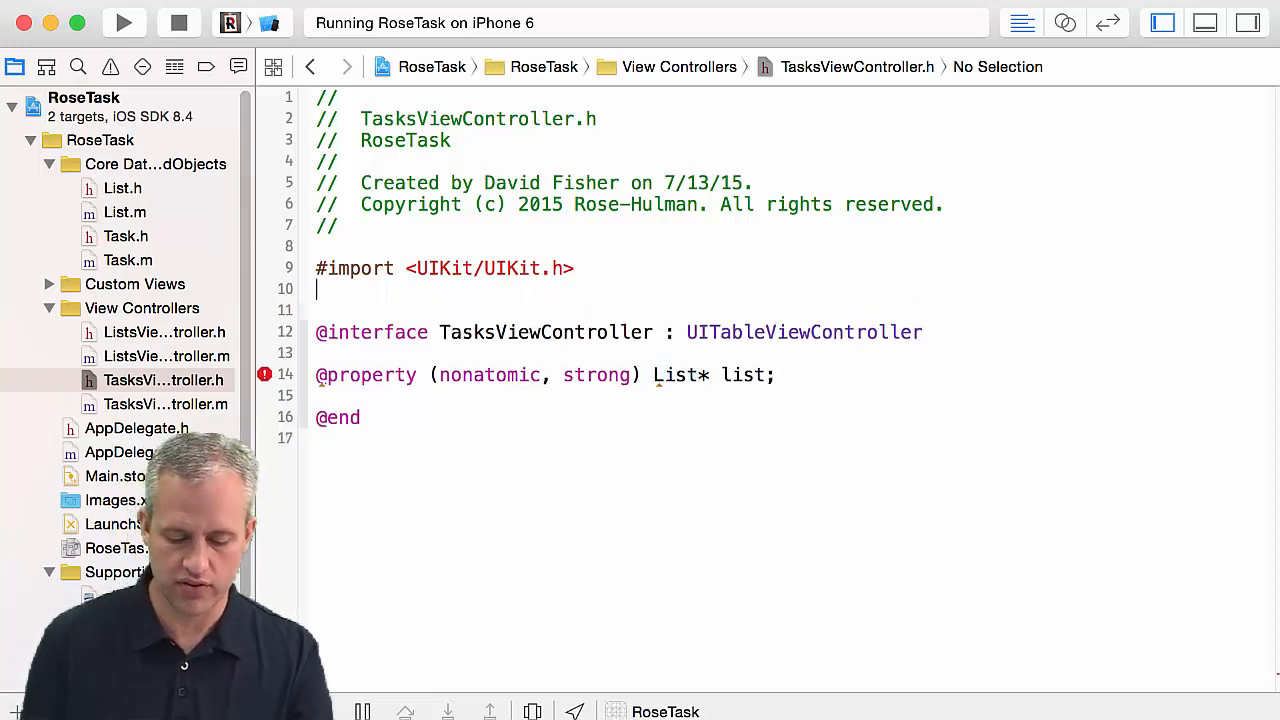
type("@class name")
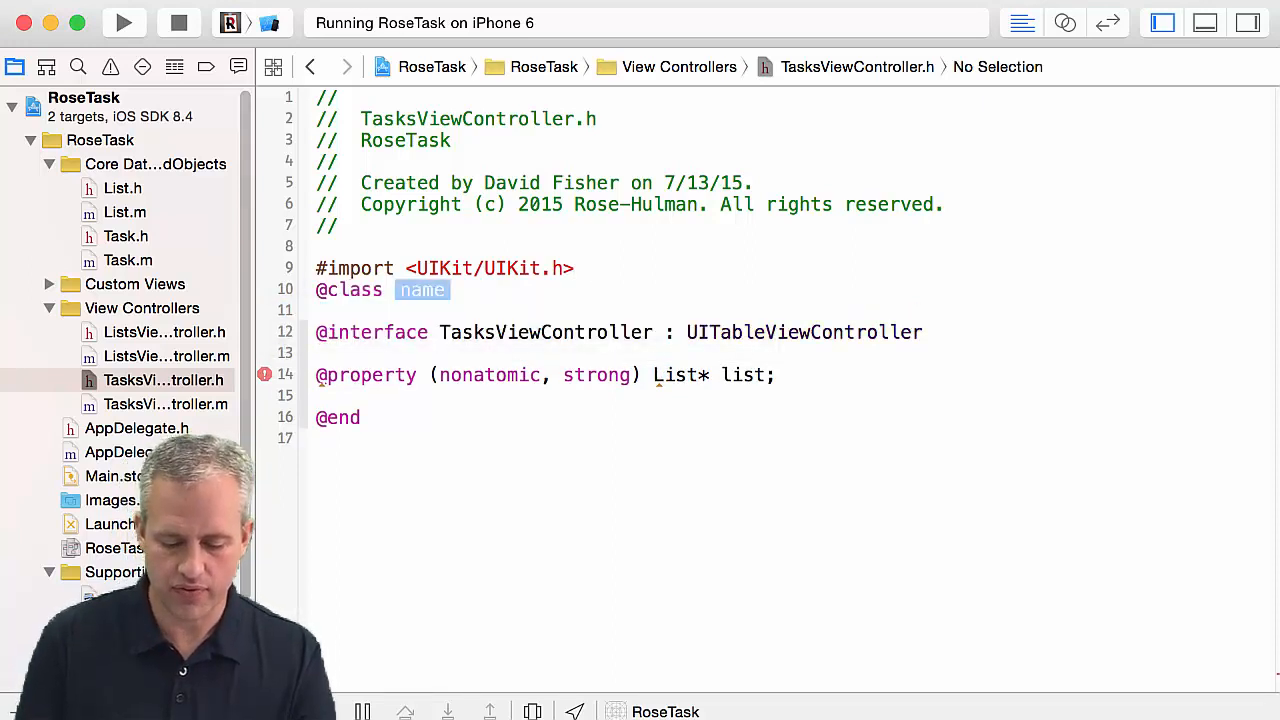
type("List;")
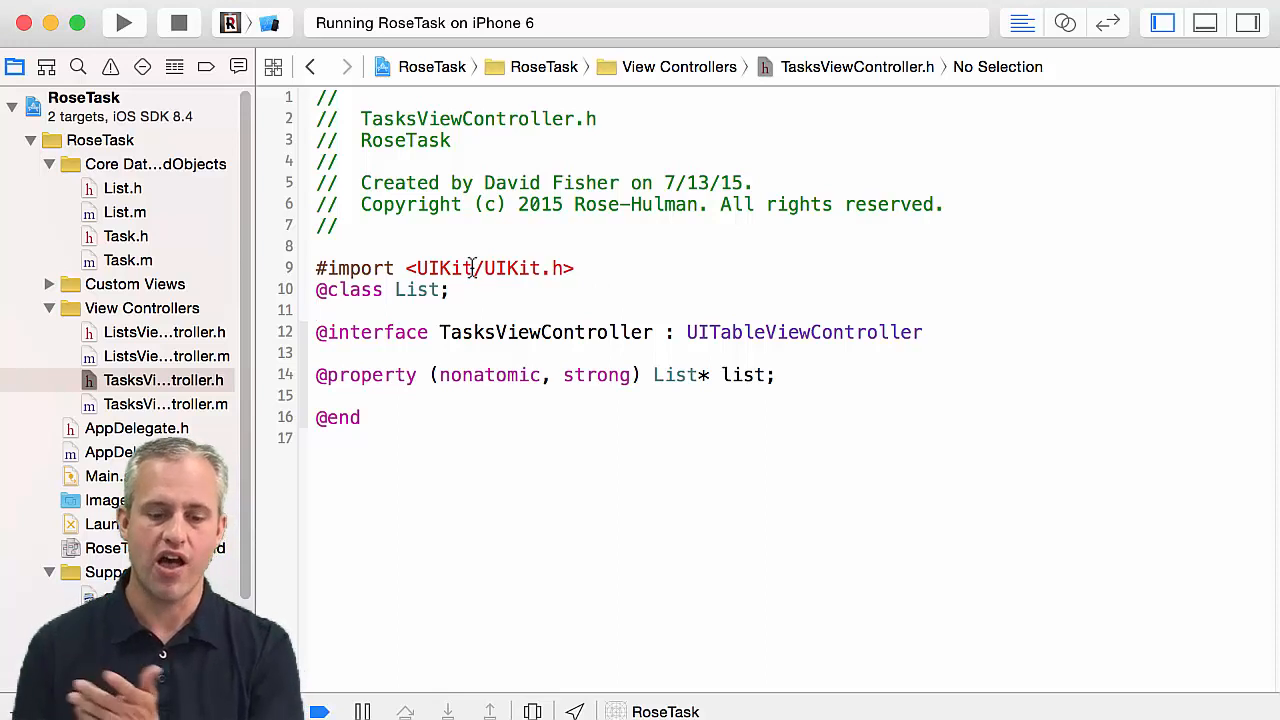
triple_click(380, 288)
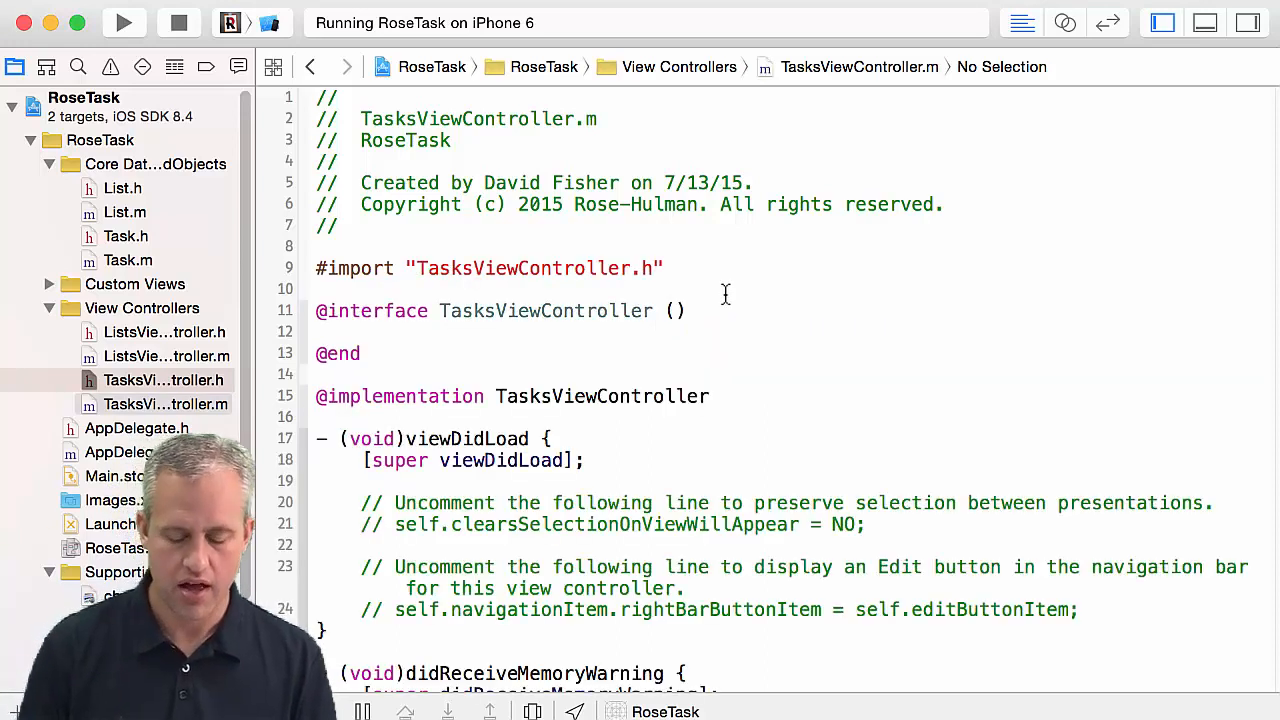
Step: Import List.h in TasksViewController.m and remove the boilerplate viewDidLoad and memory-warning methods
left_click(688, 310)
type("#import \"List.h\"")
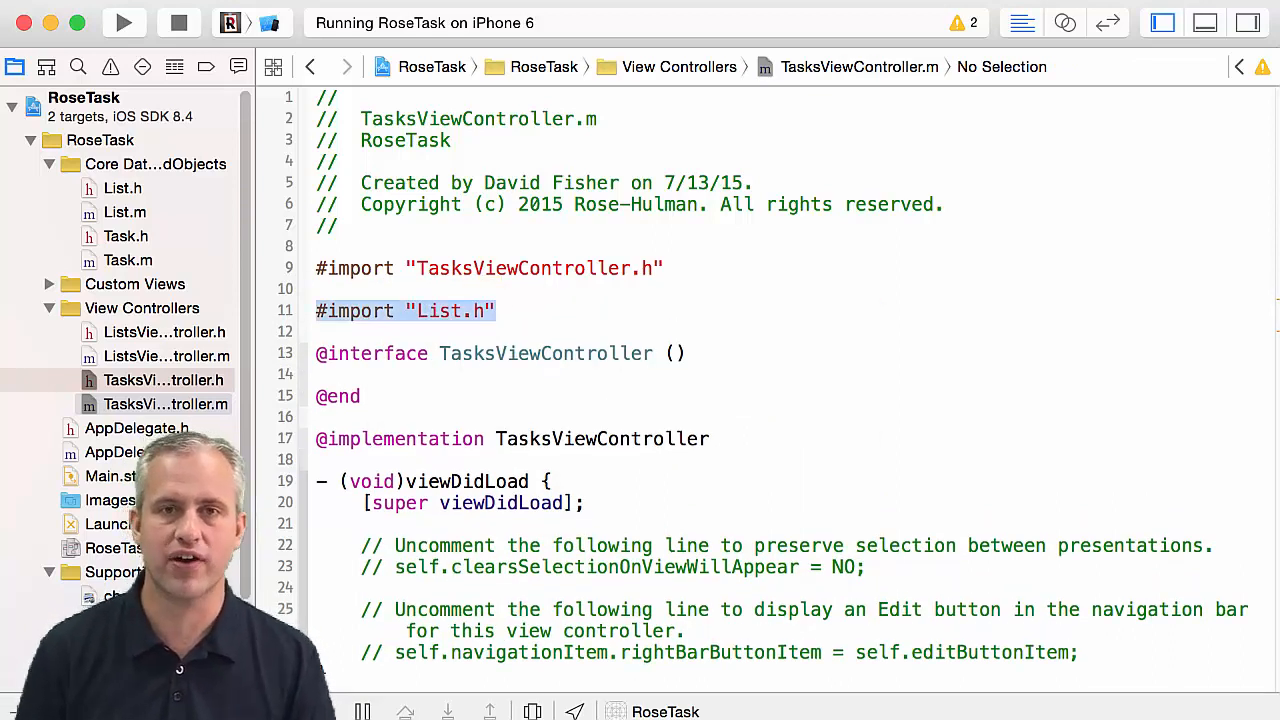
scroll("down", 3)
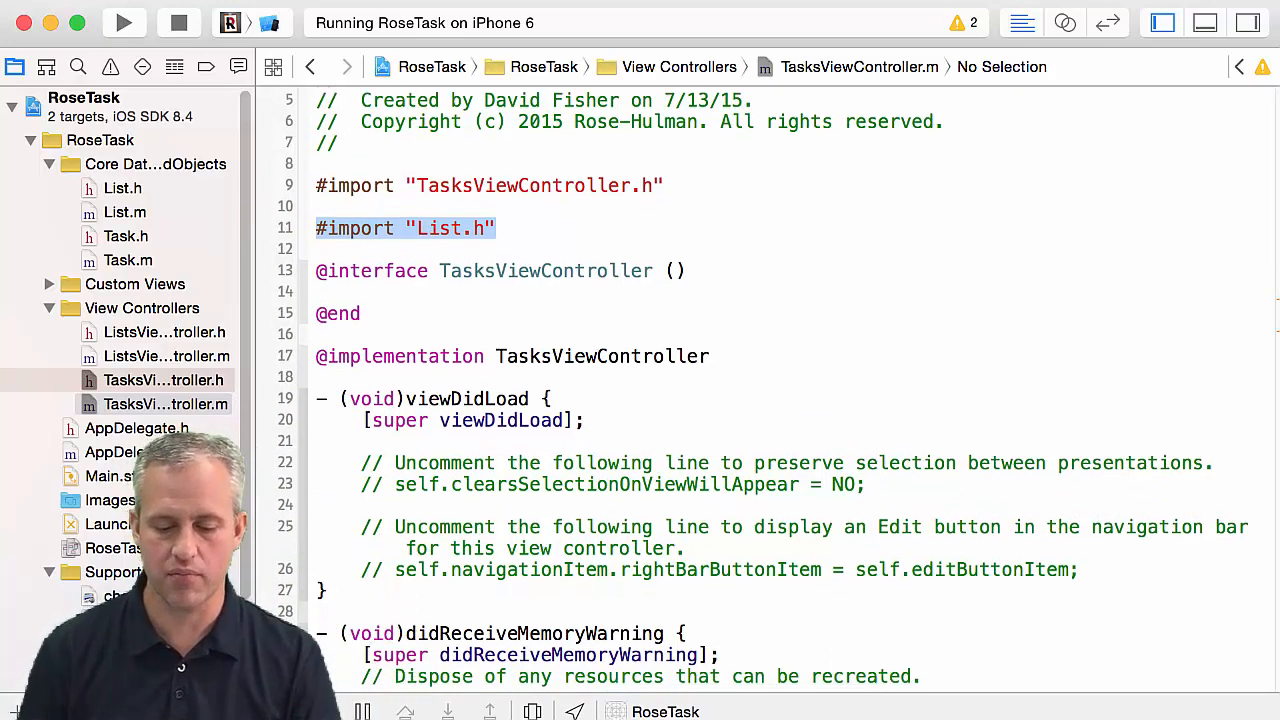
scroll("down", 3)
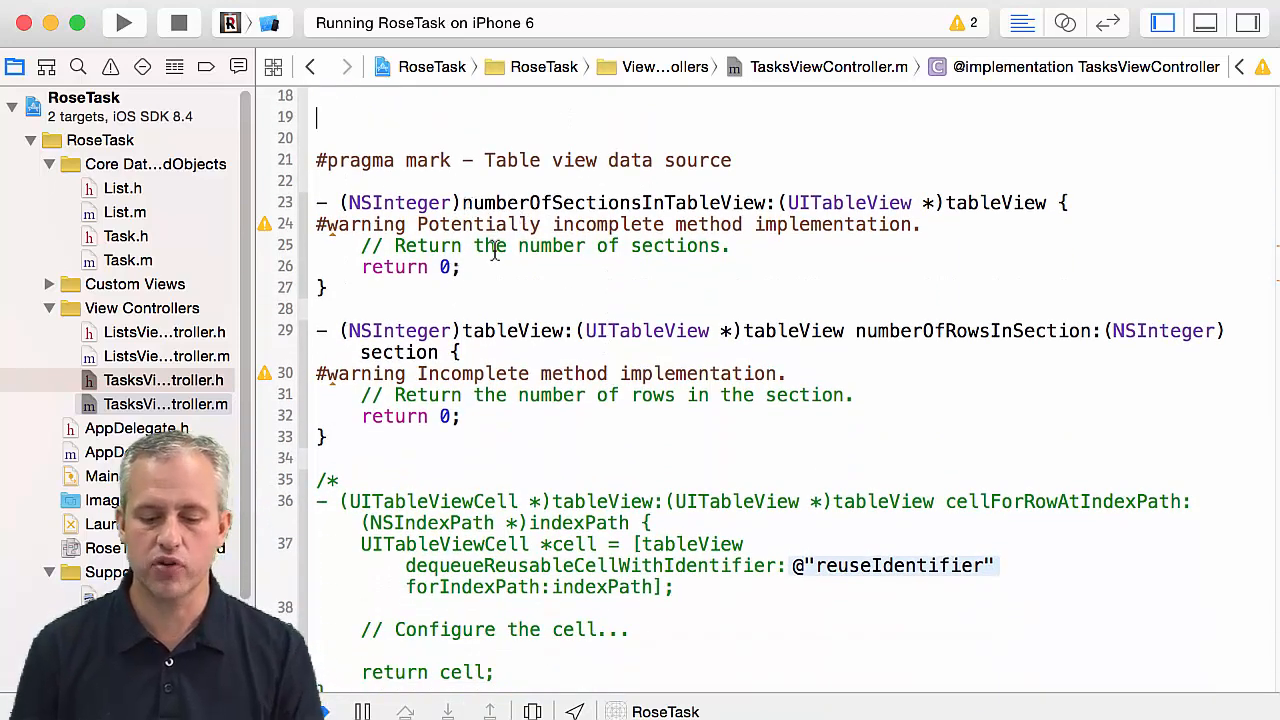
scroll("down", 3)
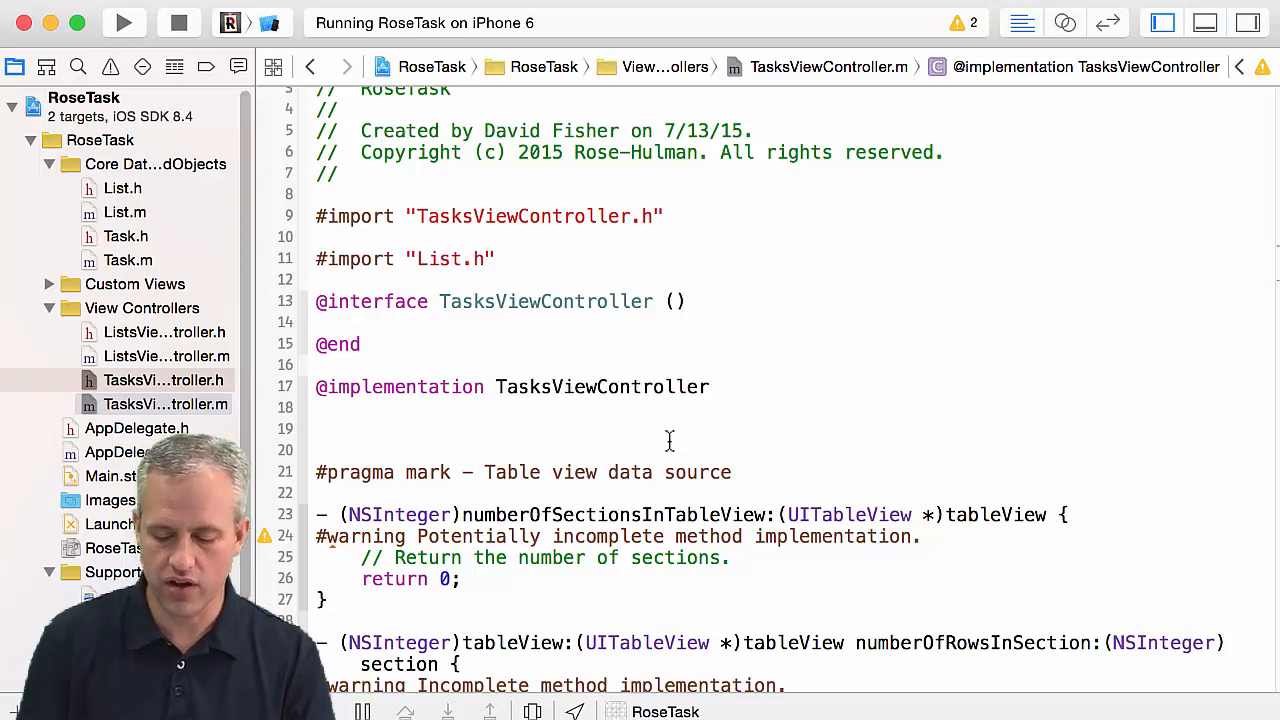
Step: Add a viewWillAppear: method that calls [super viewWillAppear:animated]
type("- (void)")
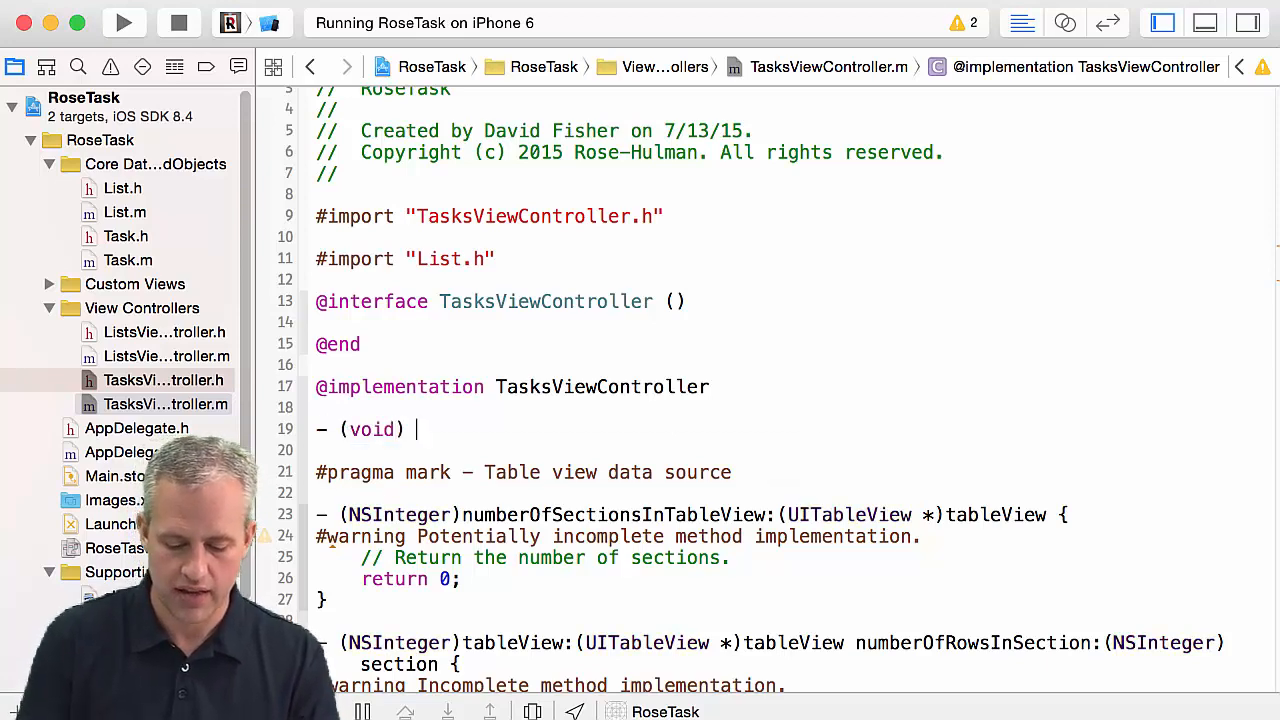
type("viewWillAppear:(BOOL)animated {")
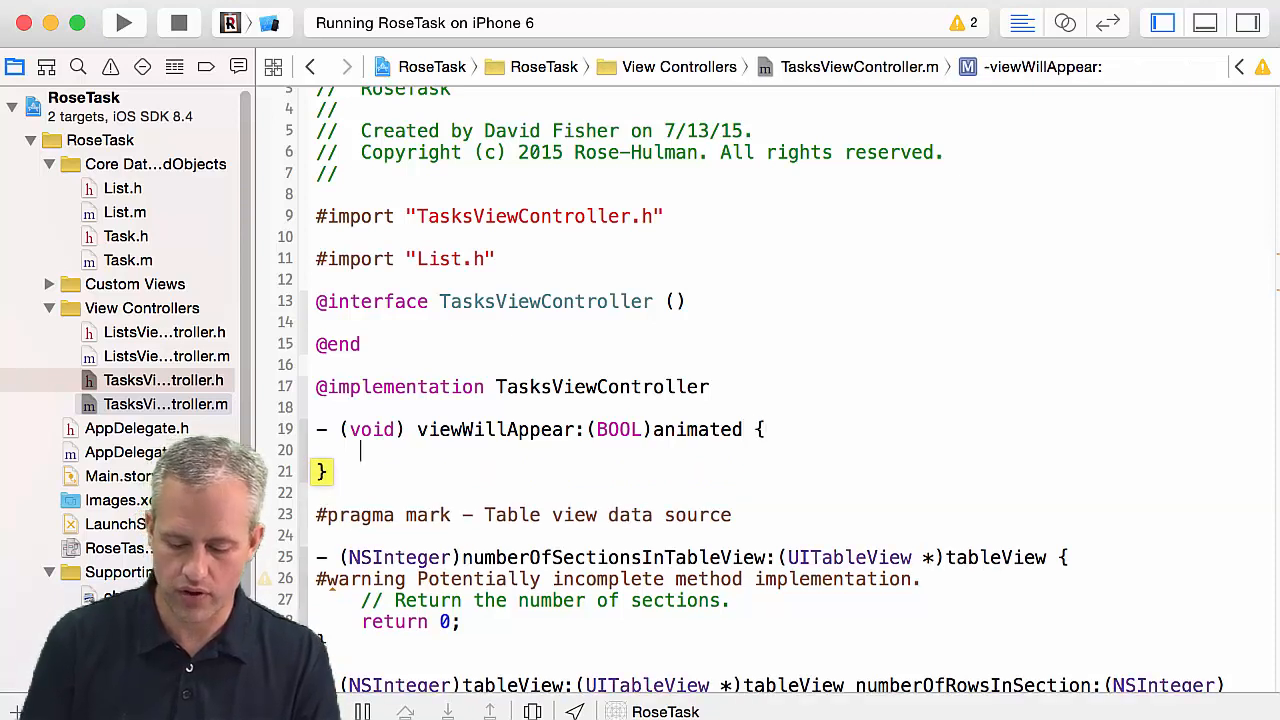
type("[super viewWillAppear:animated];")
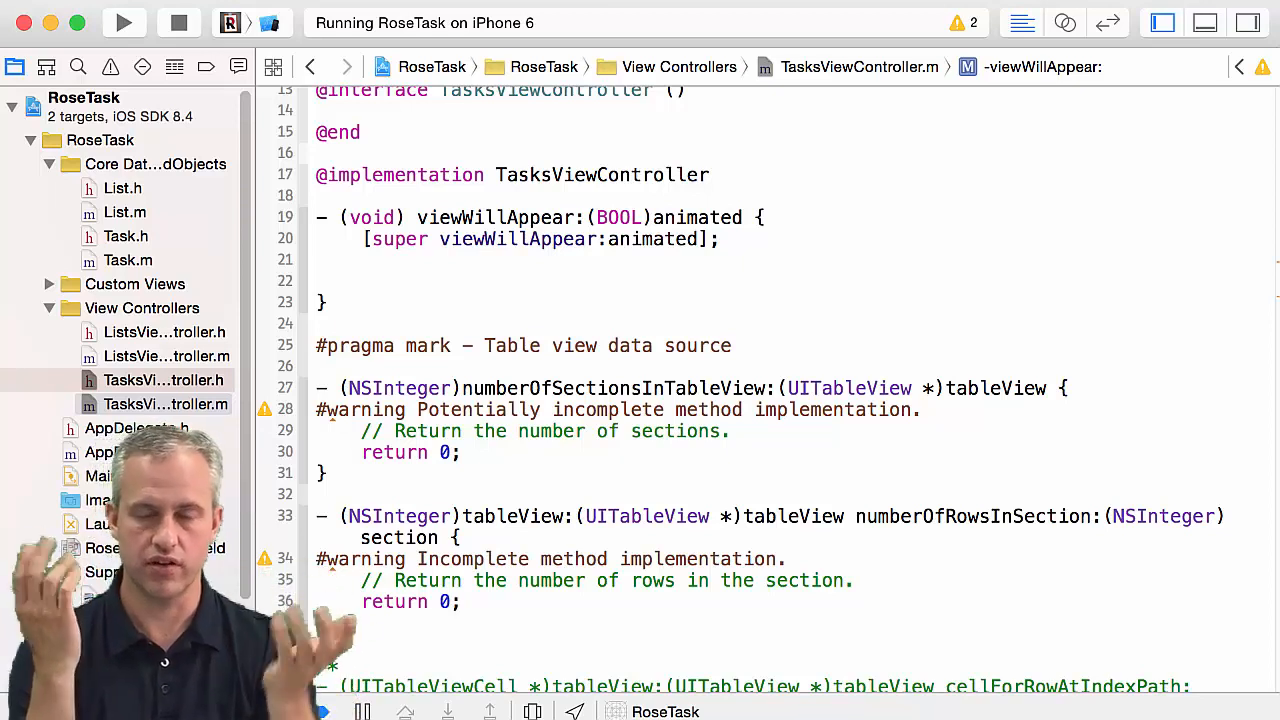
Step: Set self.title = self.list.title; in viewWillAppear: and return to TasksViewController.h
type("self")
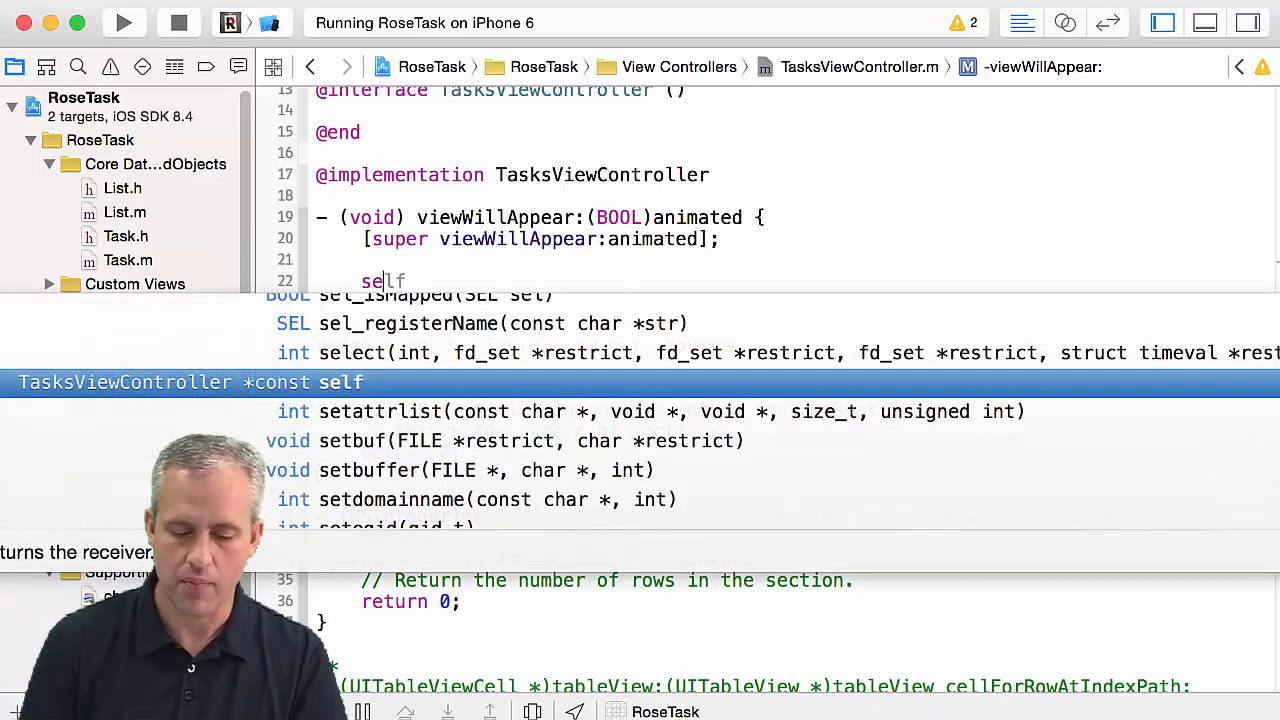
type(".class")
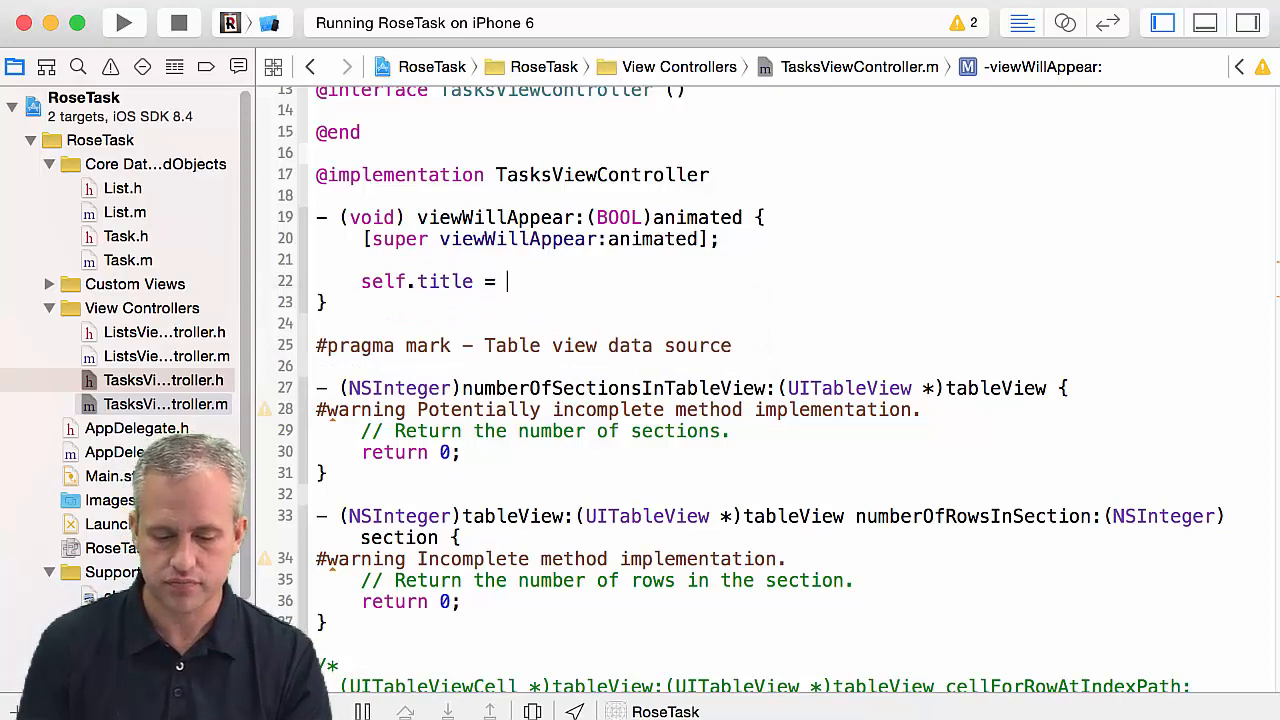
type("super")
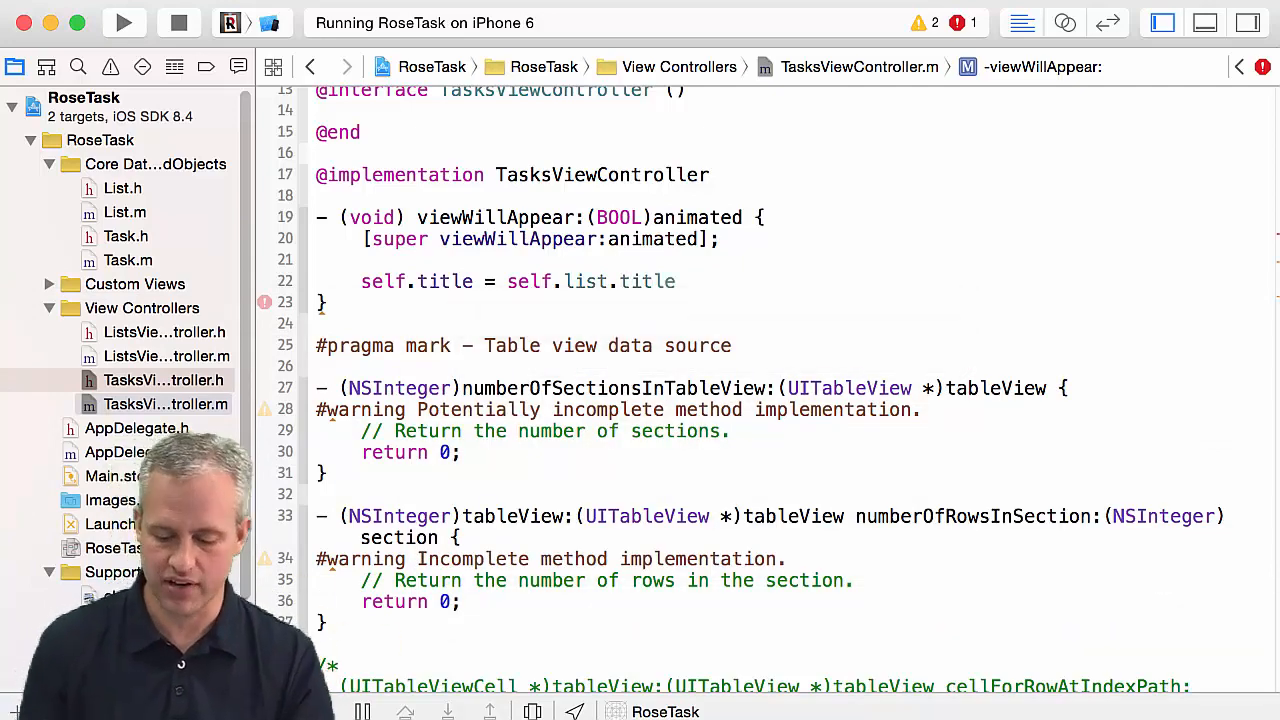
type(";")
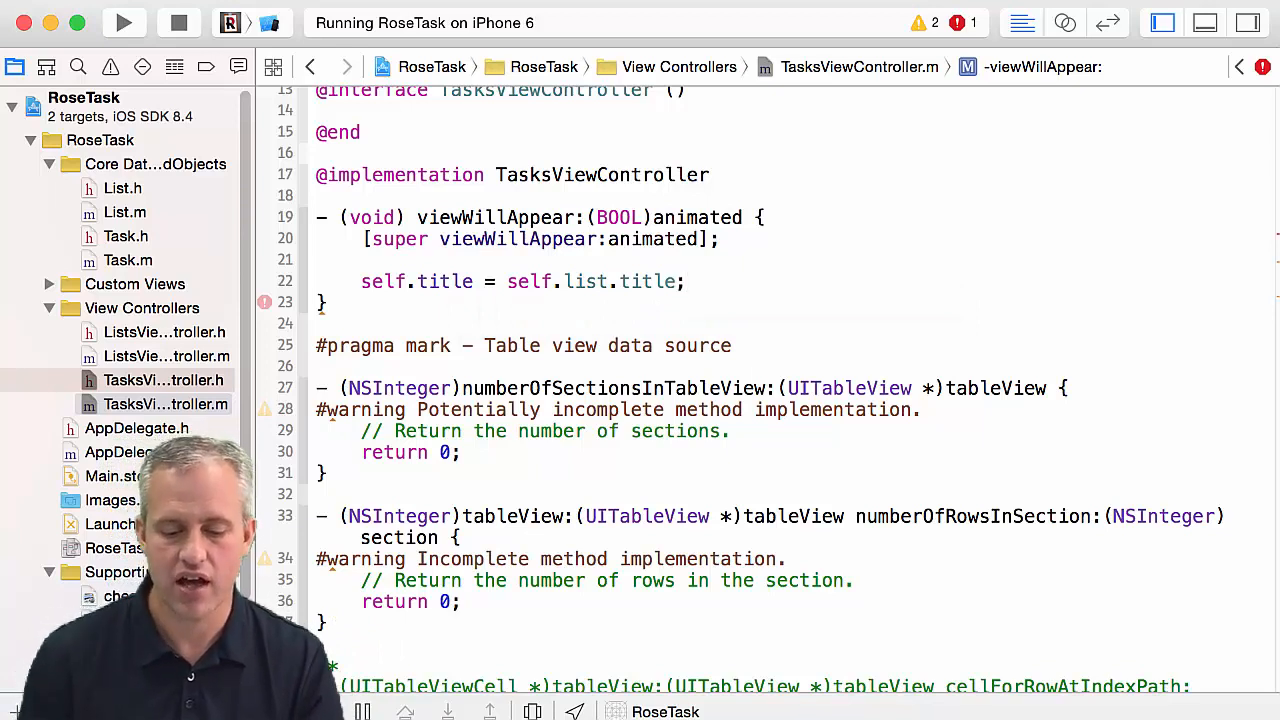
mouse_move(494, 312)
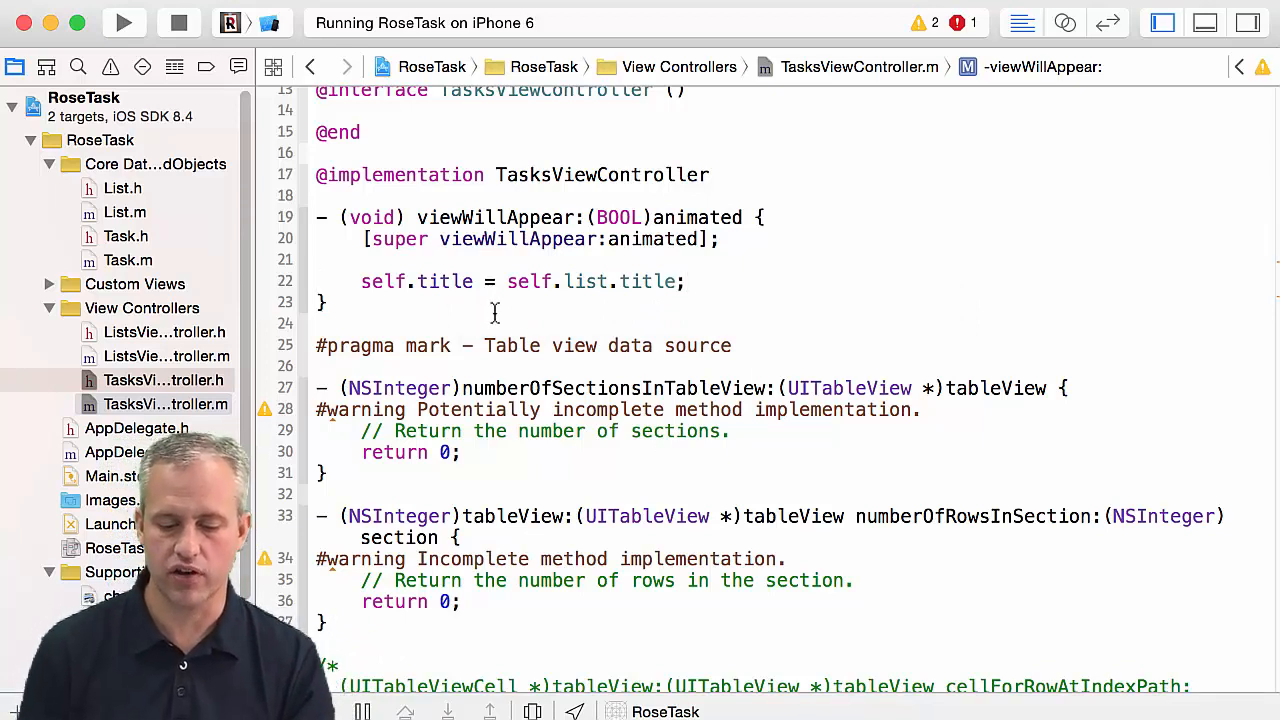
double_click(590, 280)
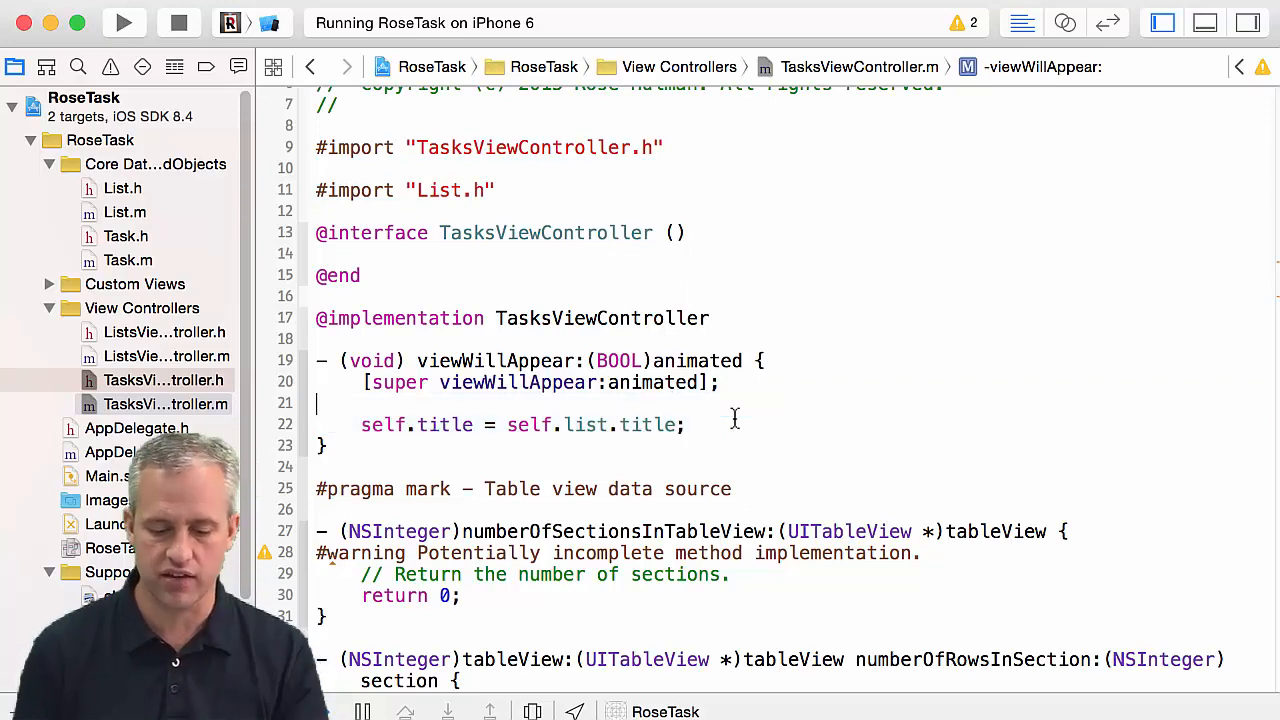
left_click(164, 380)
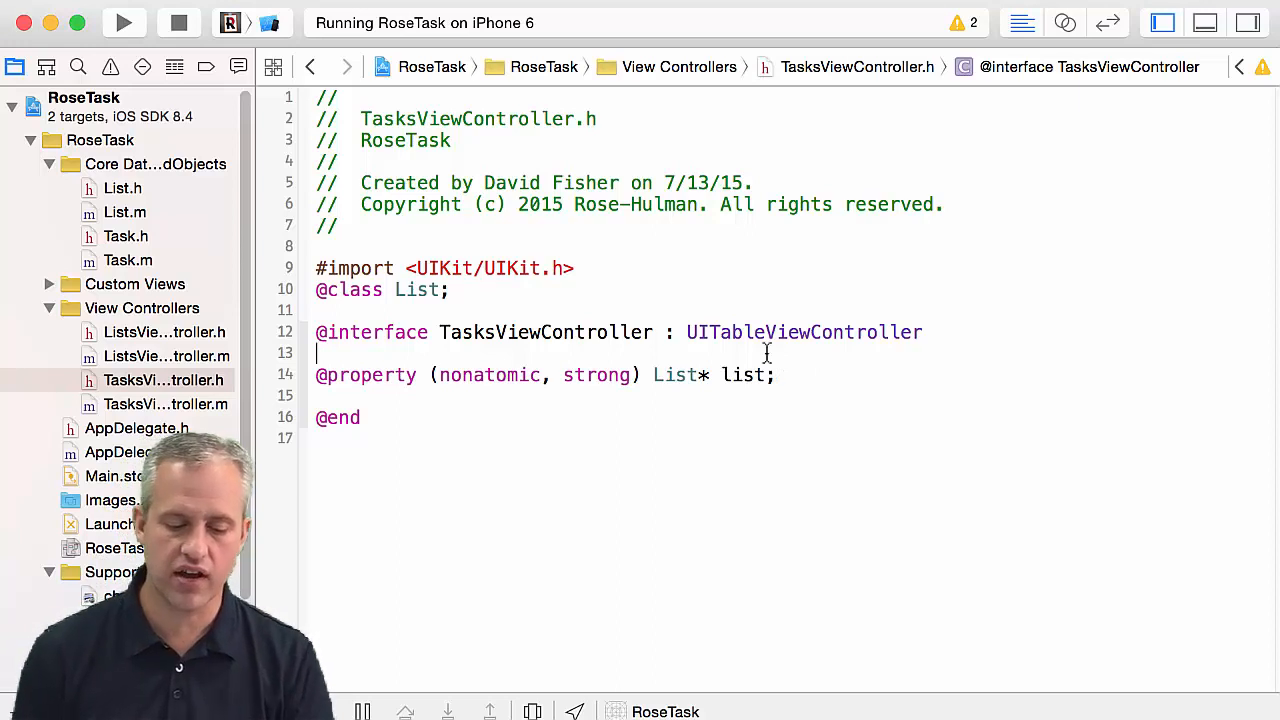
left_click(112, 476)
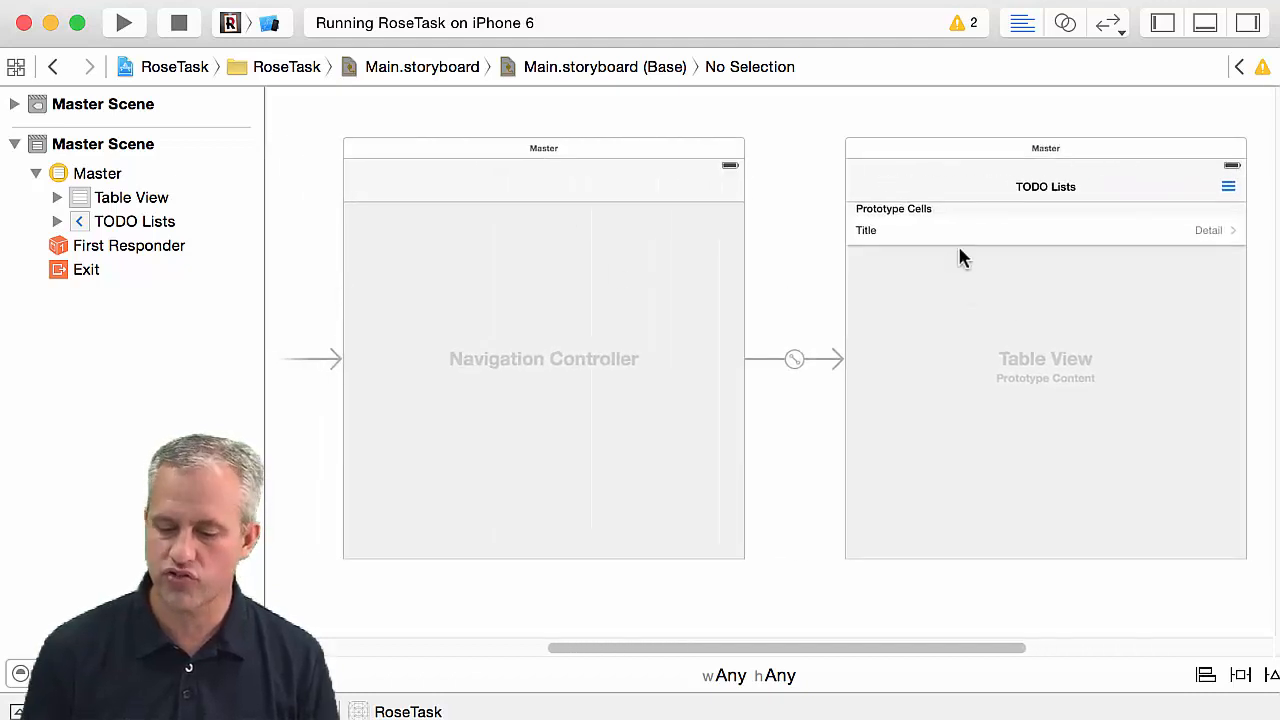
mouse_move(822, 172)
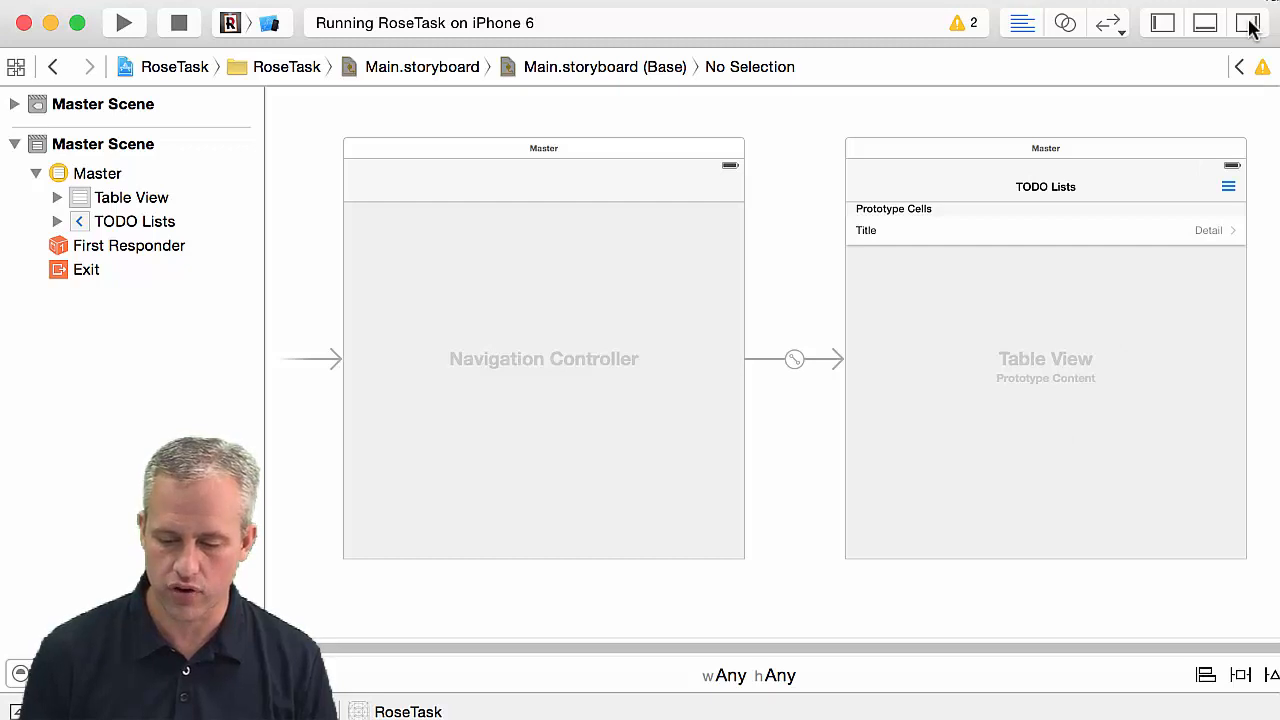
Step: Drag a Table View Controller from the object library onto the storyboard canvas
left_click(1248, 22)
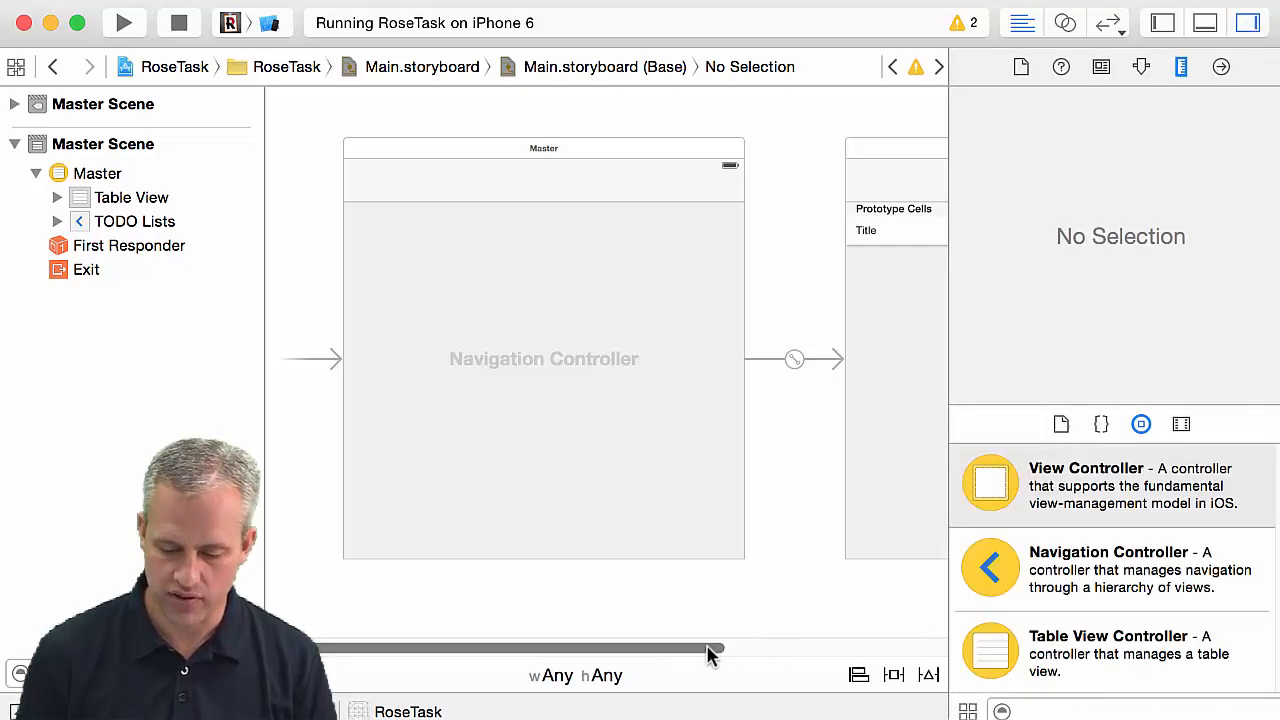
left_click_drag(716, 648, 510, 648)
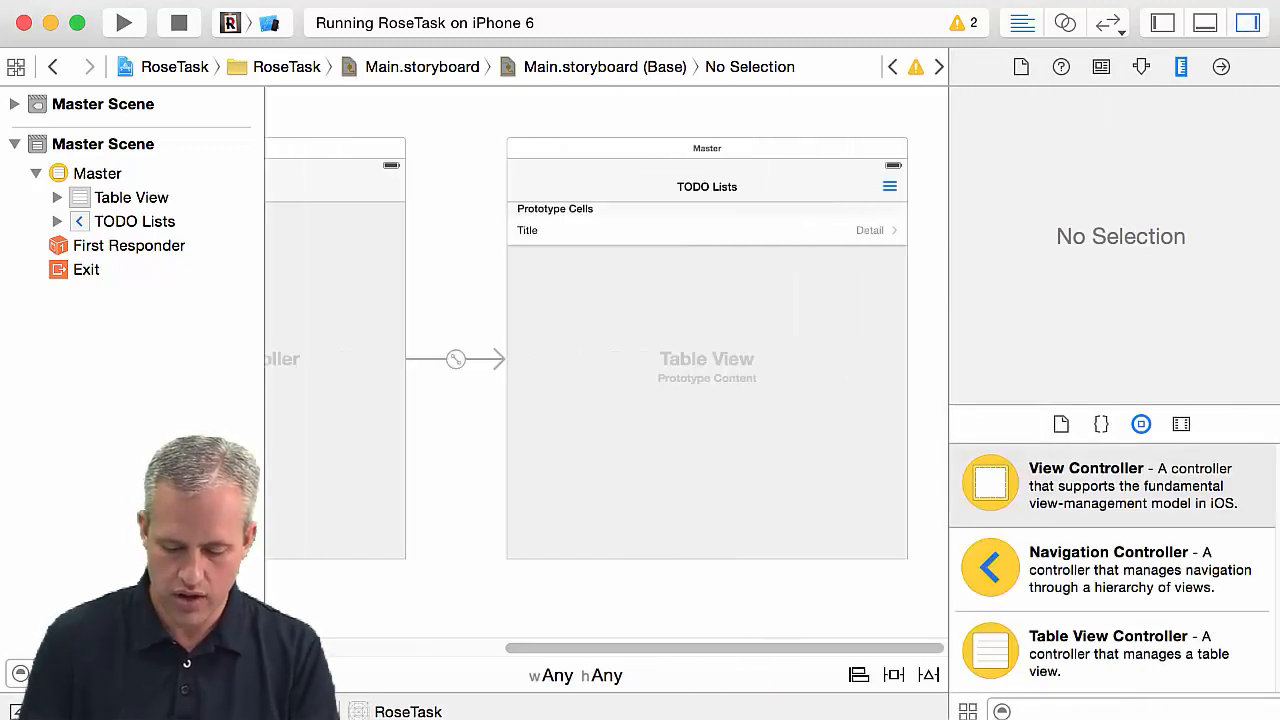
type("tabl")
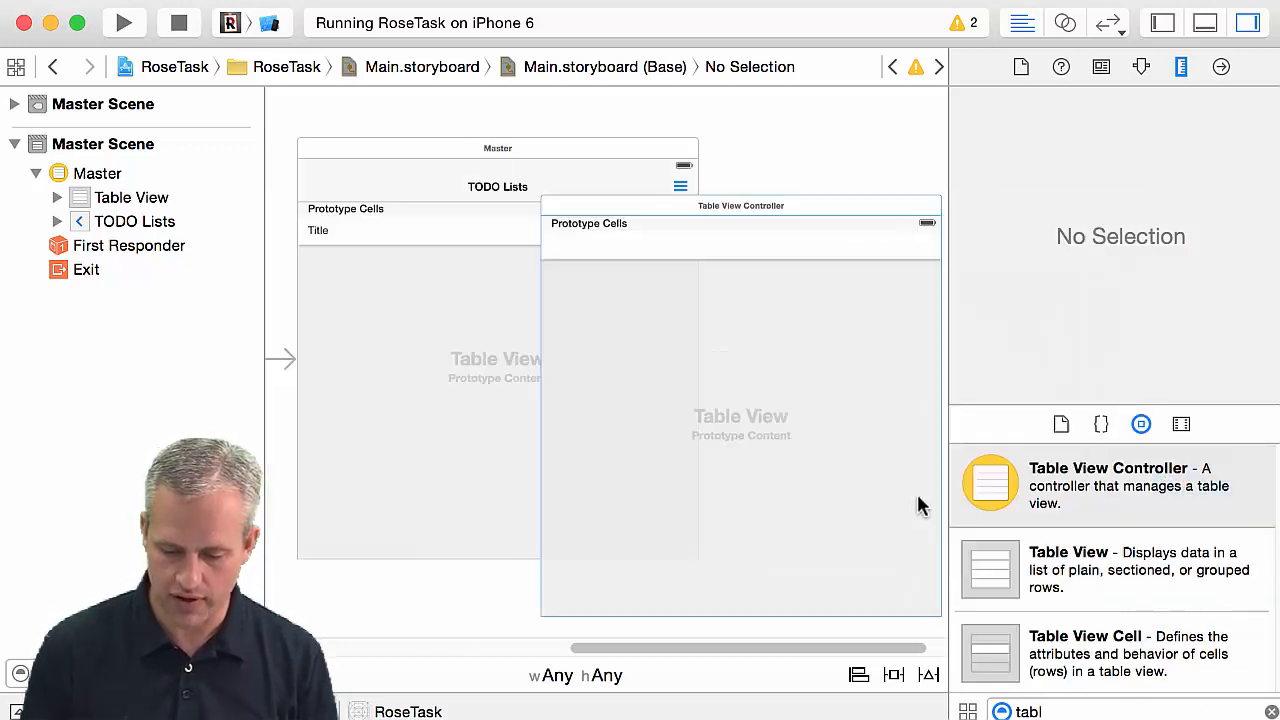
left_click(708, 204)
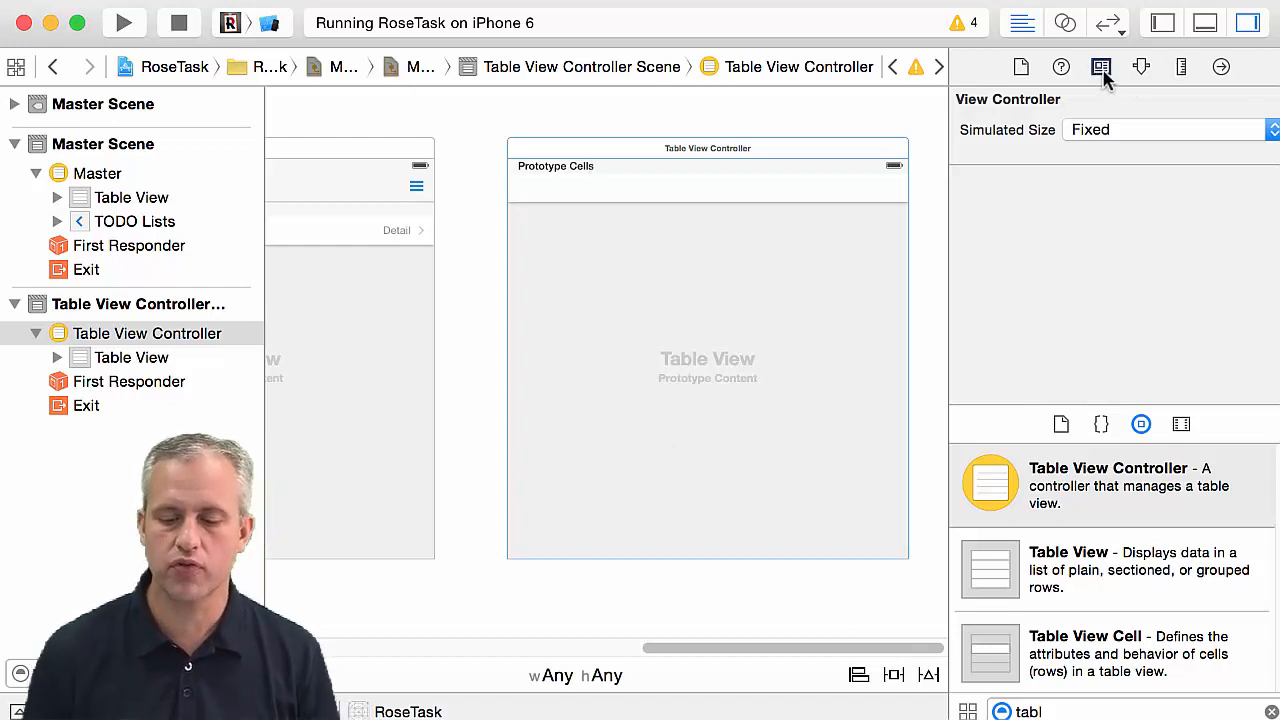
Step: Set the new scene's custom class to TasksViewController in the Identity inspector
left_click(1100, 66)
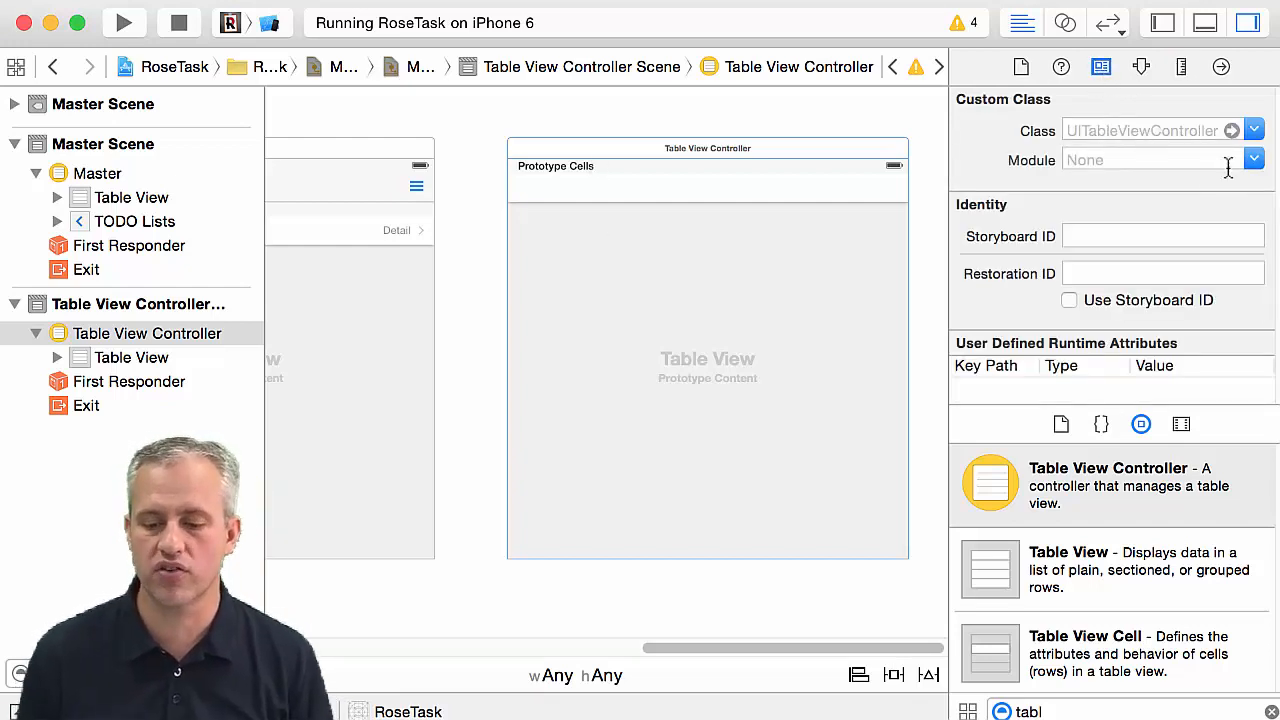
left_click(1254, 130)
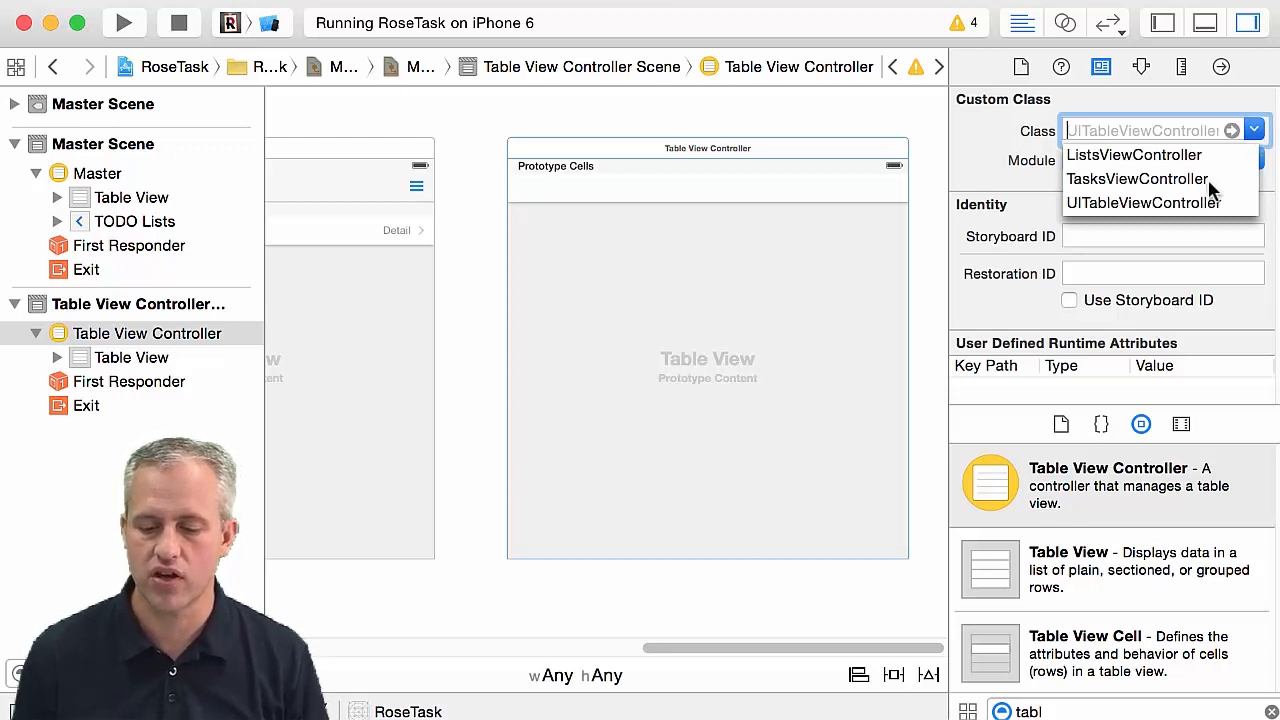
left_click(1136, 178)
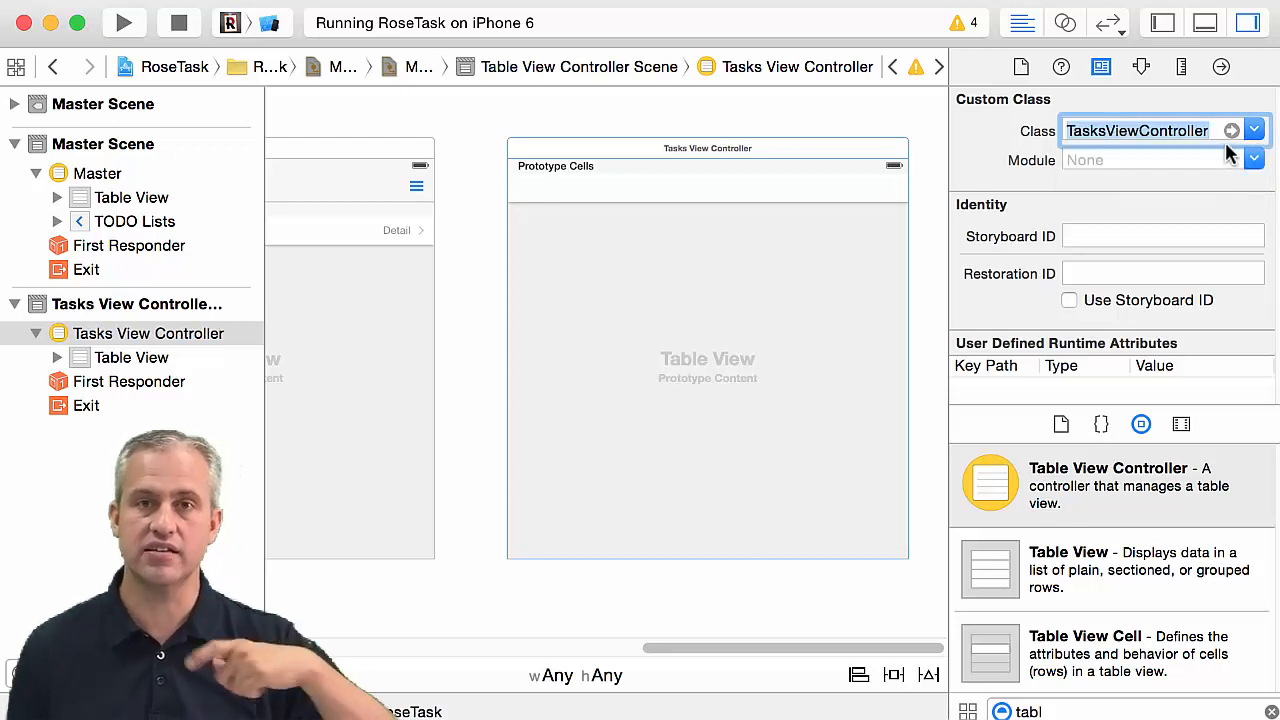
mouse_move(700, 196)
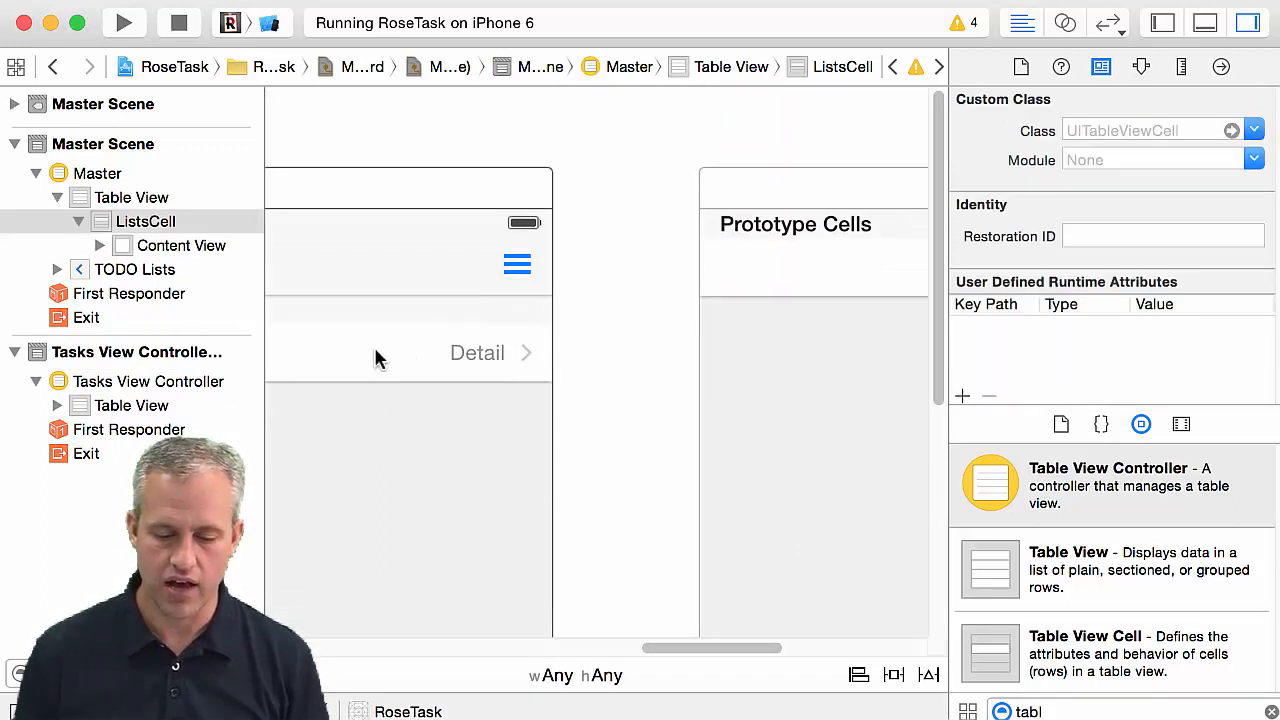
Step: Connect the ListsCell prototype to the Tasks View Controller with a show selection segue
left_click_drag(376, 352, 780, 348)
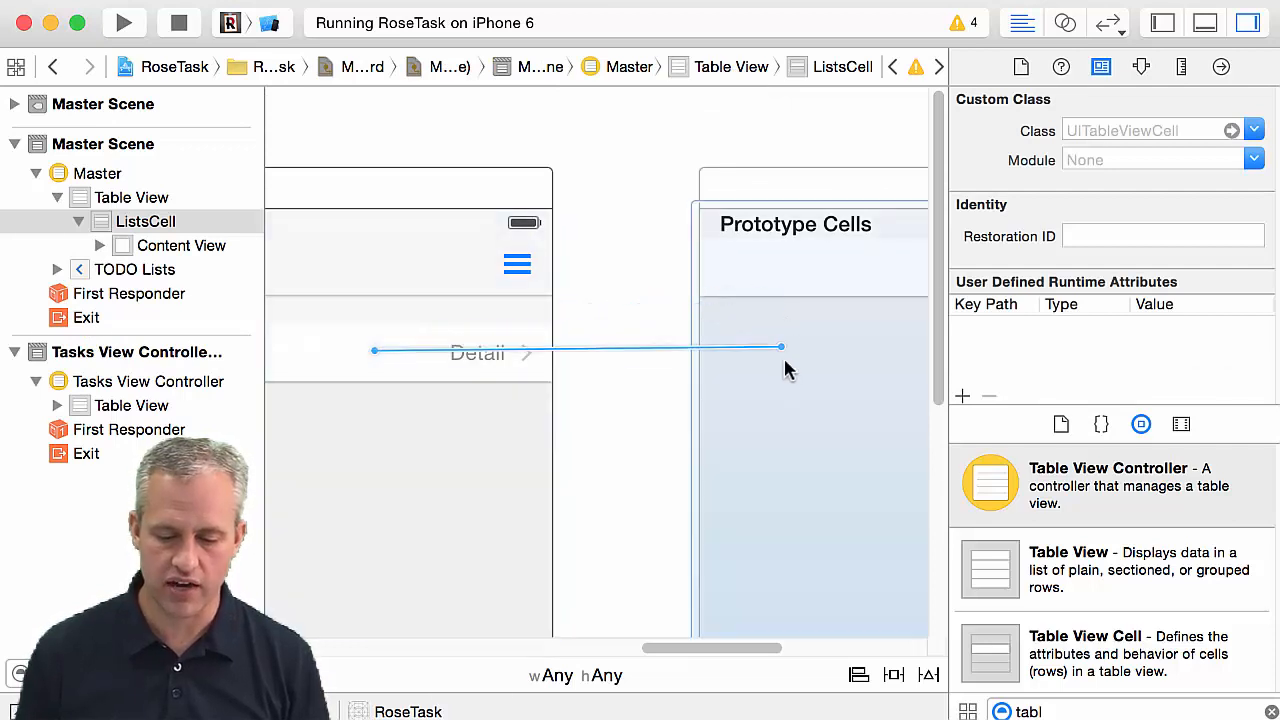
left_click_drag(780, 348, 804, 448)
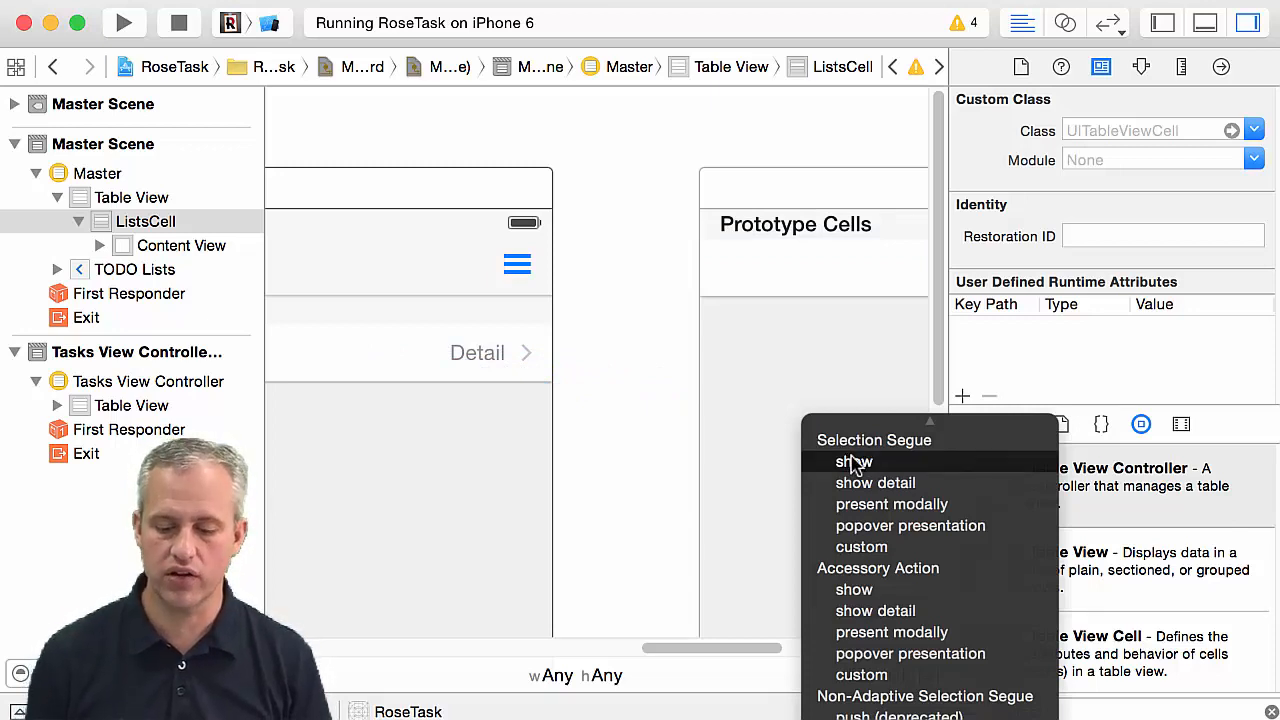
mouse_move(878, 470)
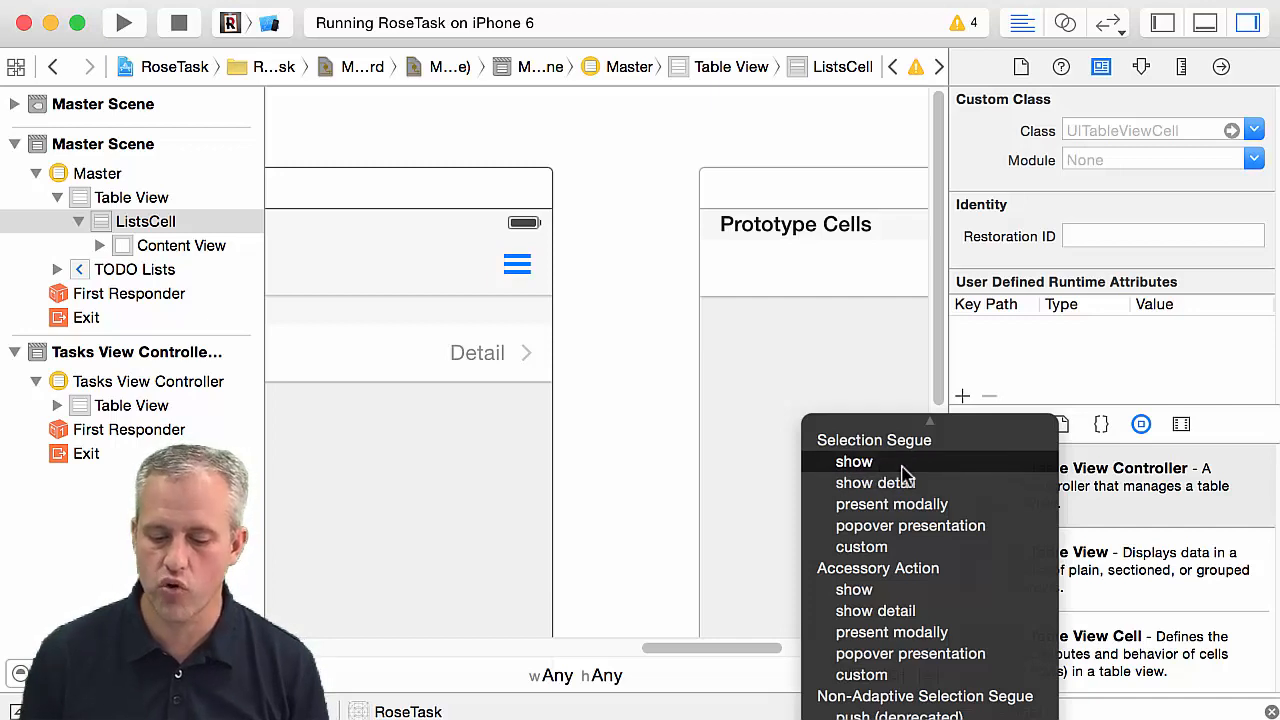
mouse_move(884, 468)
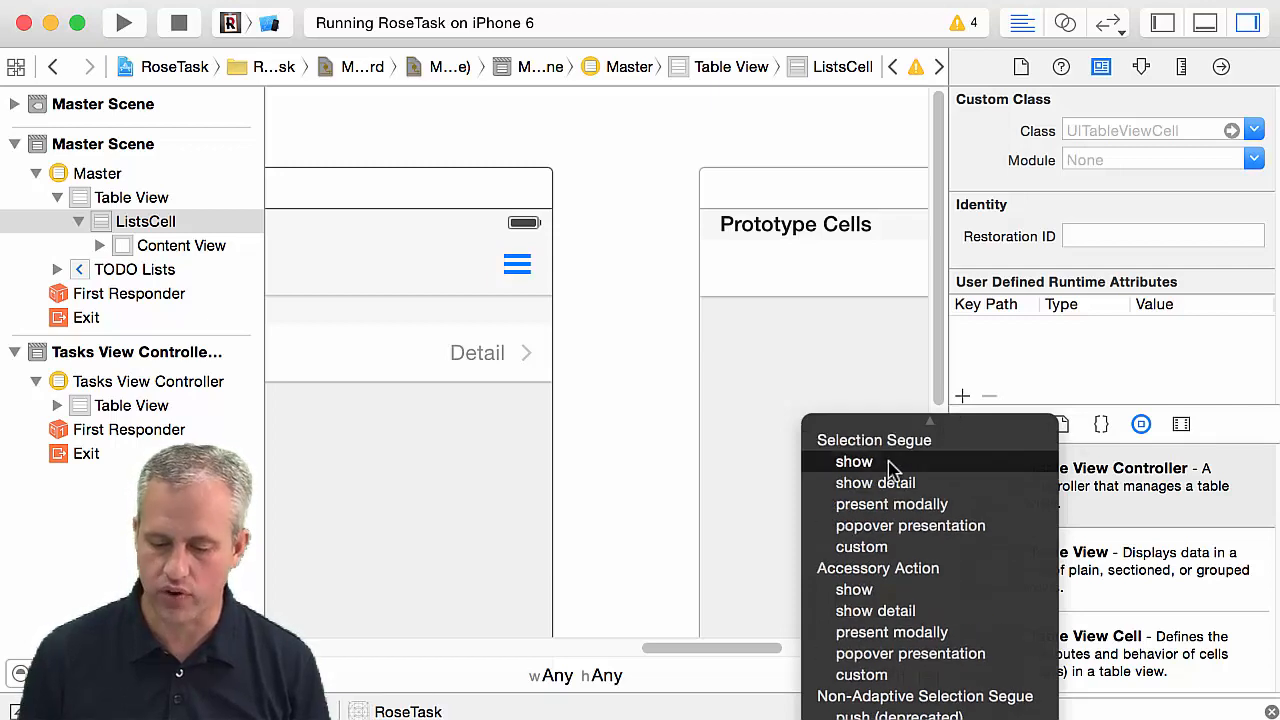
mouse_move(890, 524)
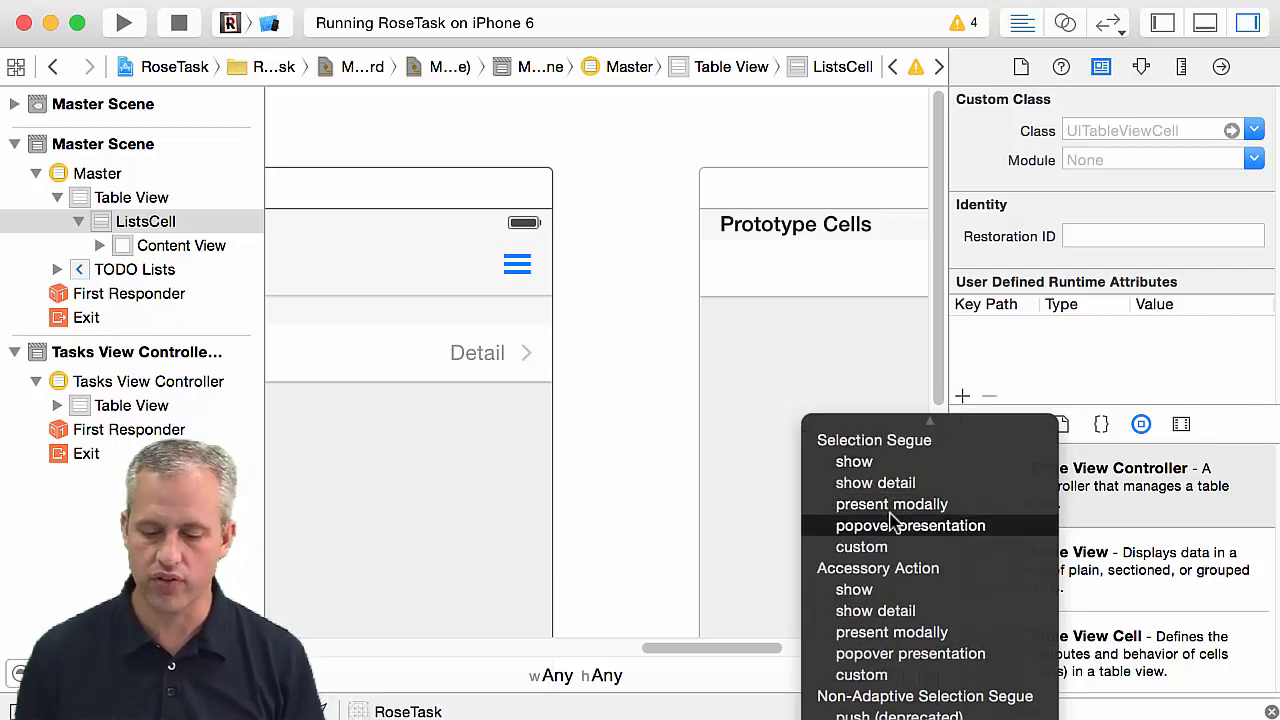
left_click(830, 460)
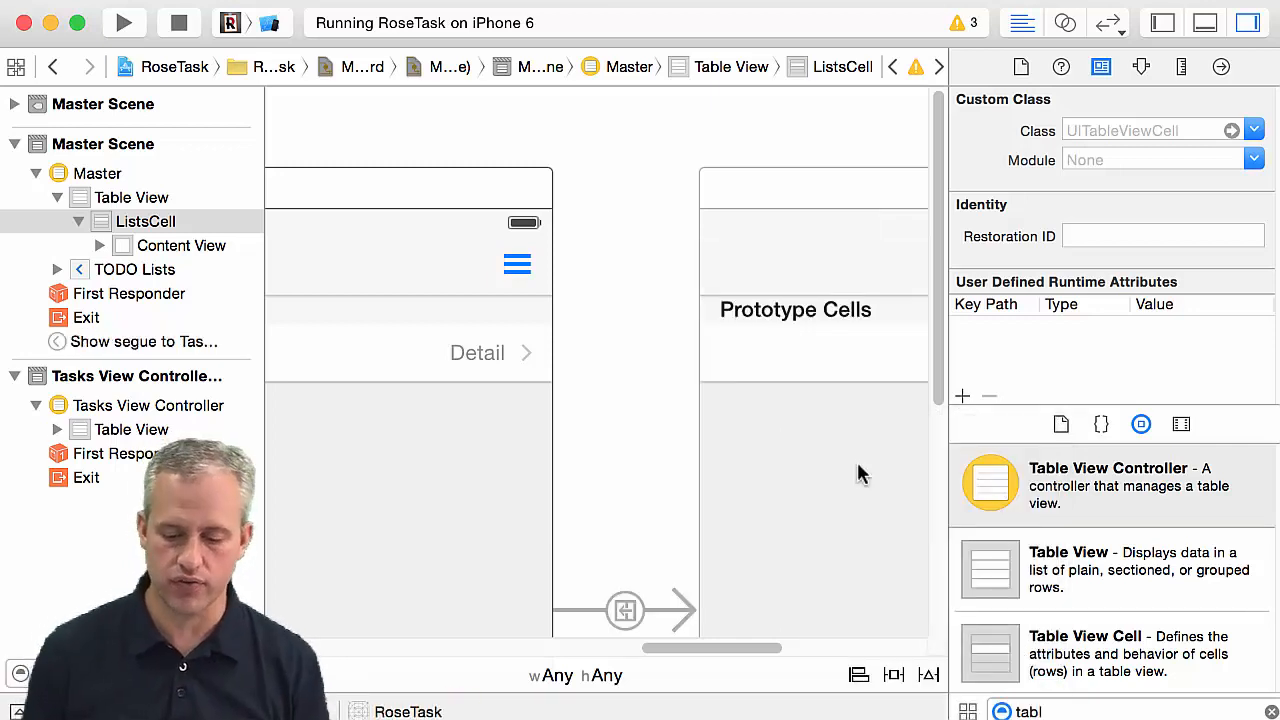
left_click_drag(716, 648, 756, 648)
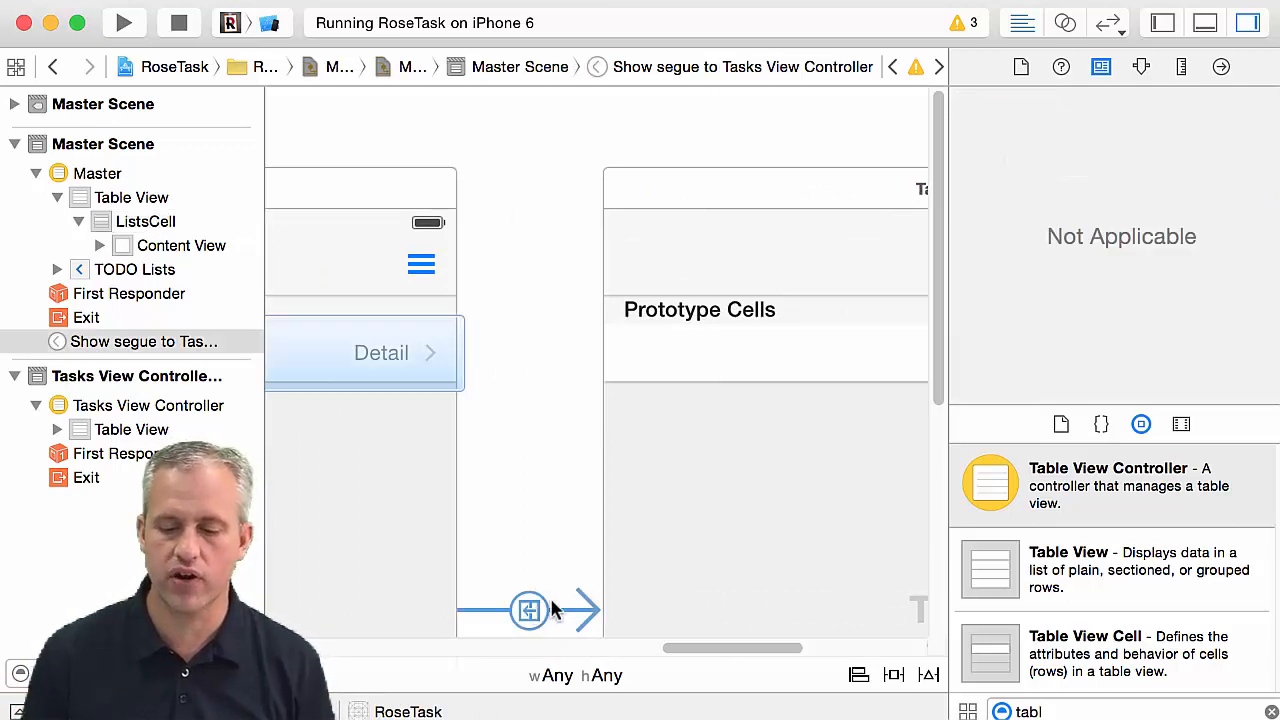
Step: Give the show segue the identifier ShowTasksSegue in the Attributes inspector
left_click(1140, 66)
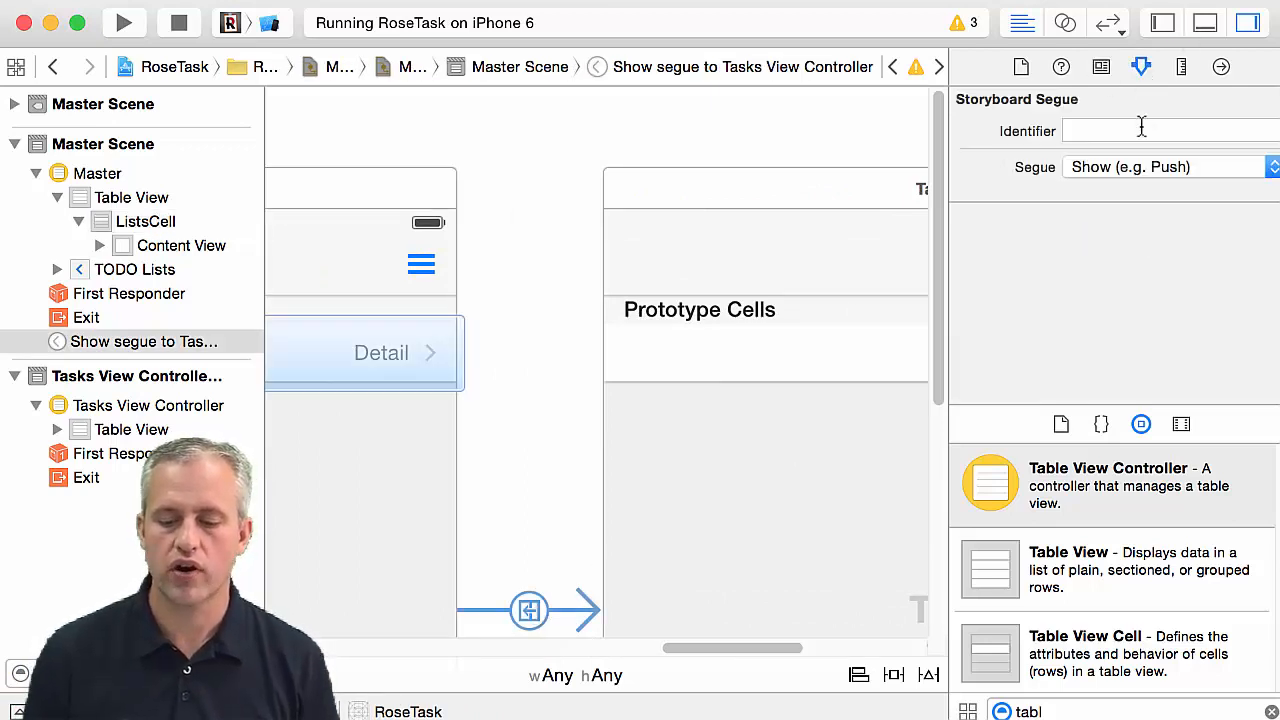
left_click(1150, 132)
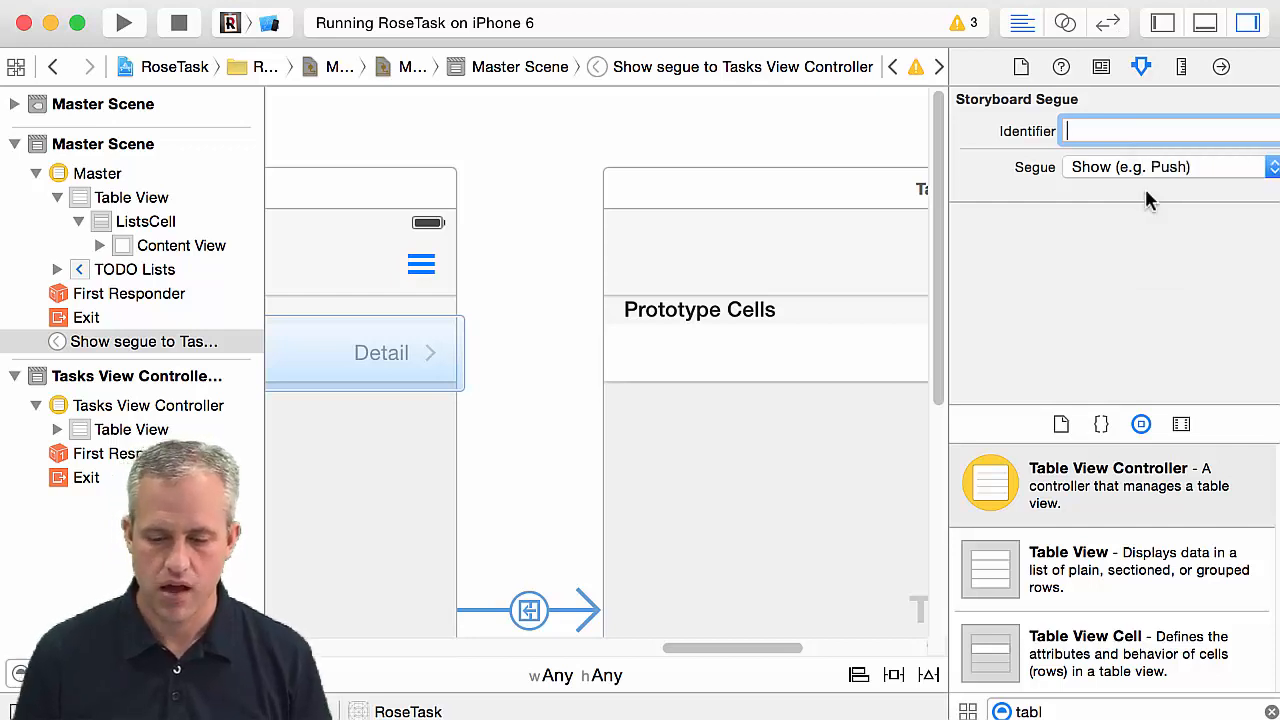
type("Show")
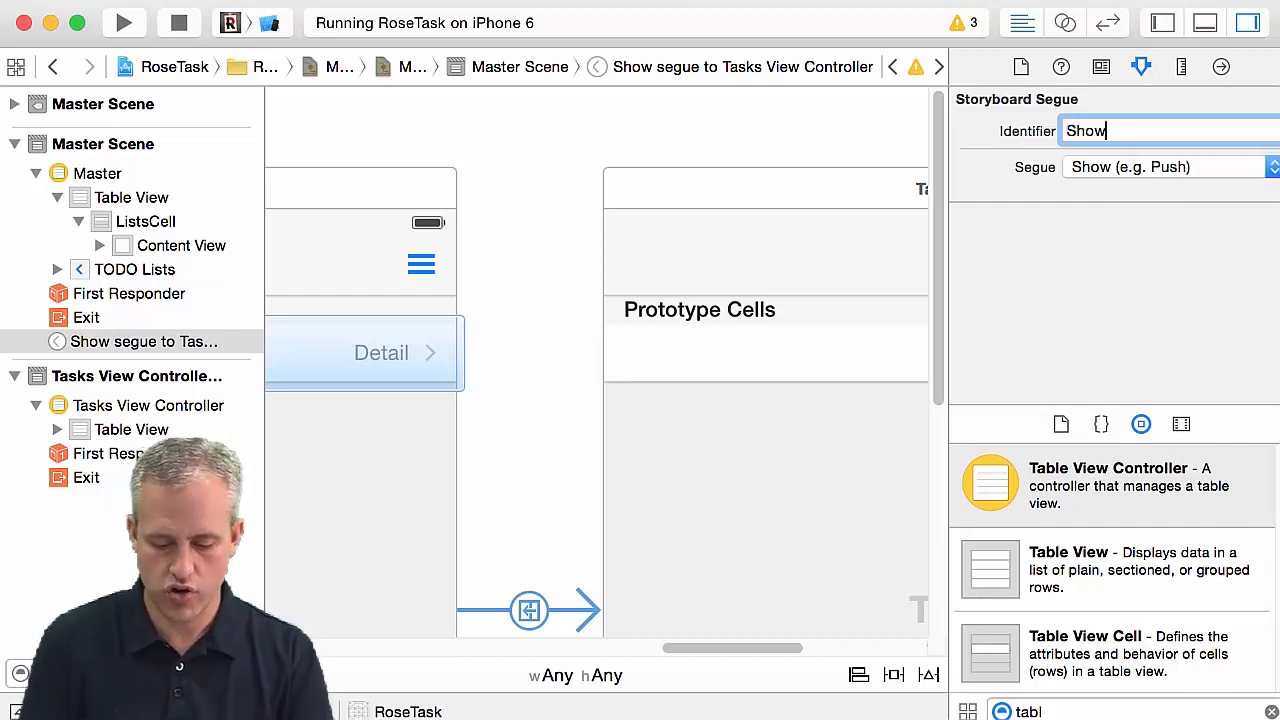
type("Tasks")
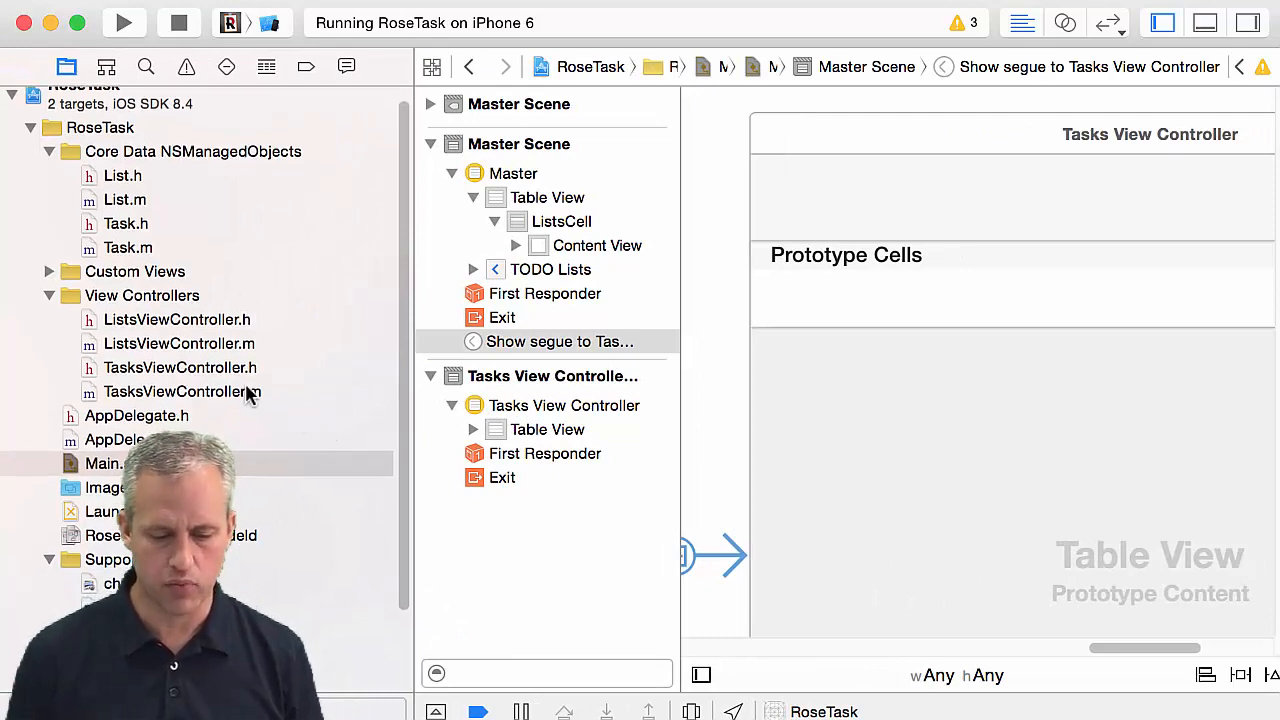
Step: Switch from TasksViewController.h to ListsViewController.m in the editor
left_click(180, 368)
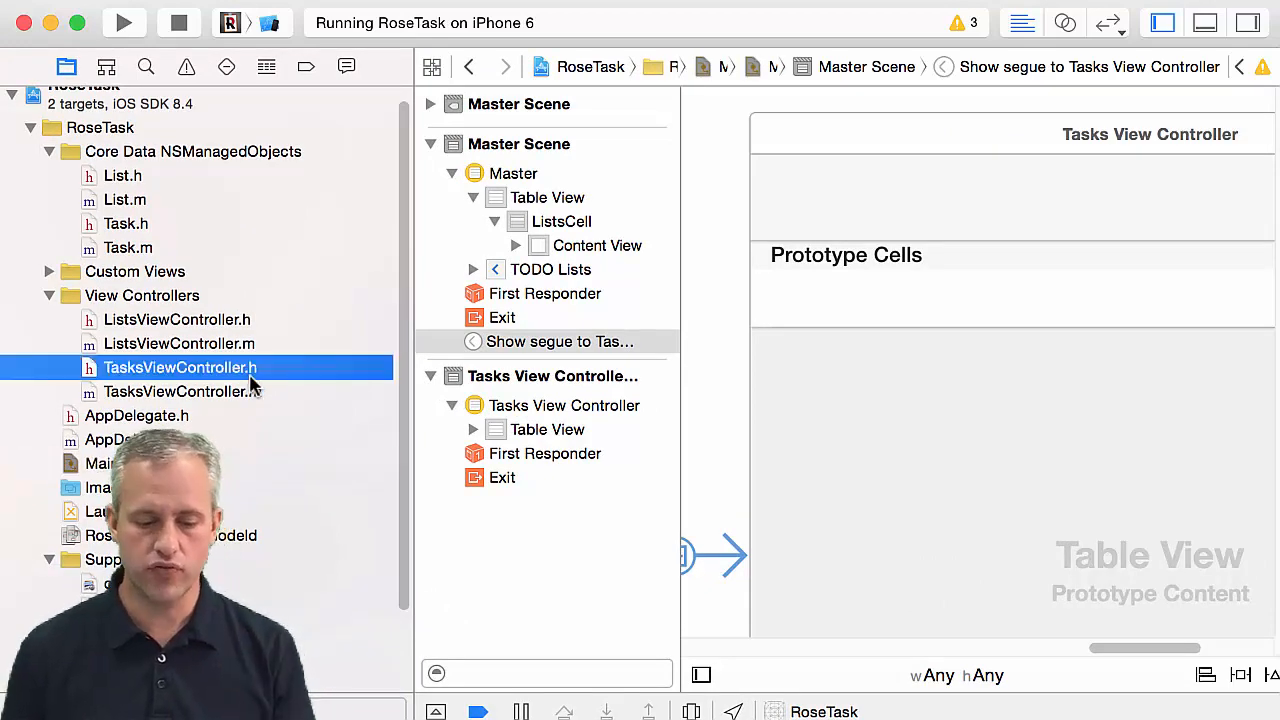
left_click(180, 368)
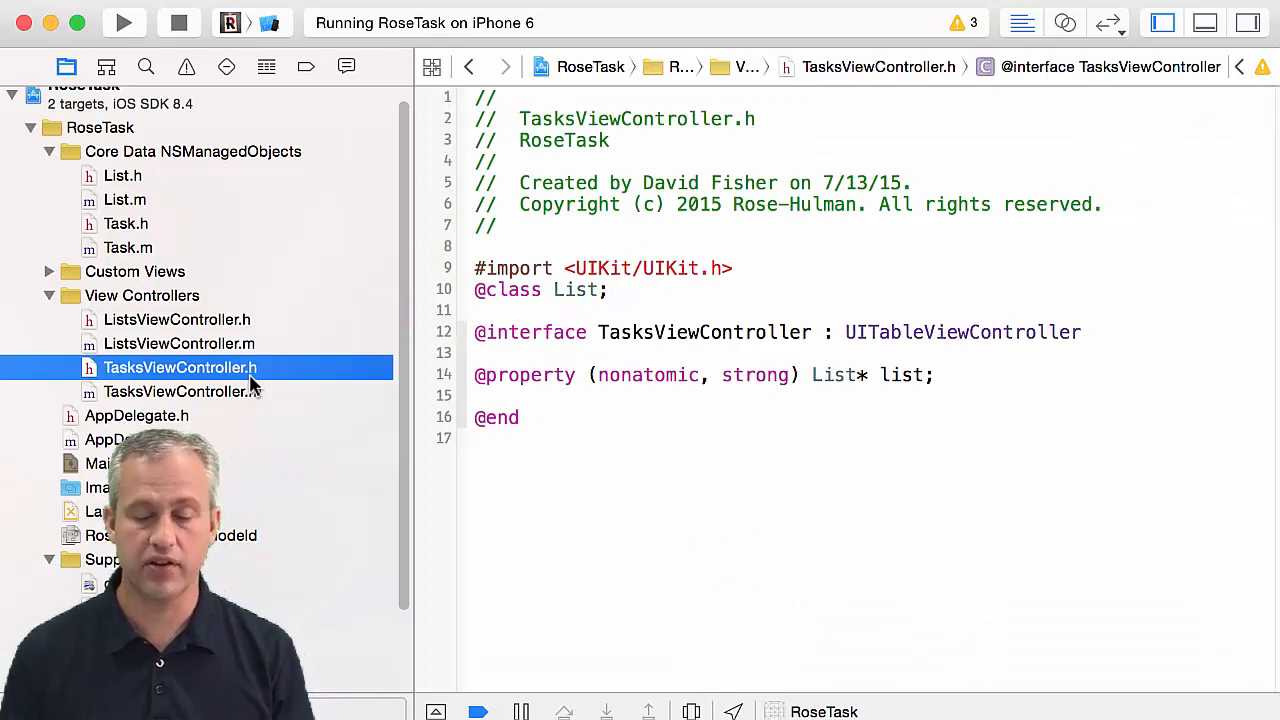
left_click(178, 344)
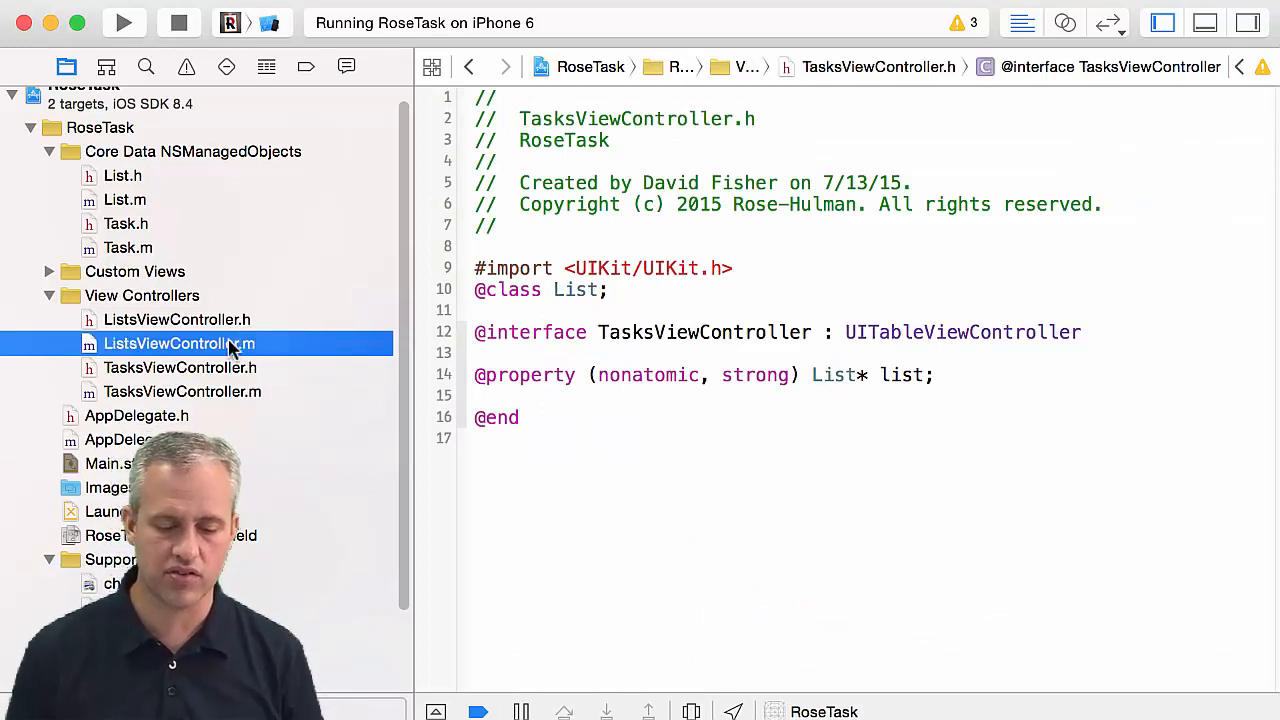
left_click(178, 344)
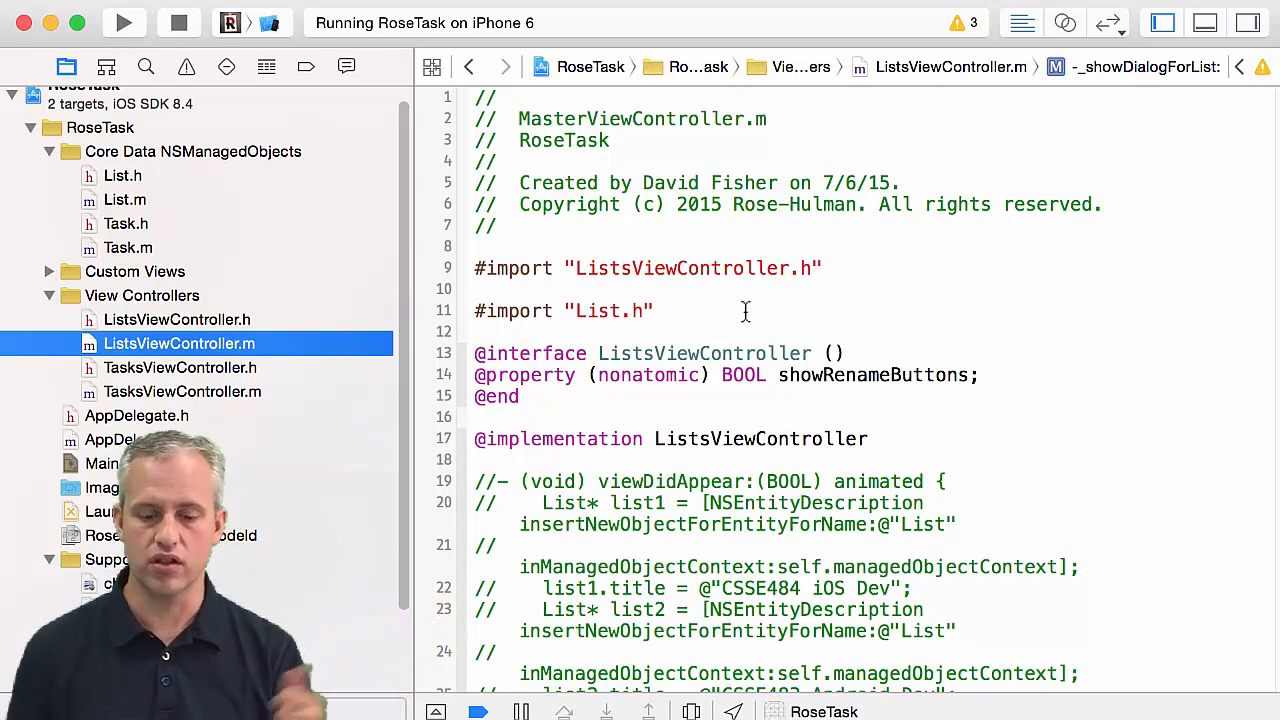
Step: Define #define kShowTasksSegue @"ShowTasksSegue" below the imports and copy the constant name
type("#d")
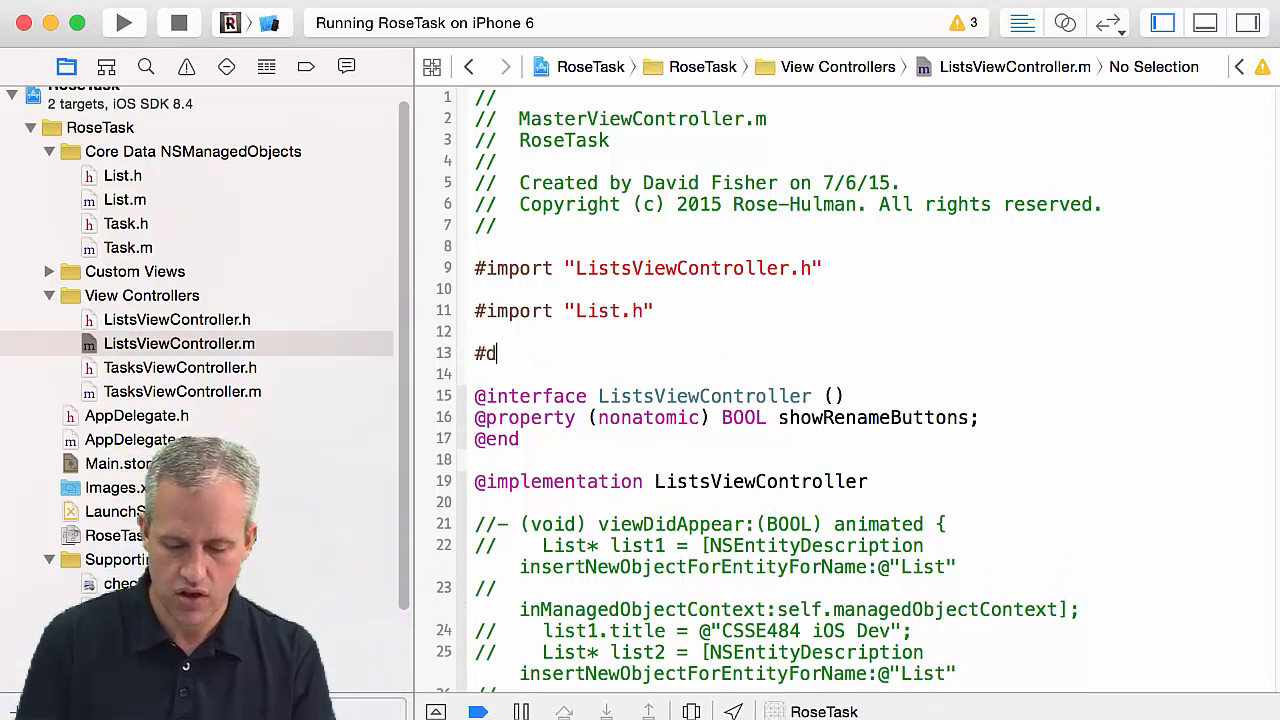
type("efine kShowTasksSegue")
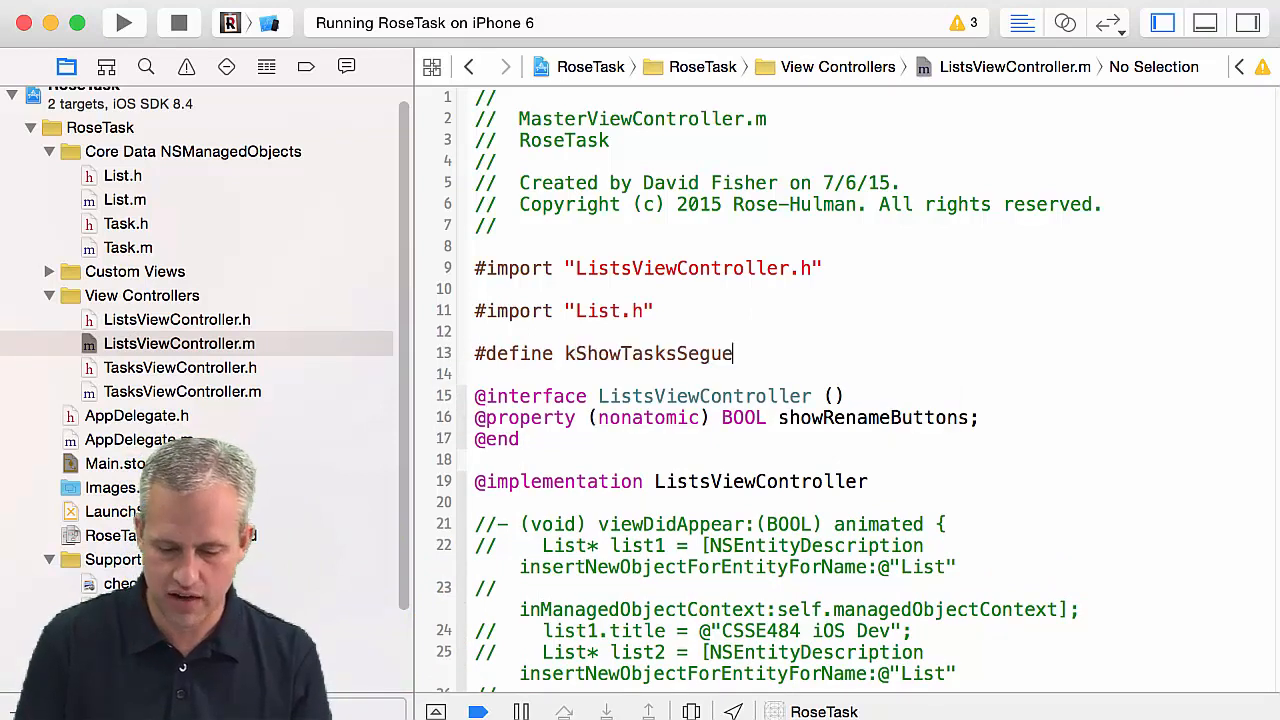
type("@\"ShowTasksSegue")
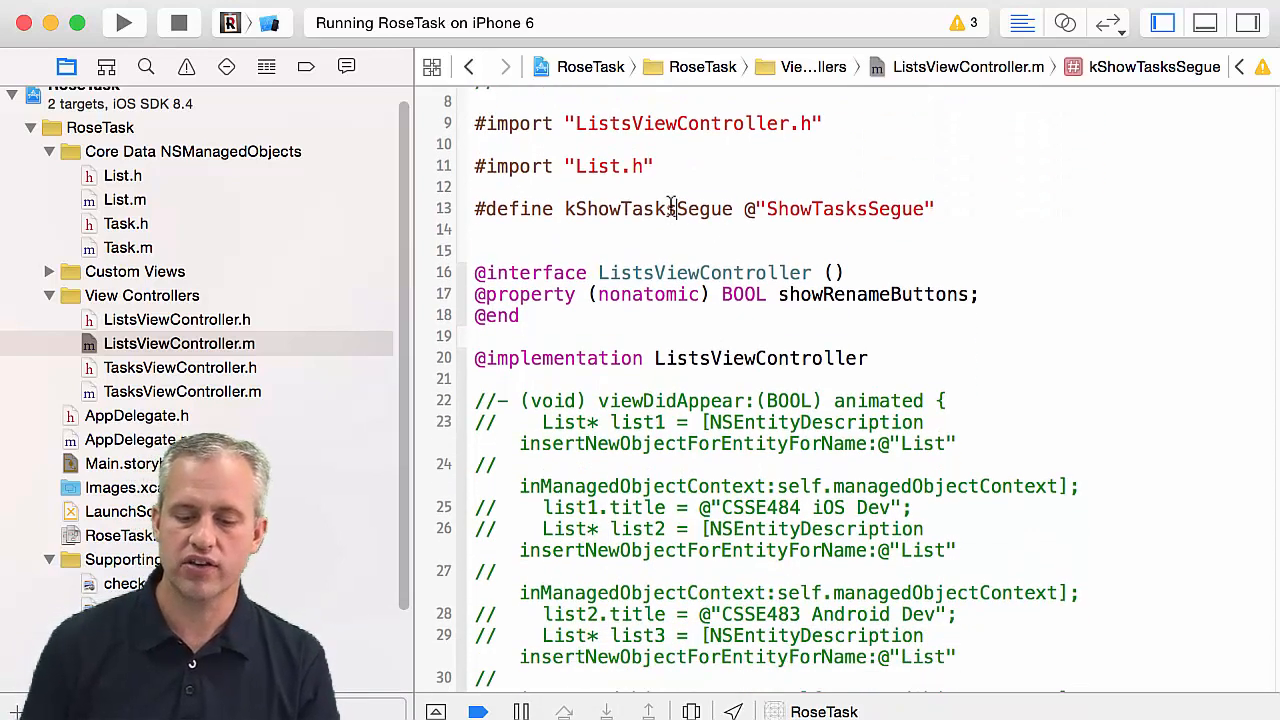
double_click(648, 210)
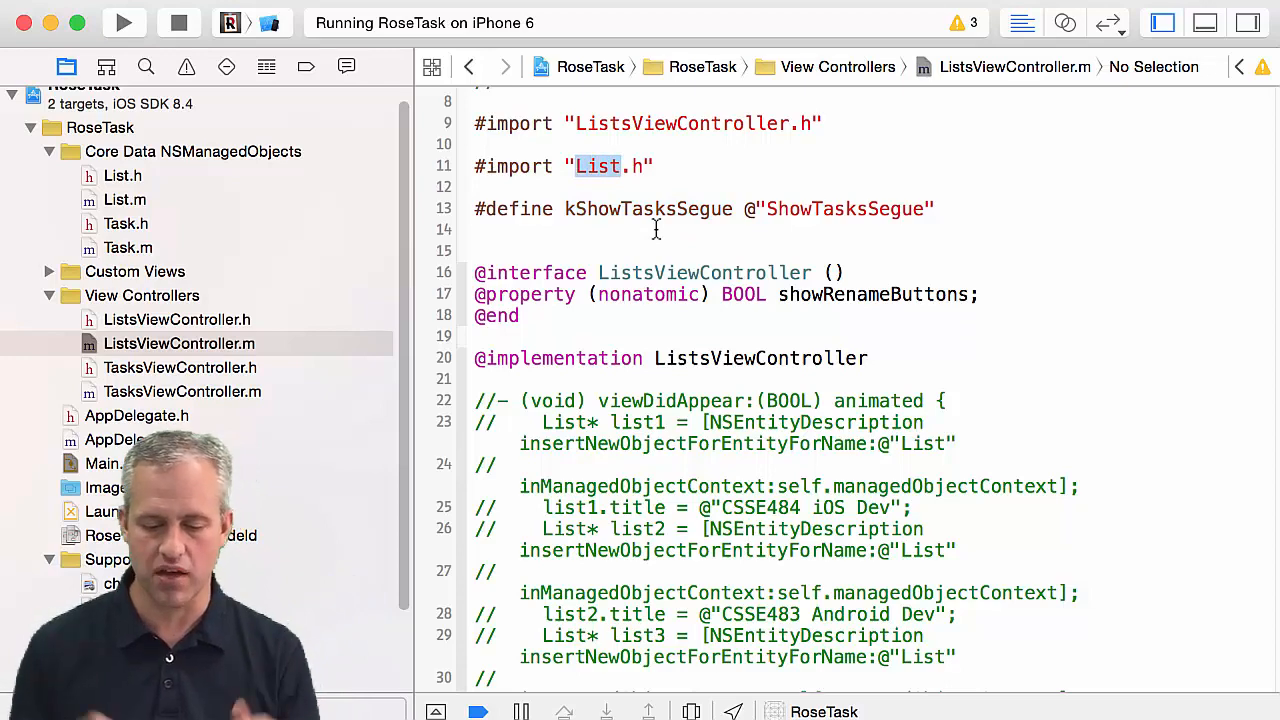
double_click(648, 208)
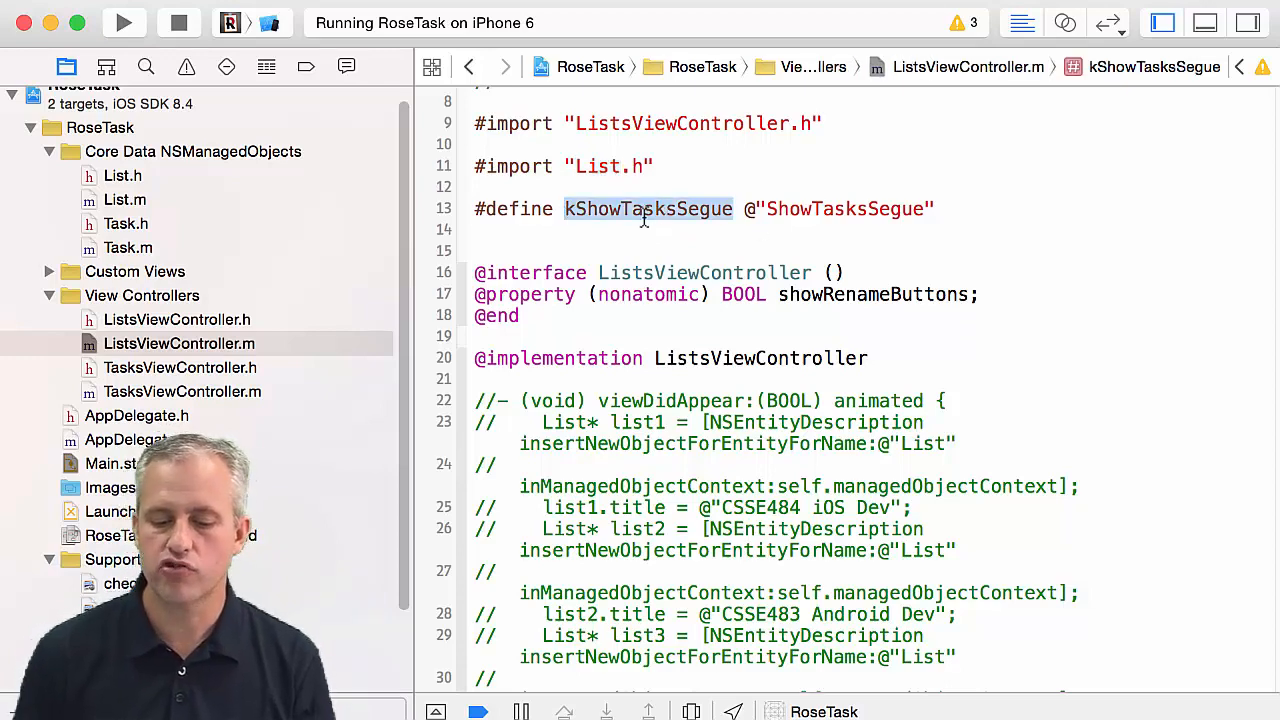
scroll("down", 3)
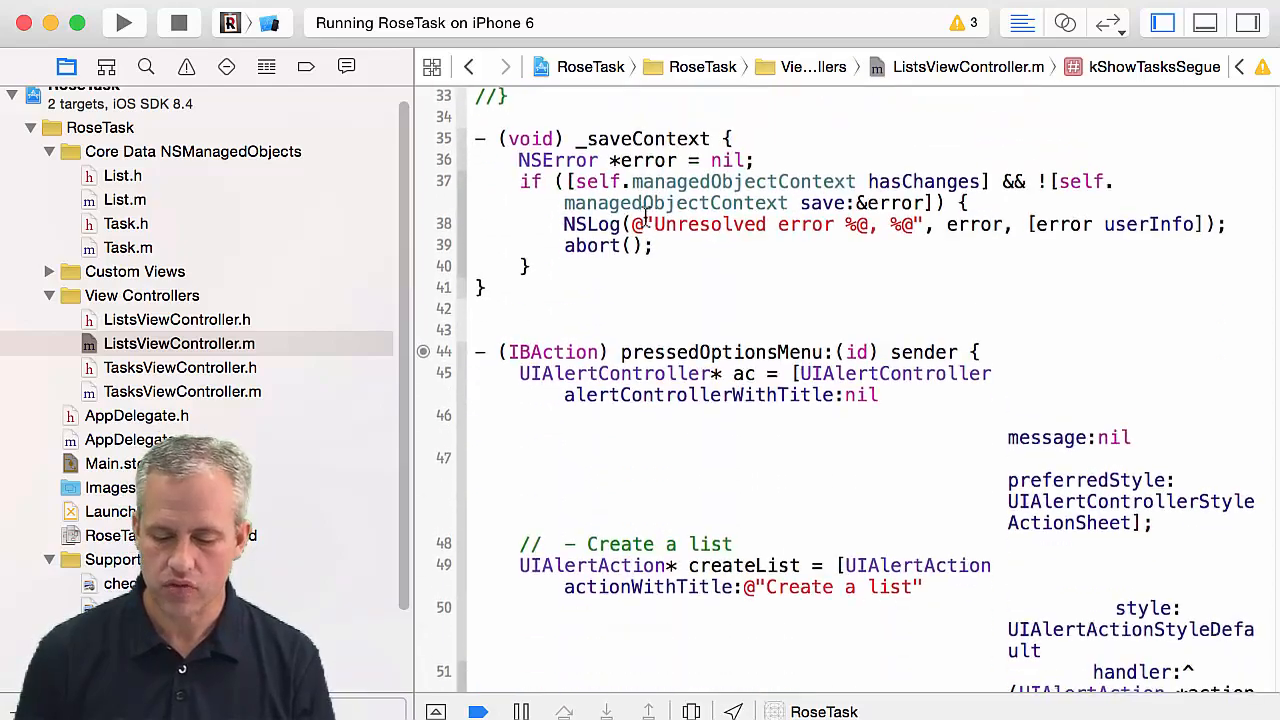
Step: Uncomment the prepareForSegue: body and check the segue identifier against kShowTasksSegue
scroll("down", 3)
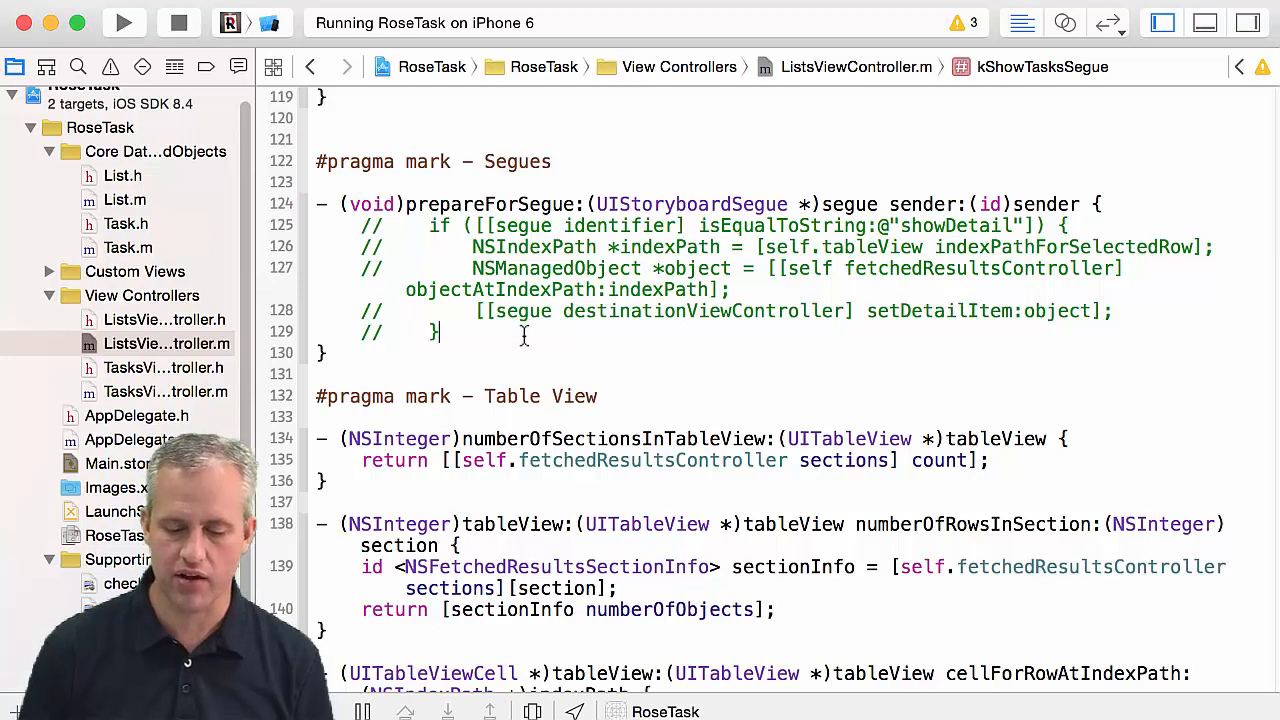
left_click_drag(360, 224, 440, 332)
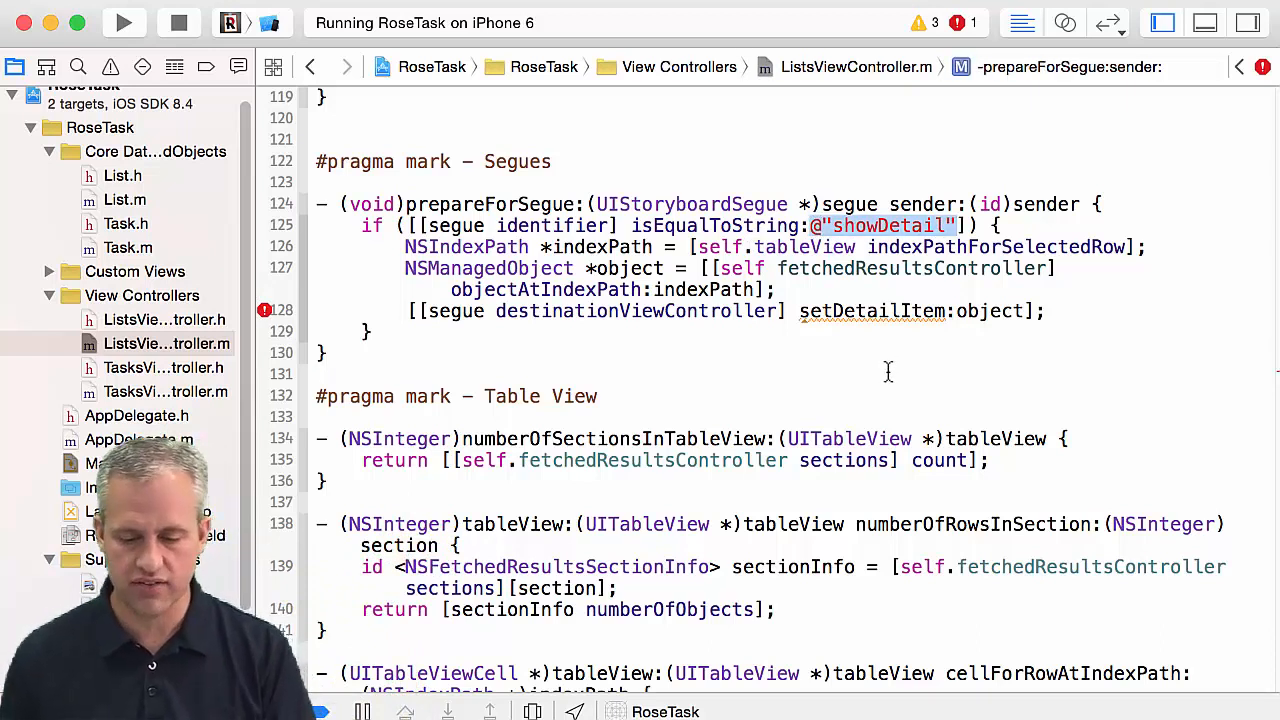
type("ShowTasksSegue")
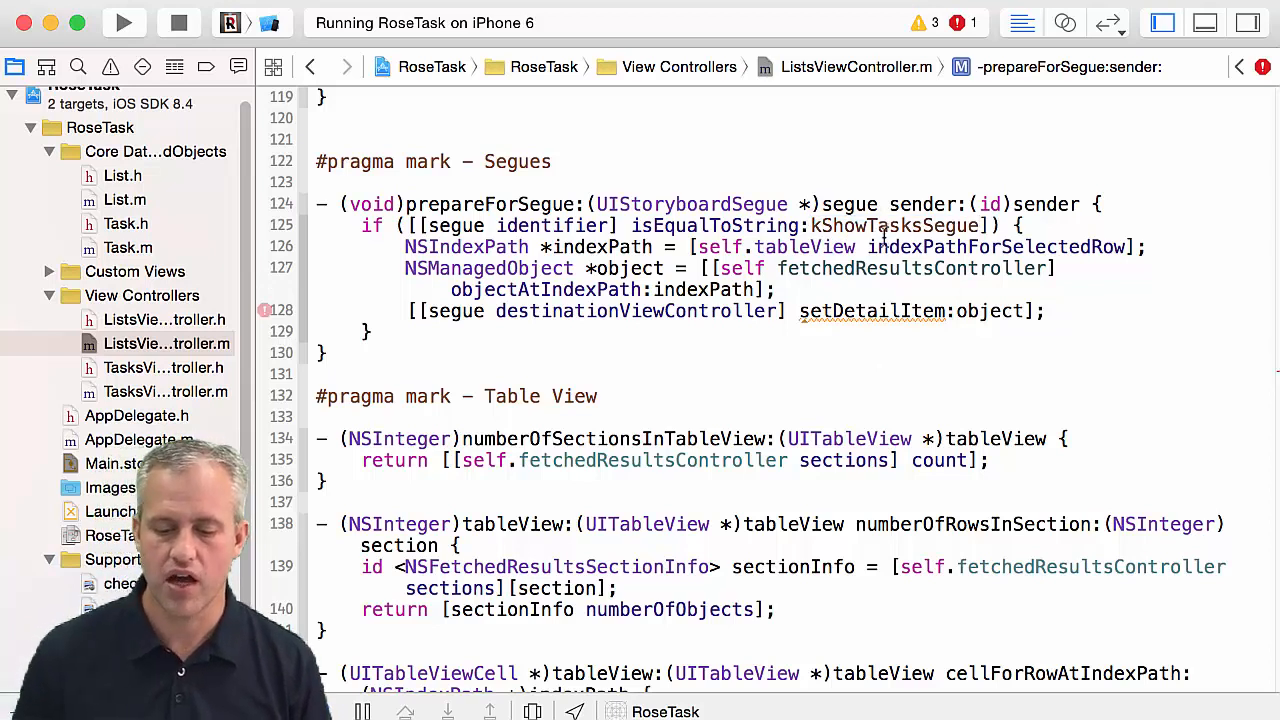
double_click(896, 224)
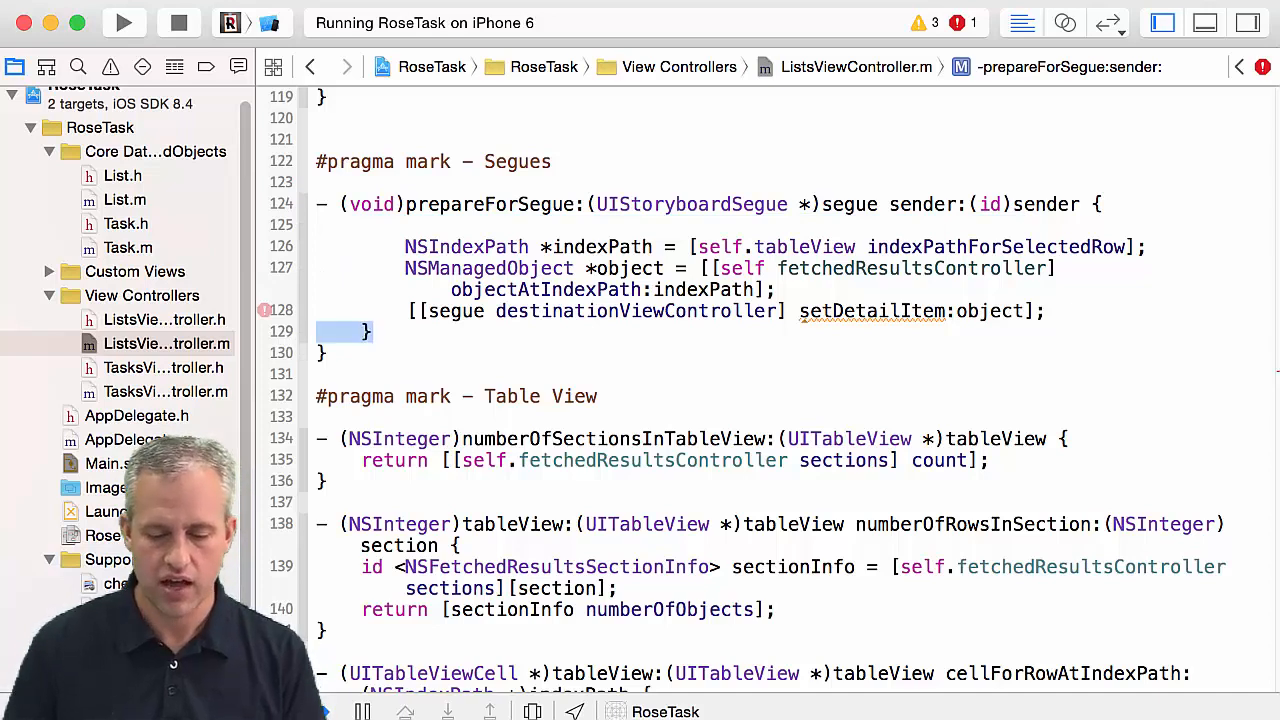
type("if ([[segue identifier] isEqualToString:kShowTasksSegue]) {")
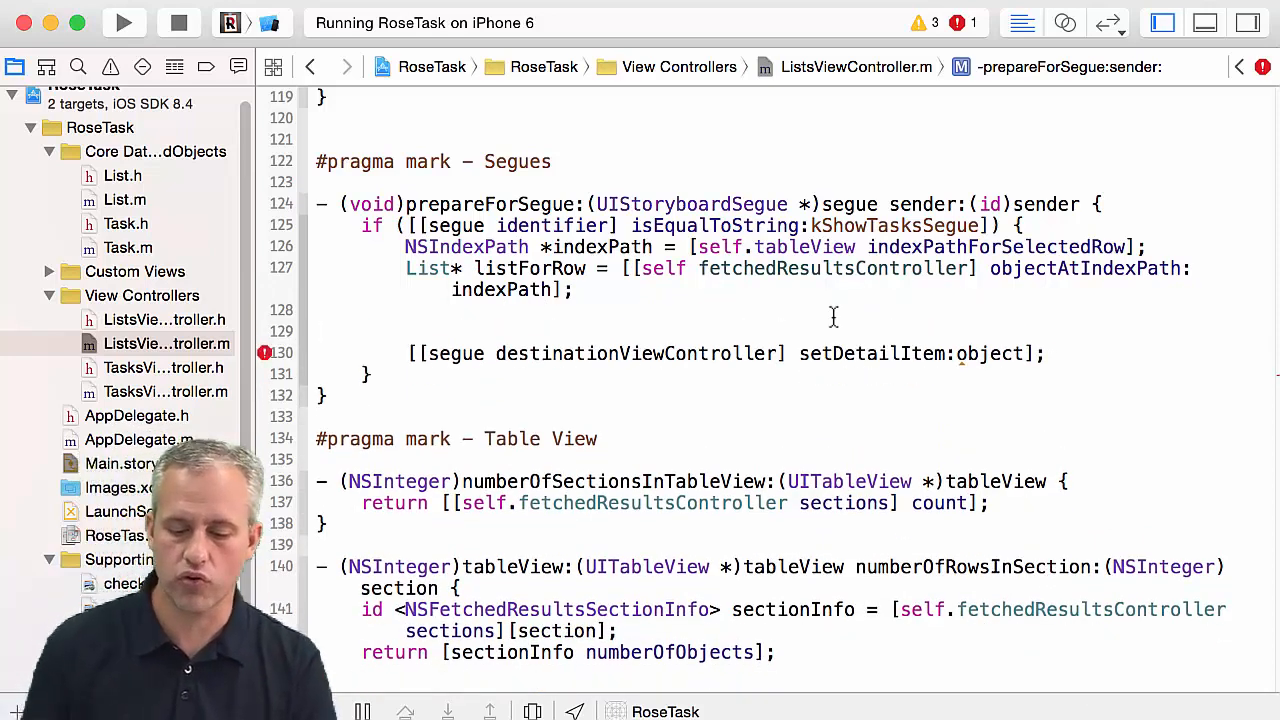
Step: Replace setDetailItem:object with setList:listForRow in prepareForSegue:
double_click(888, 352)
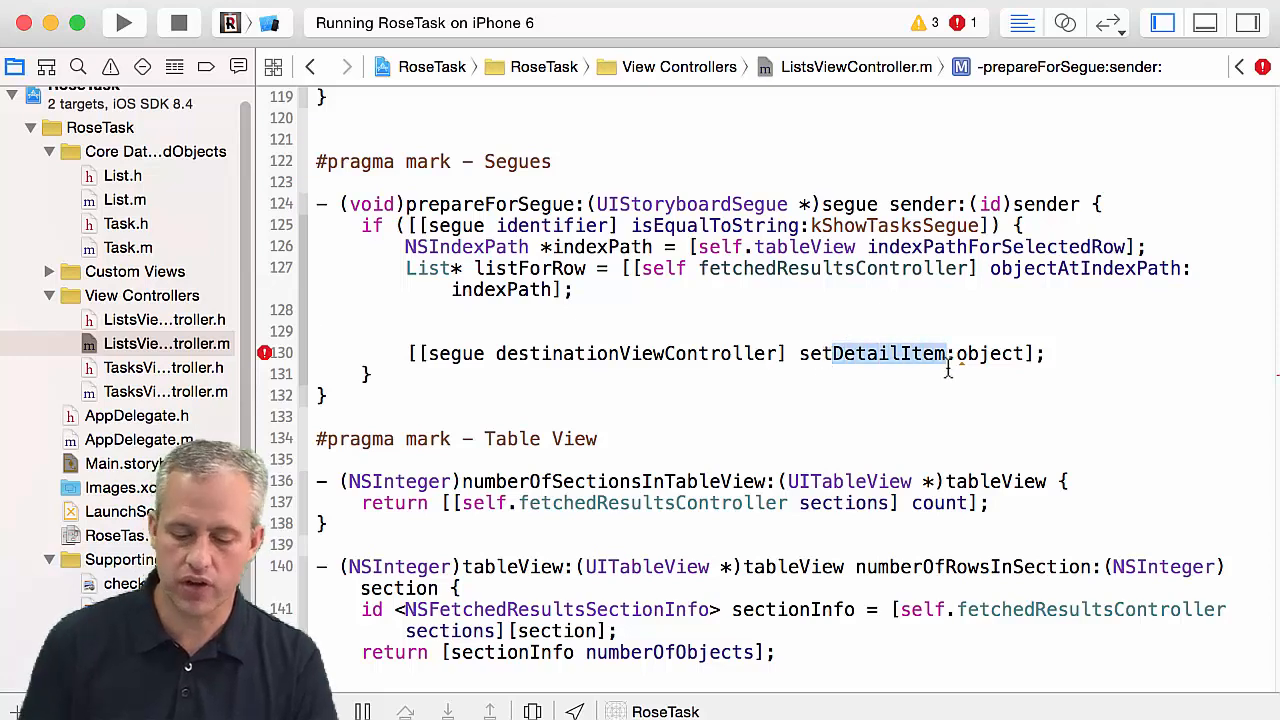
type("setList")
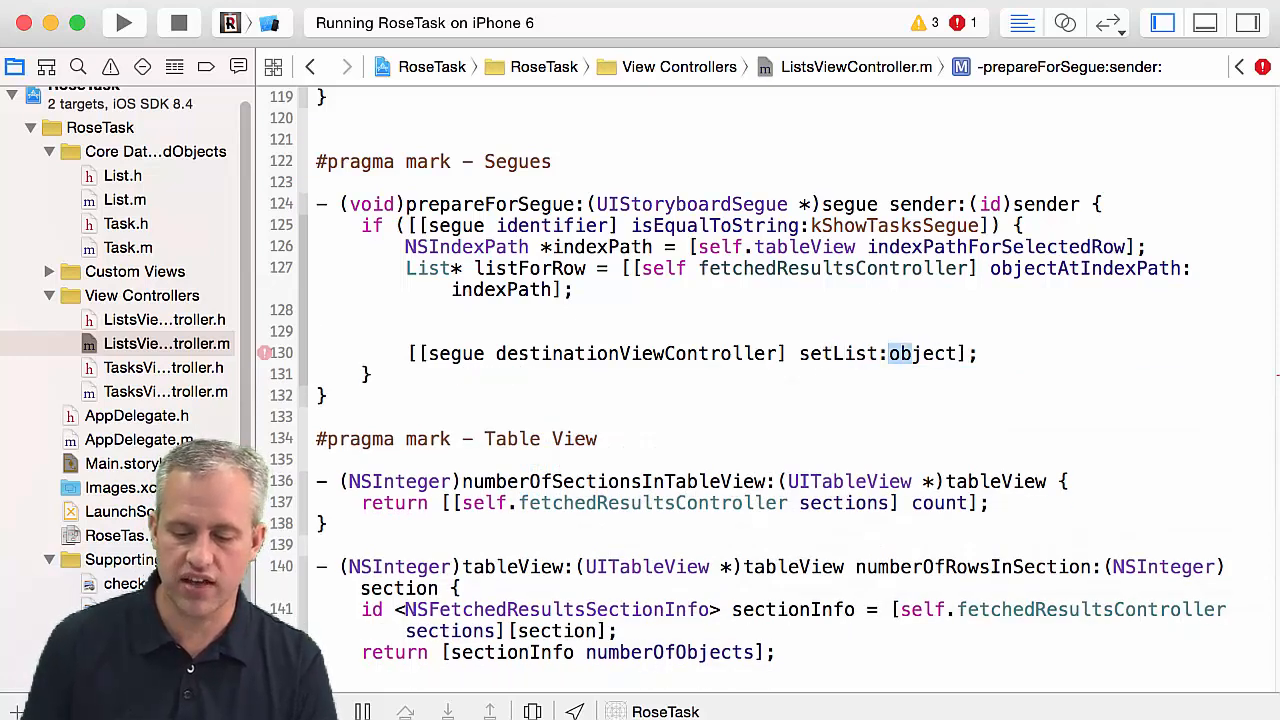
double_click(920, 352)
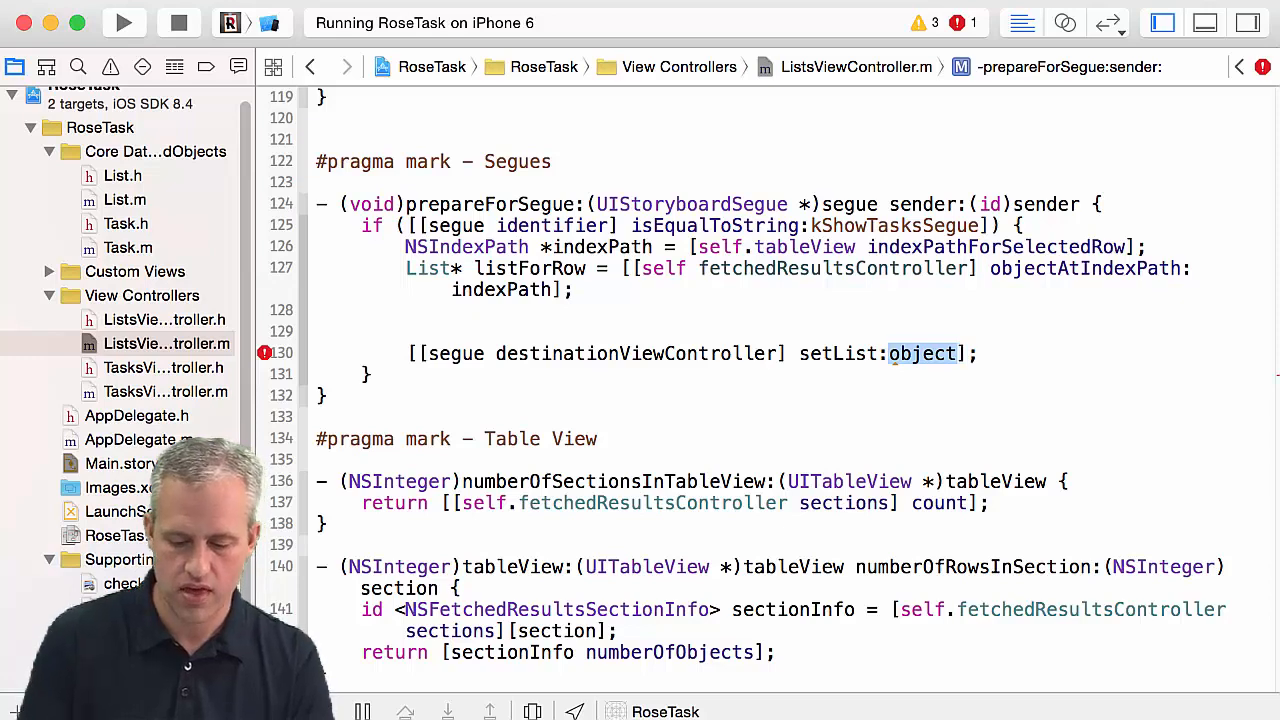
type("list")
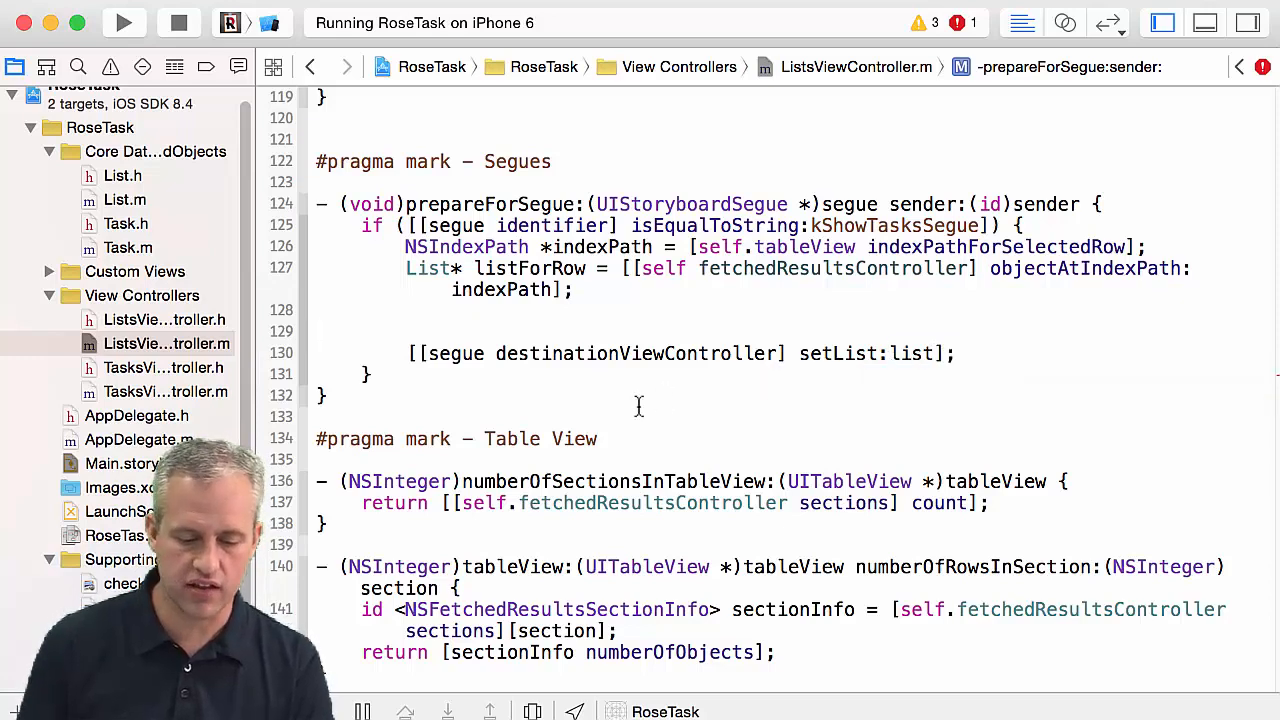
Step: Add #import "TasksViewController.h" at the top of ListsViewController.m
left_click(164, 368)
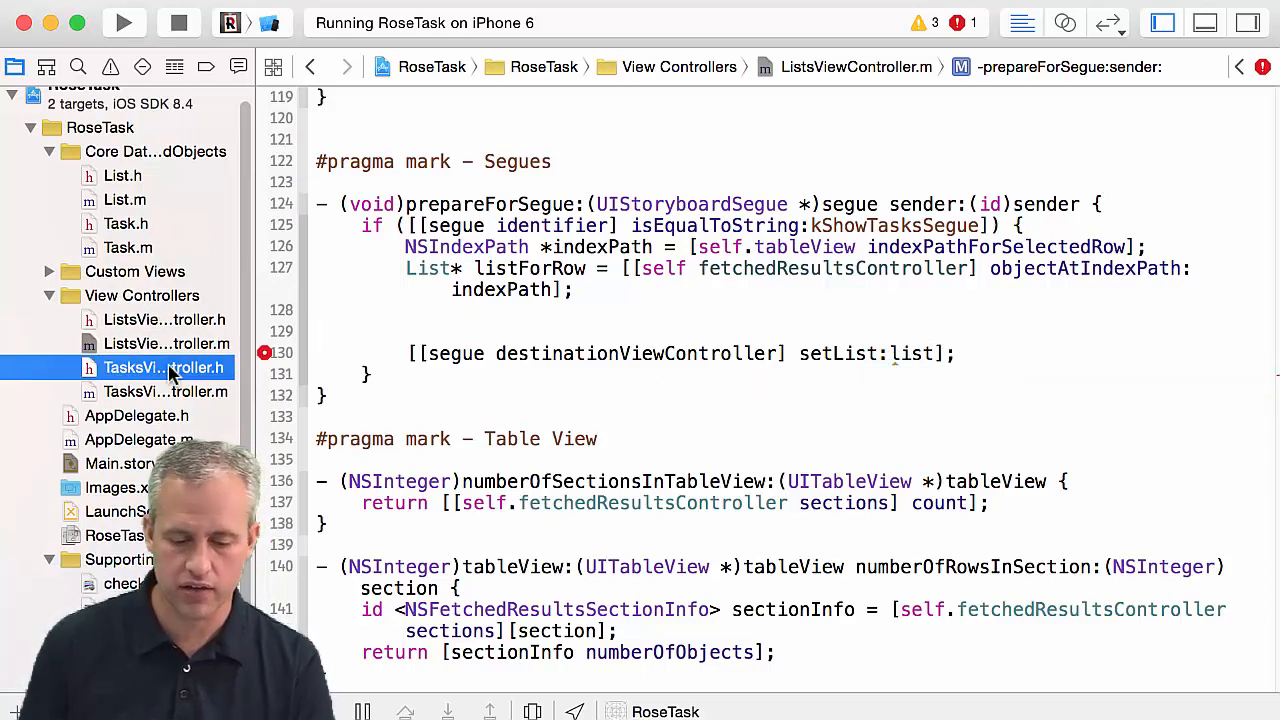
left_click(164, 368)
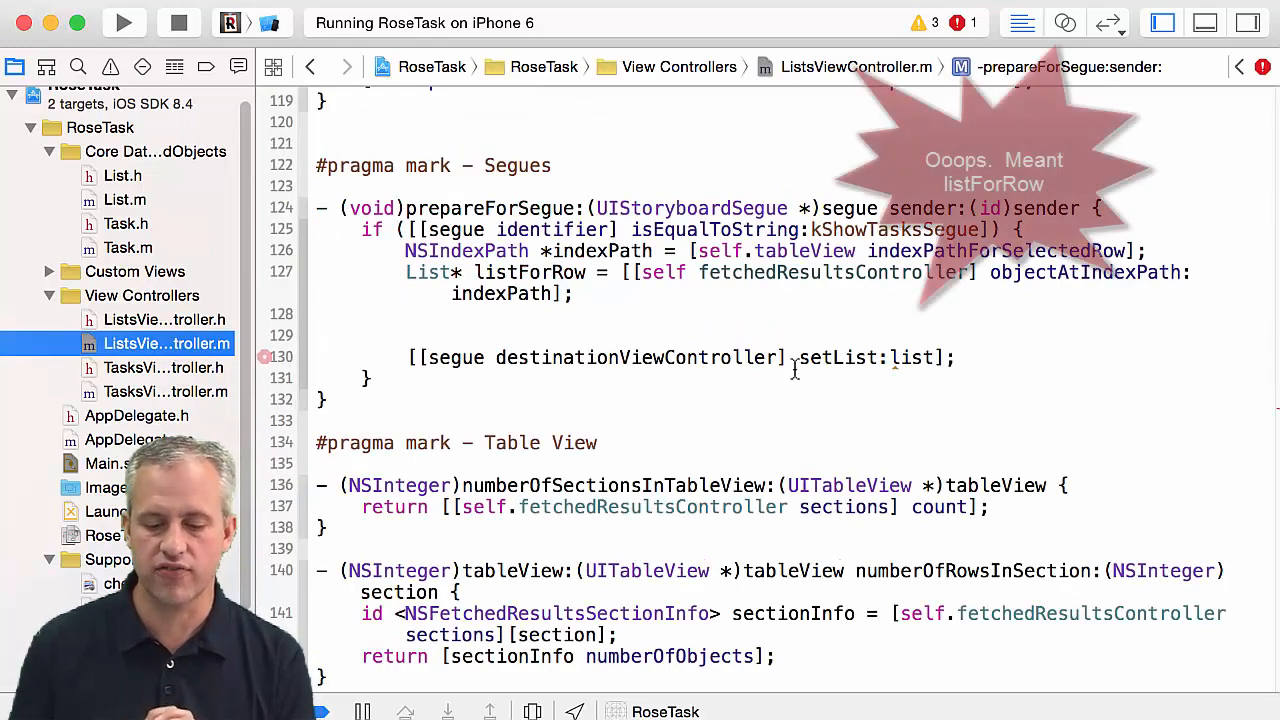
scroll("down", 3)
type("ForRow")
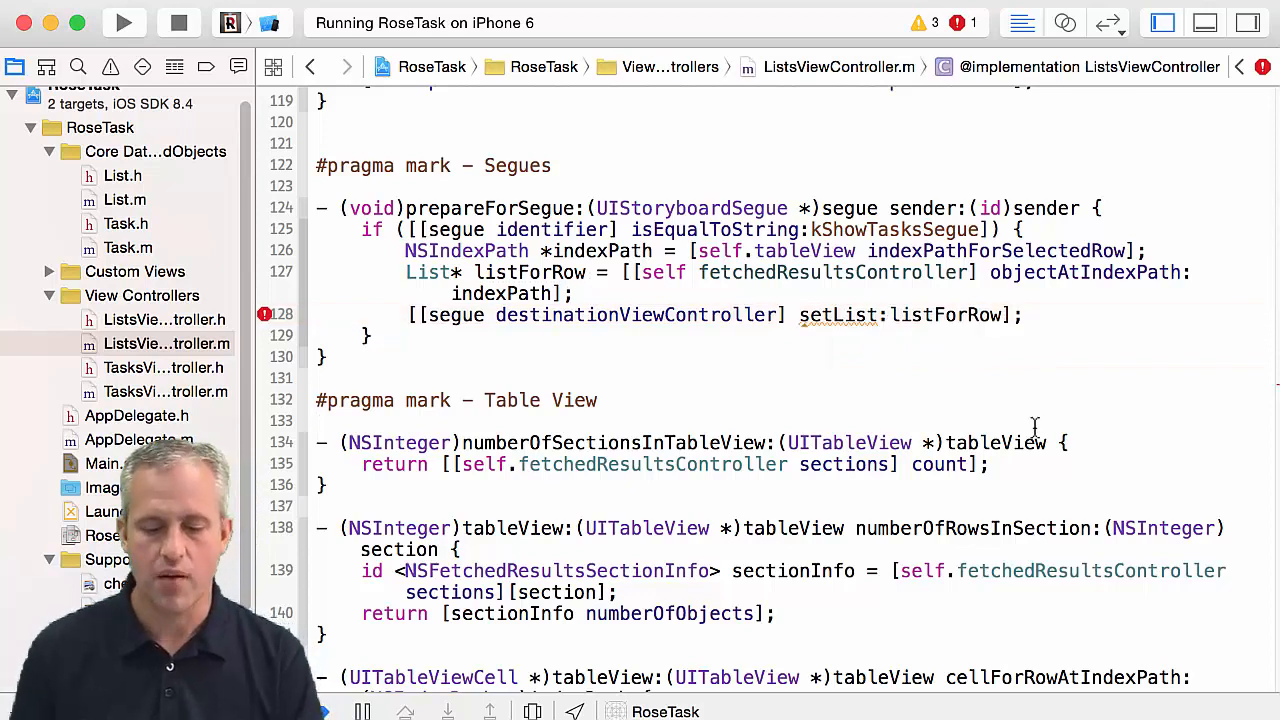
left_click(266, 314)
type("#import \"List.h")
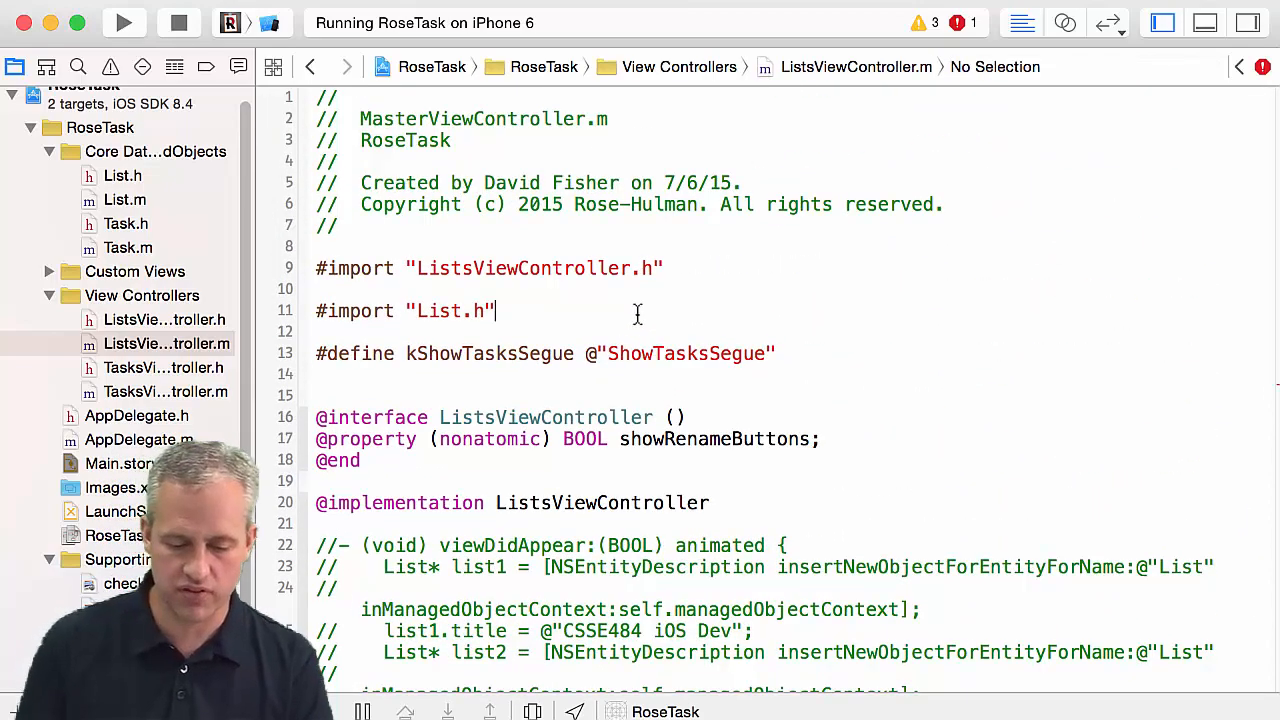
type("#import \"TasksViewController.h")
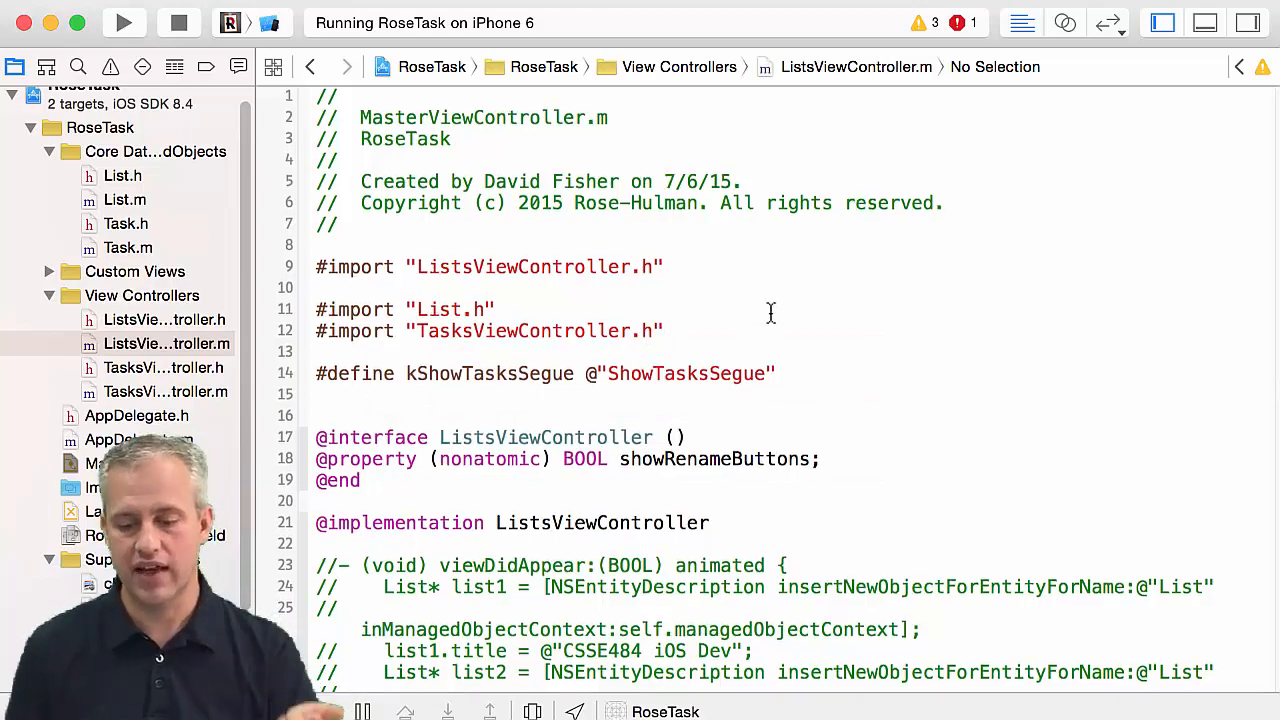
Step: Cast destinationViewController to TasksViewController in the setList: call
scroll("down", 3)
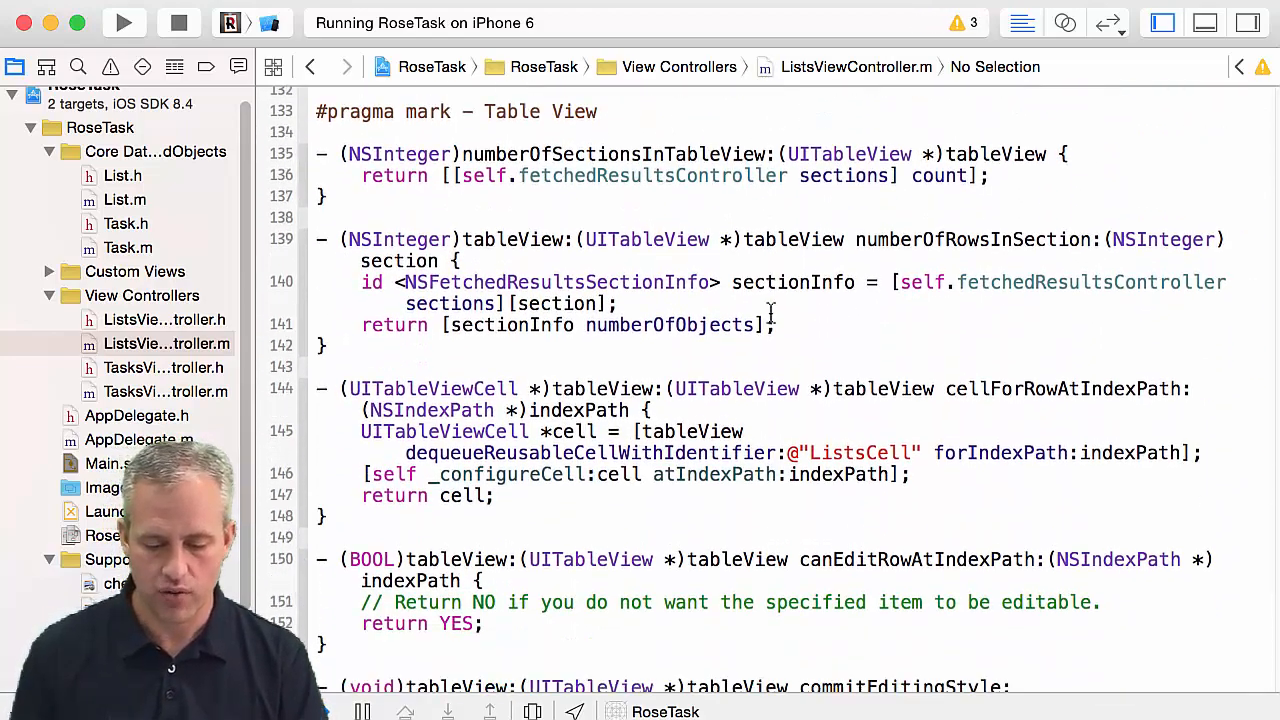
scroll("down", 3)
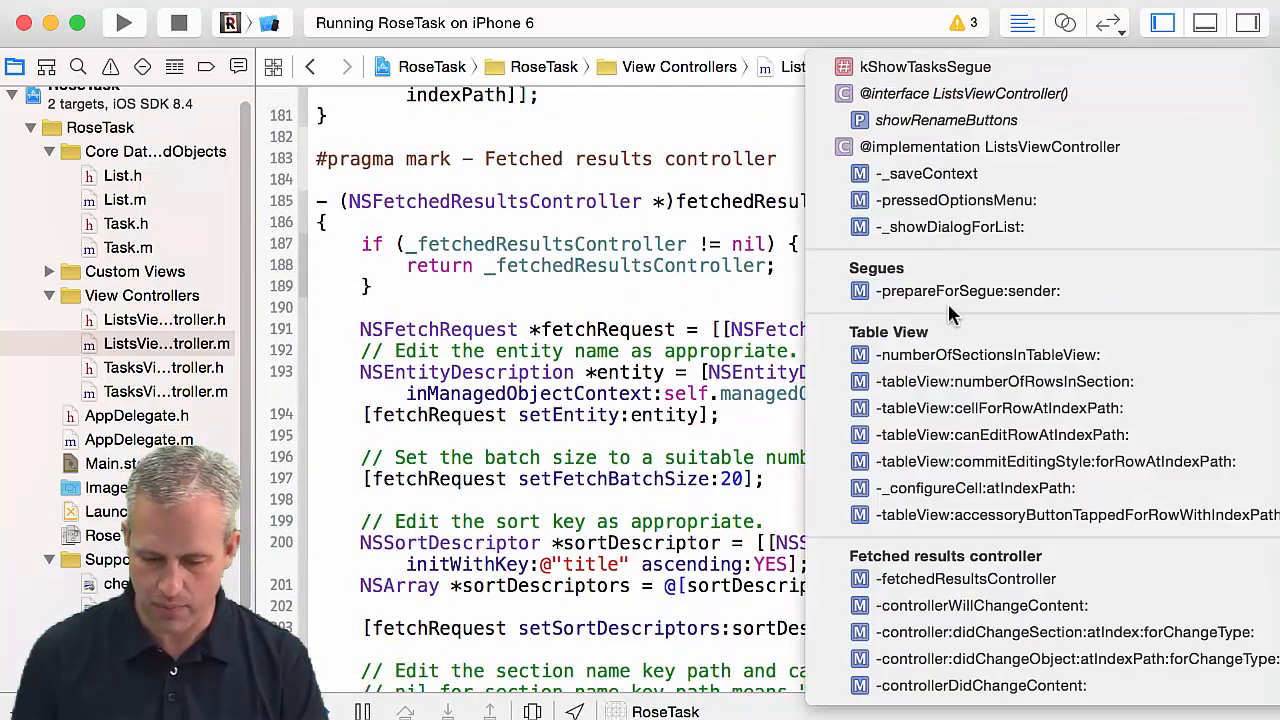
left_click(966, 290)
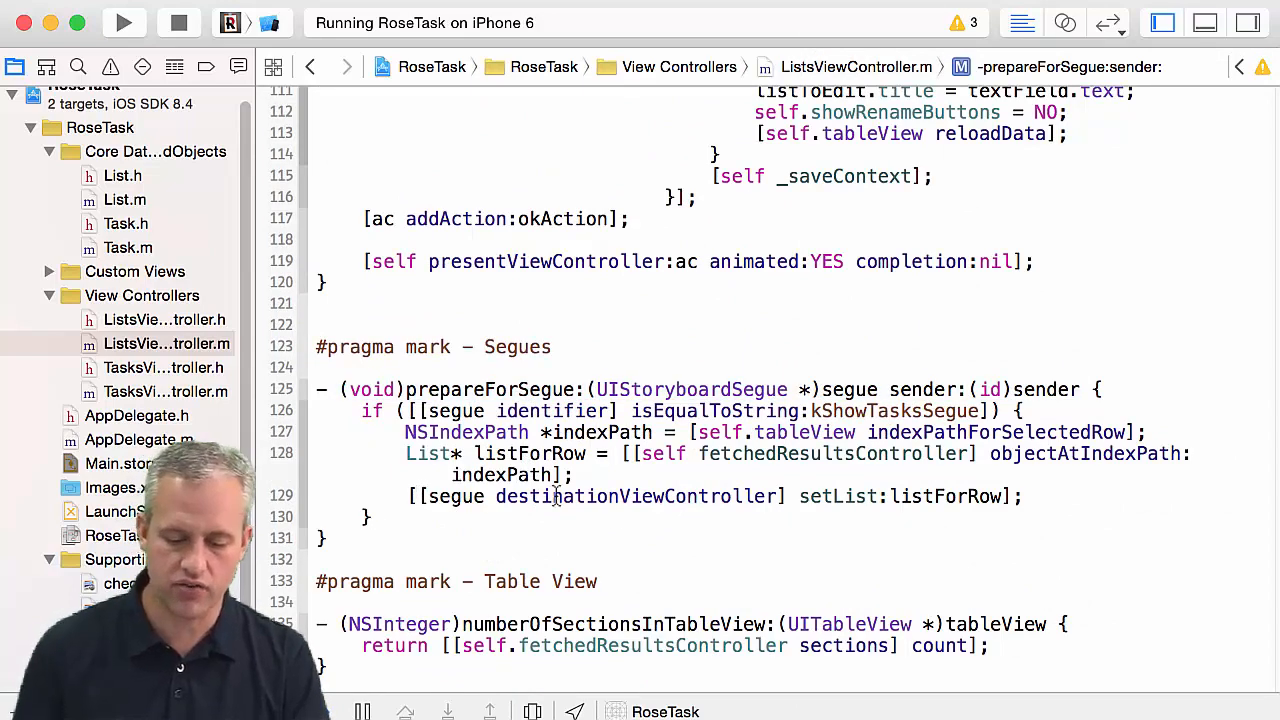
type("TasksViewControl")
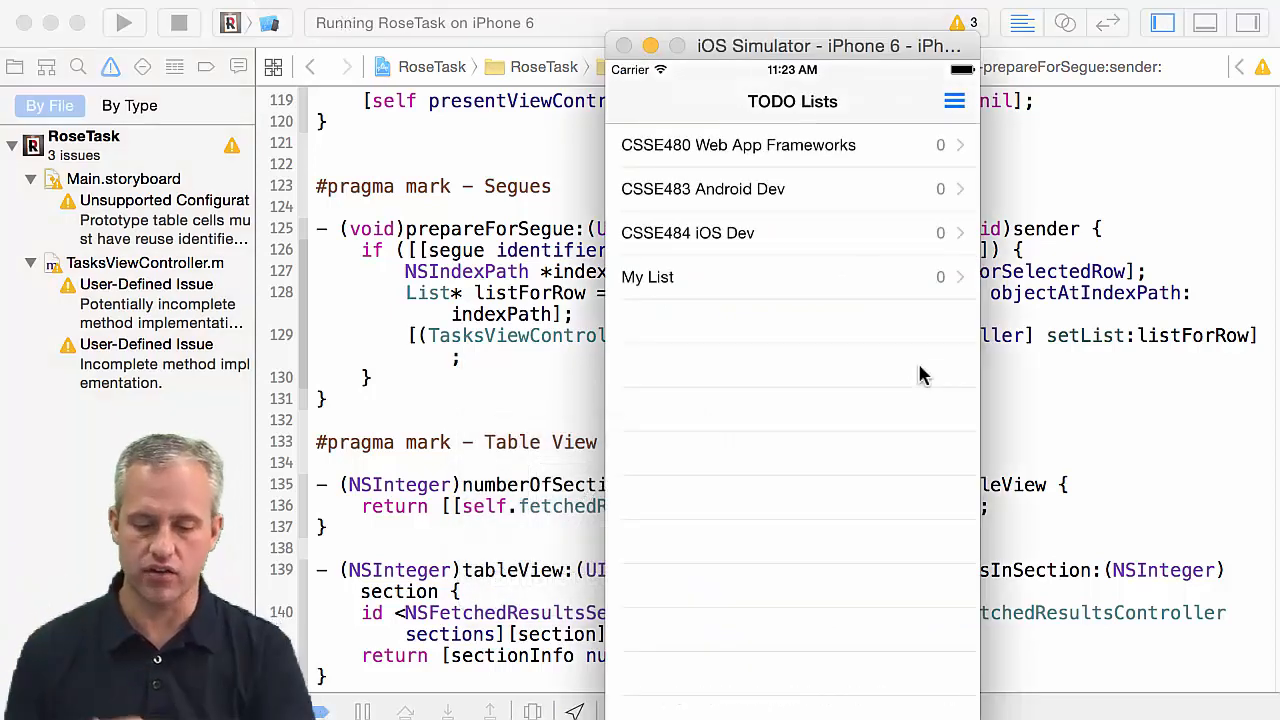
mouse_move(820, 260)
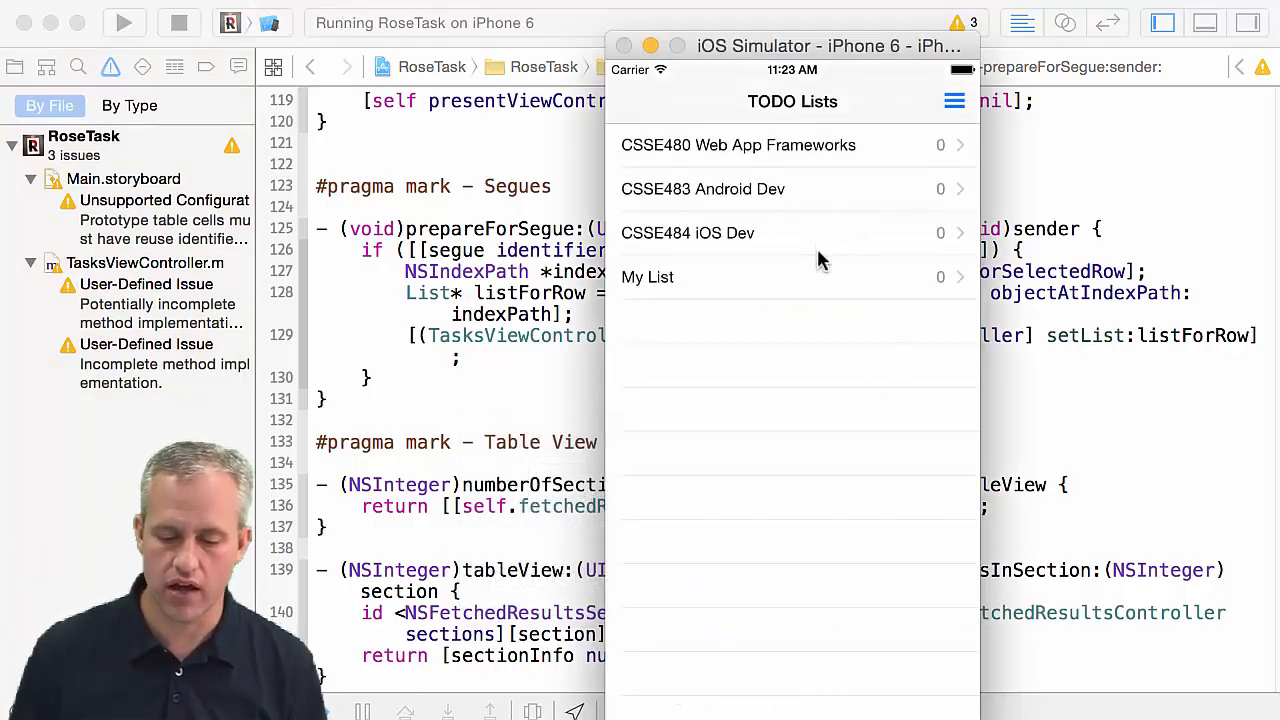
Step: Verify in the Simulator that tapping CSSE484 iOS Dev, My List and CSSE483 Android Dev opens each list's tasks screen
left_click(688, 232)
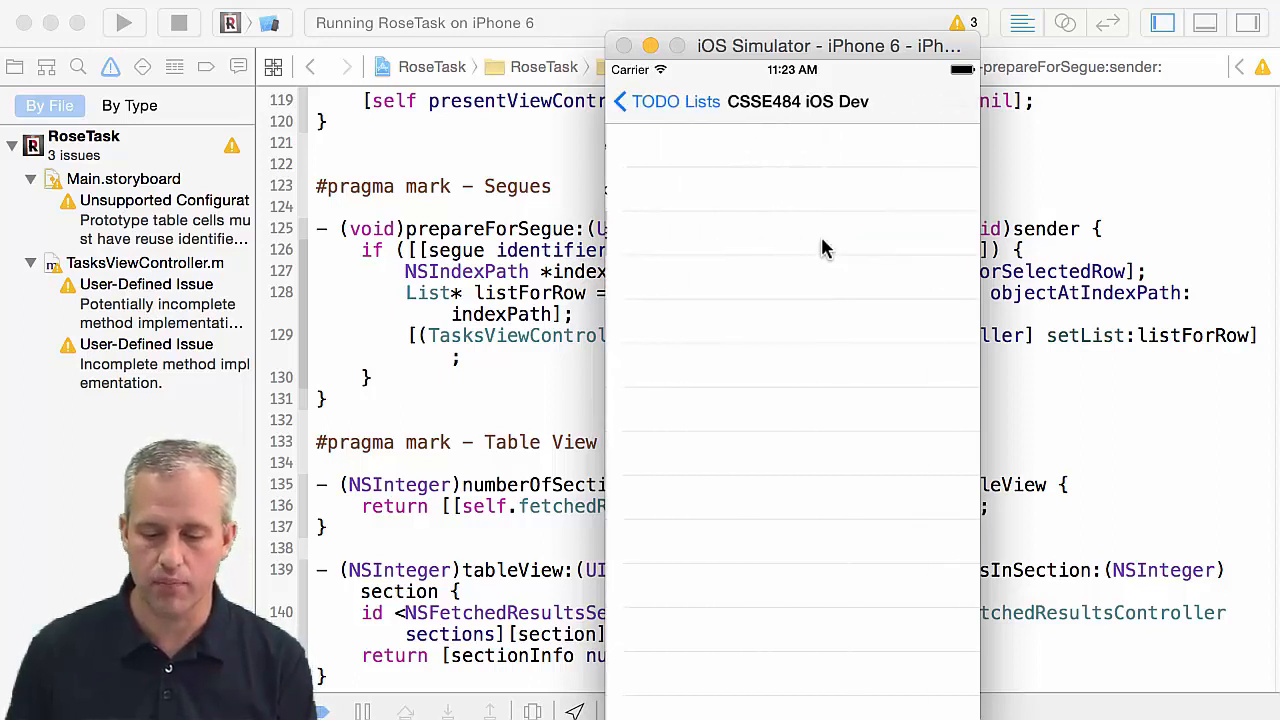
mouse_move(724, 238)
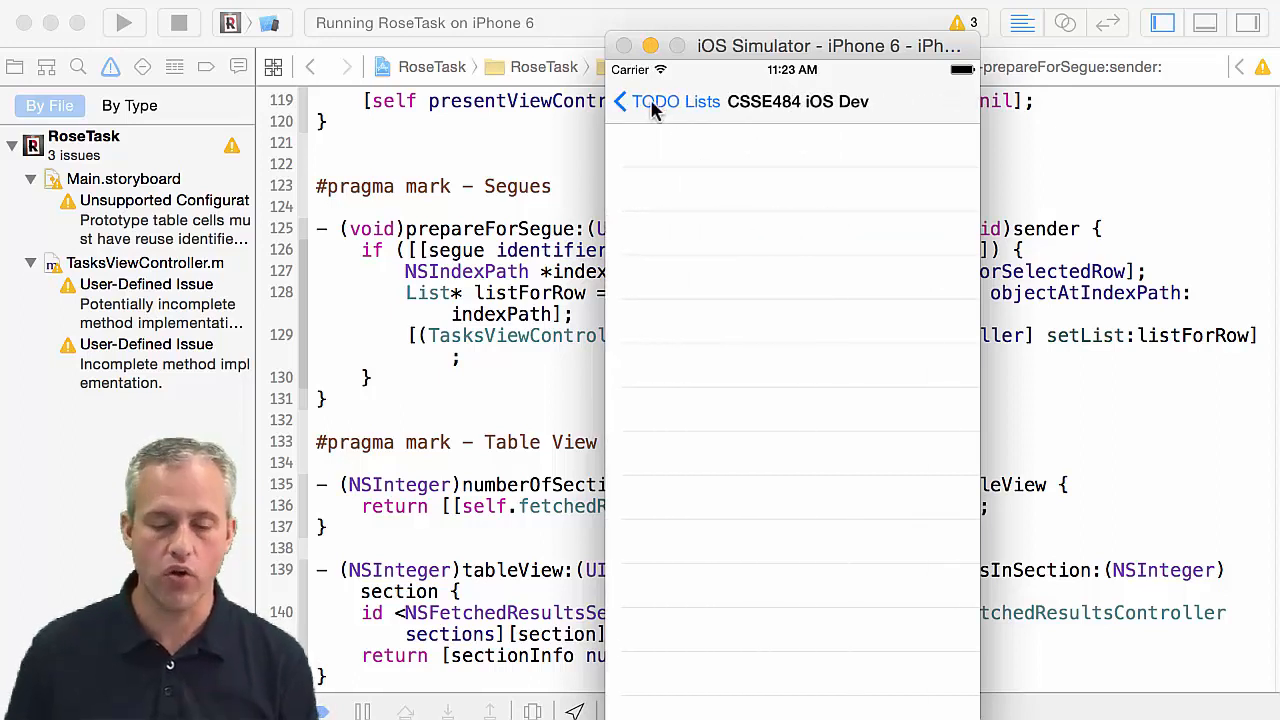
left_click_drag(790, 46, 1064, 26)
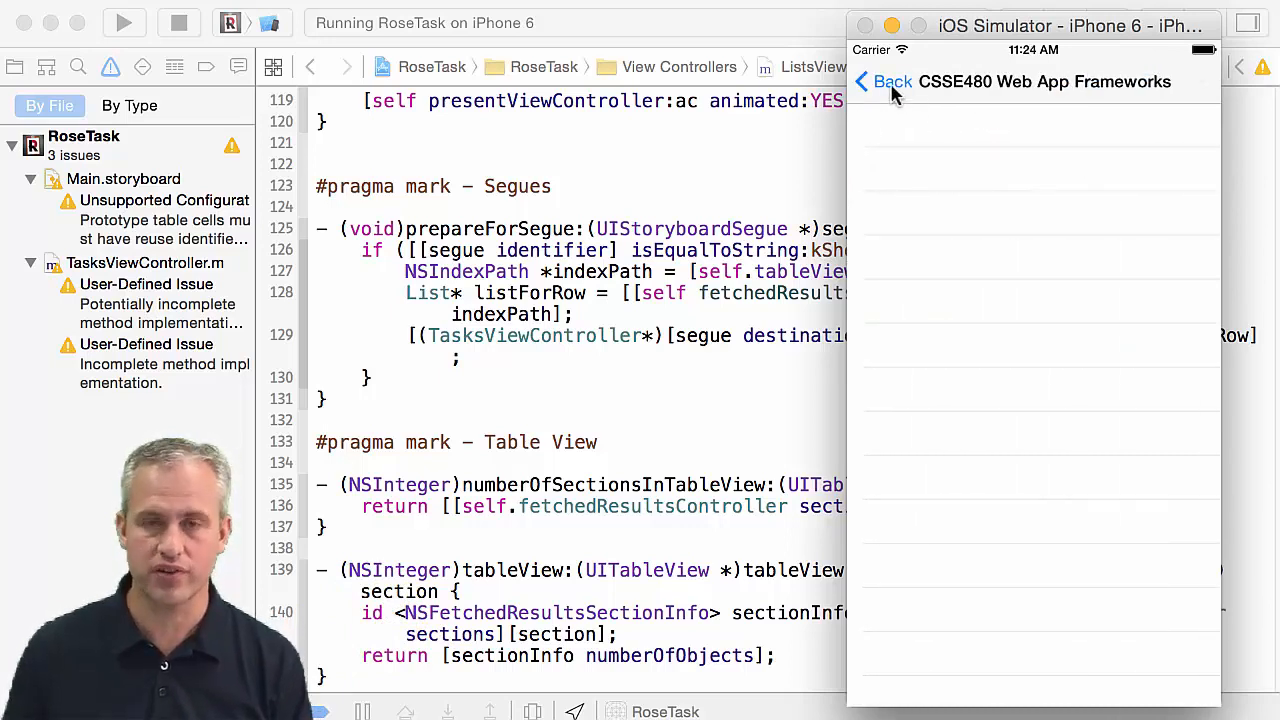
left_click(884, 80)
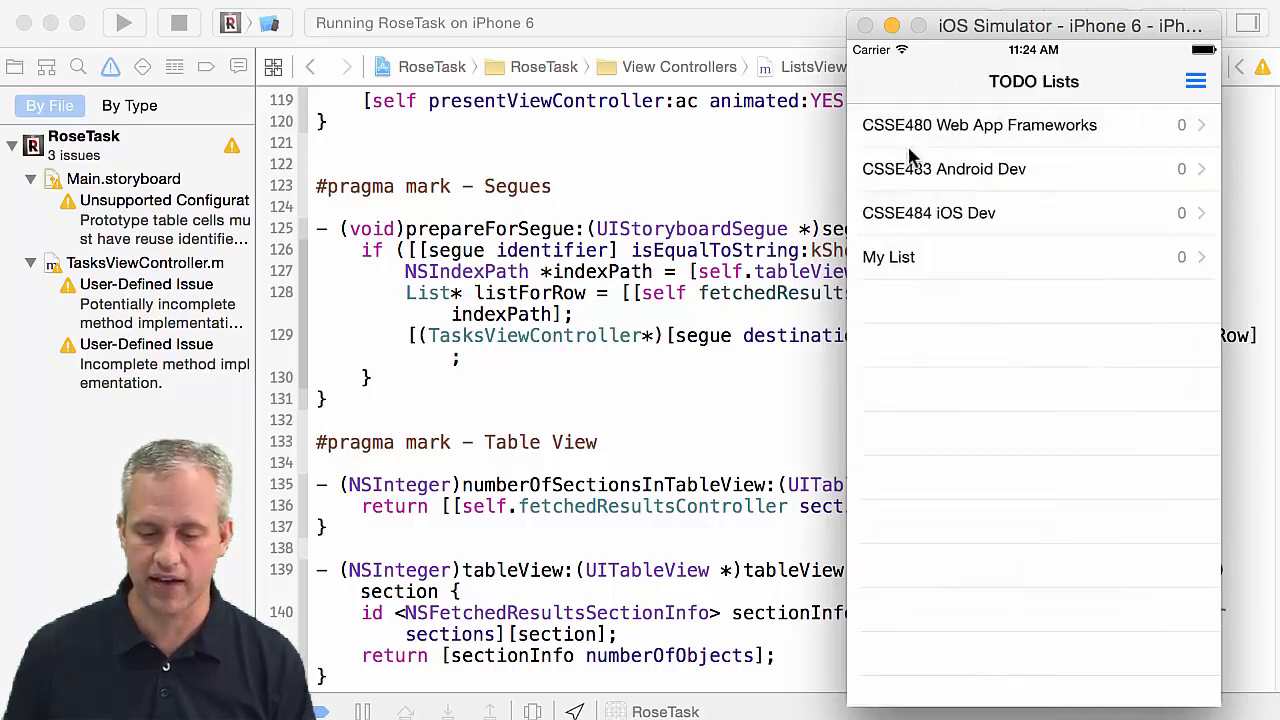
left_click(888, 256)
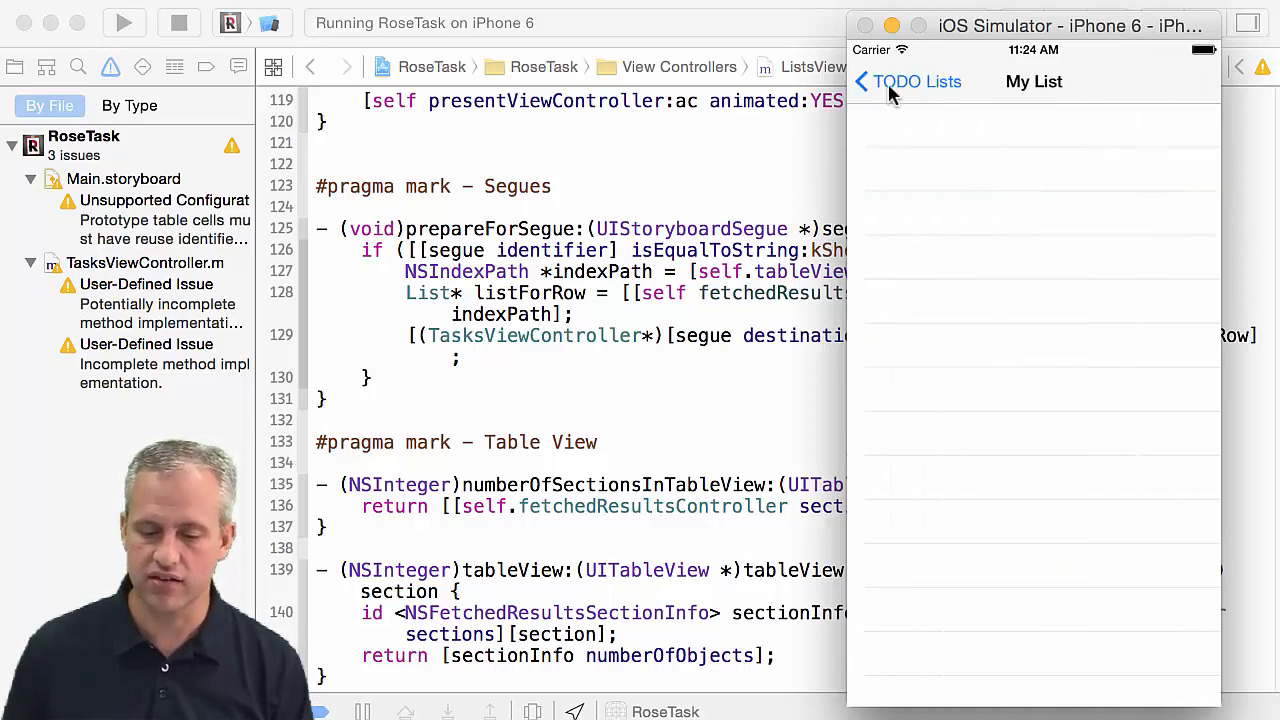
left_click(862, 80)
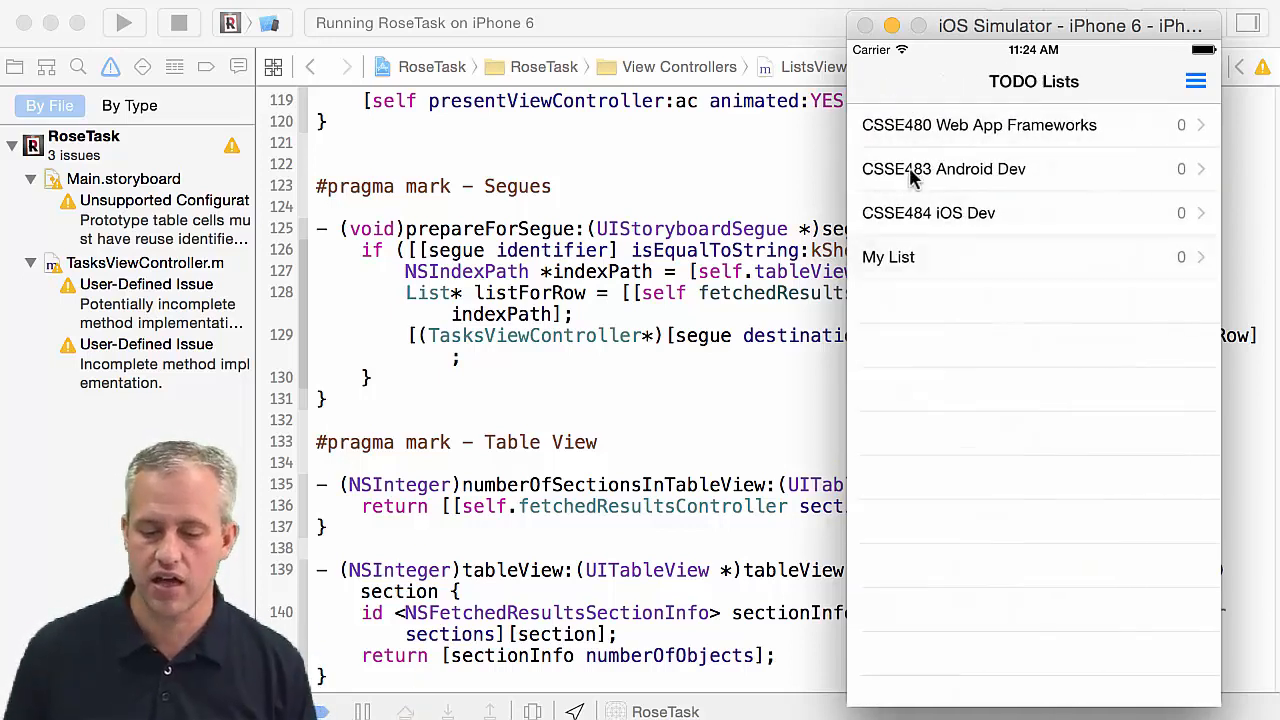
left_click(980, 124)
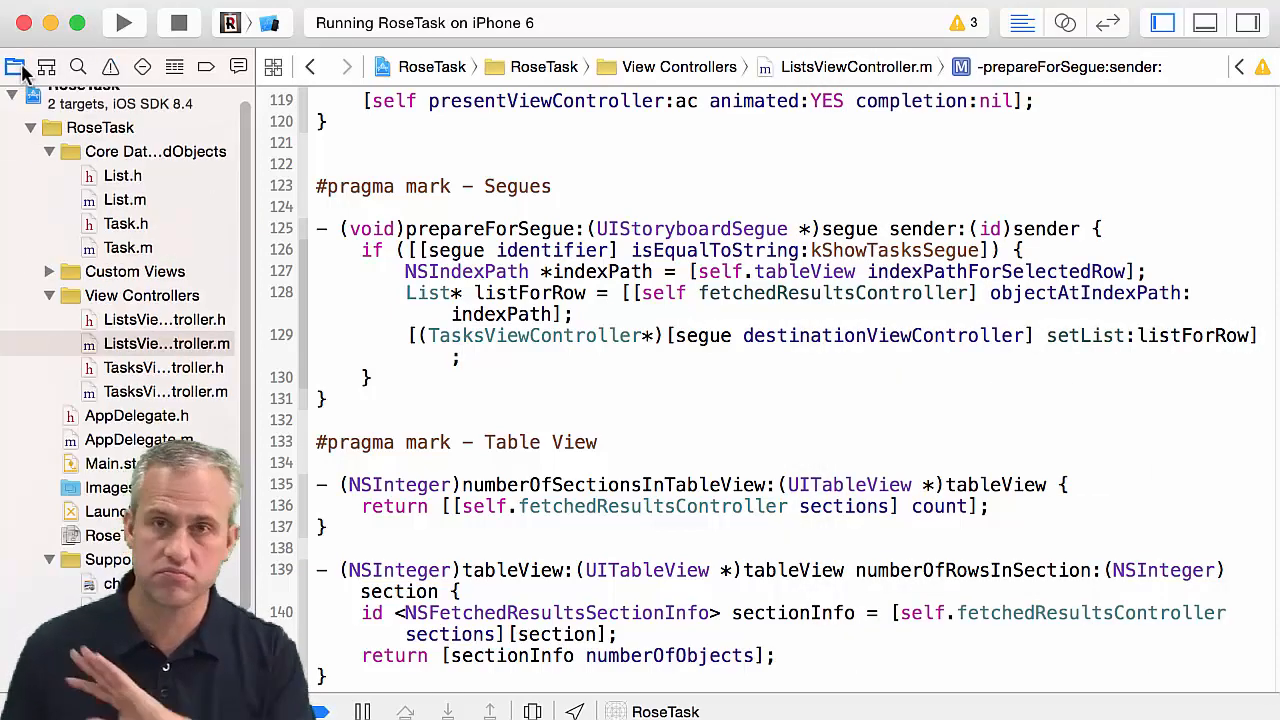
Step: Set the TODO Lists navigation item's Back Button title to 'Back' in Main.storyboard and run the app
left_click(110, 464)
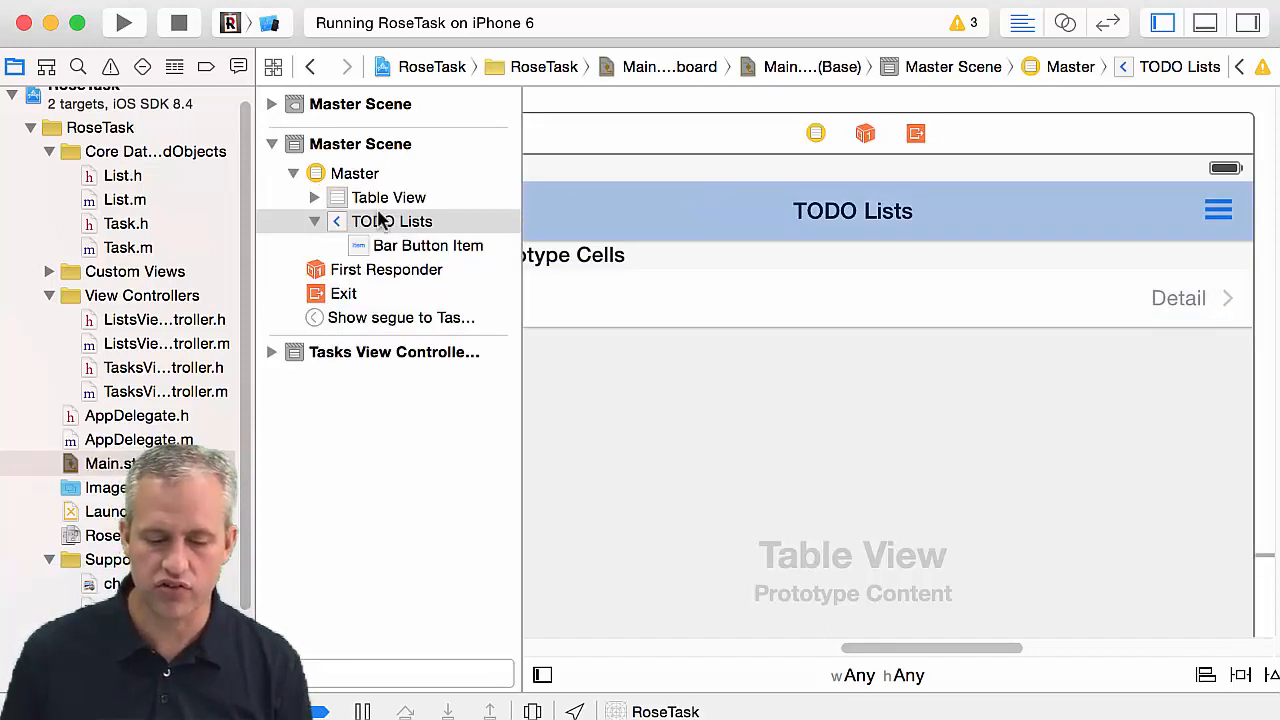
mouse_move(1044, 144)
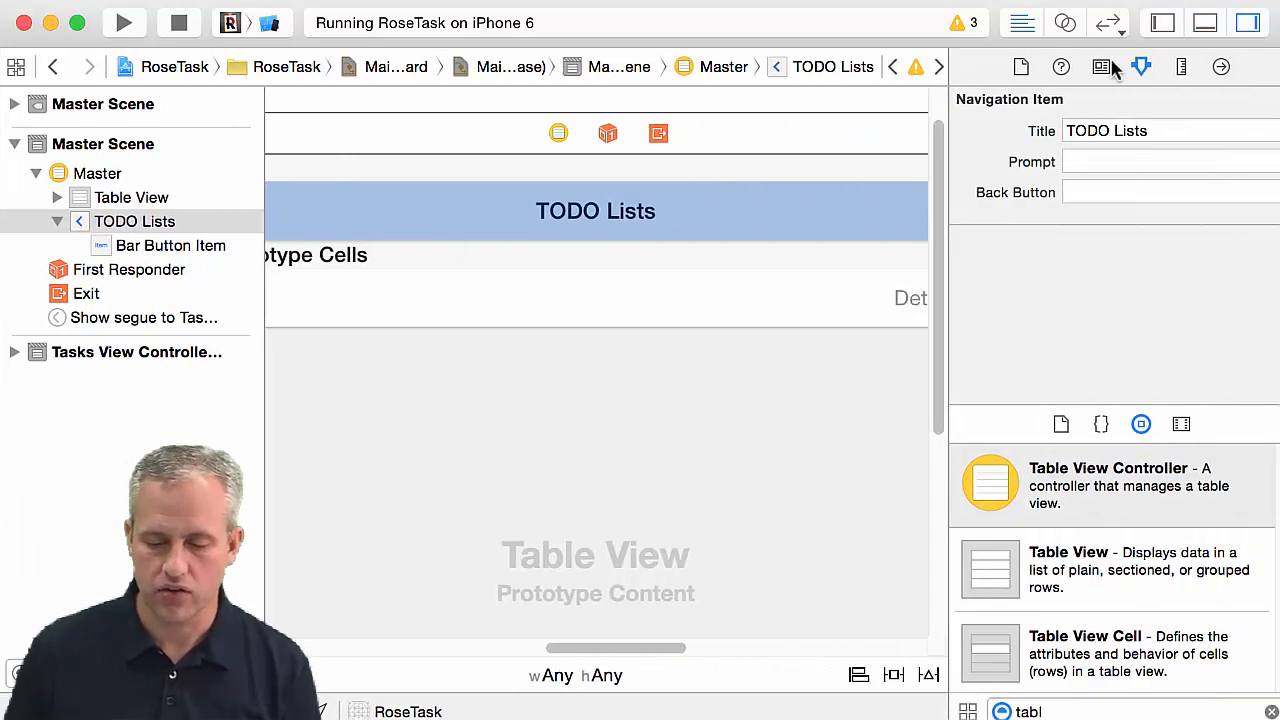
left_click(1160, 192)
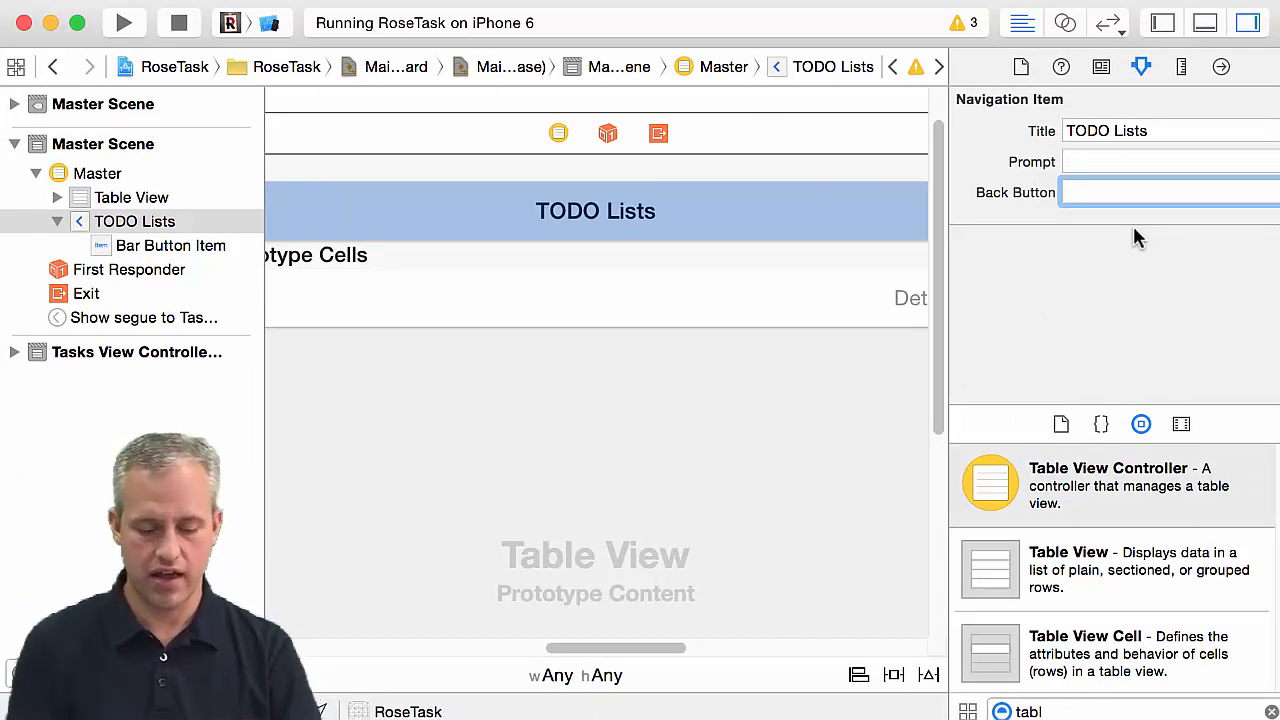
type("Back")
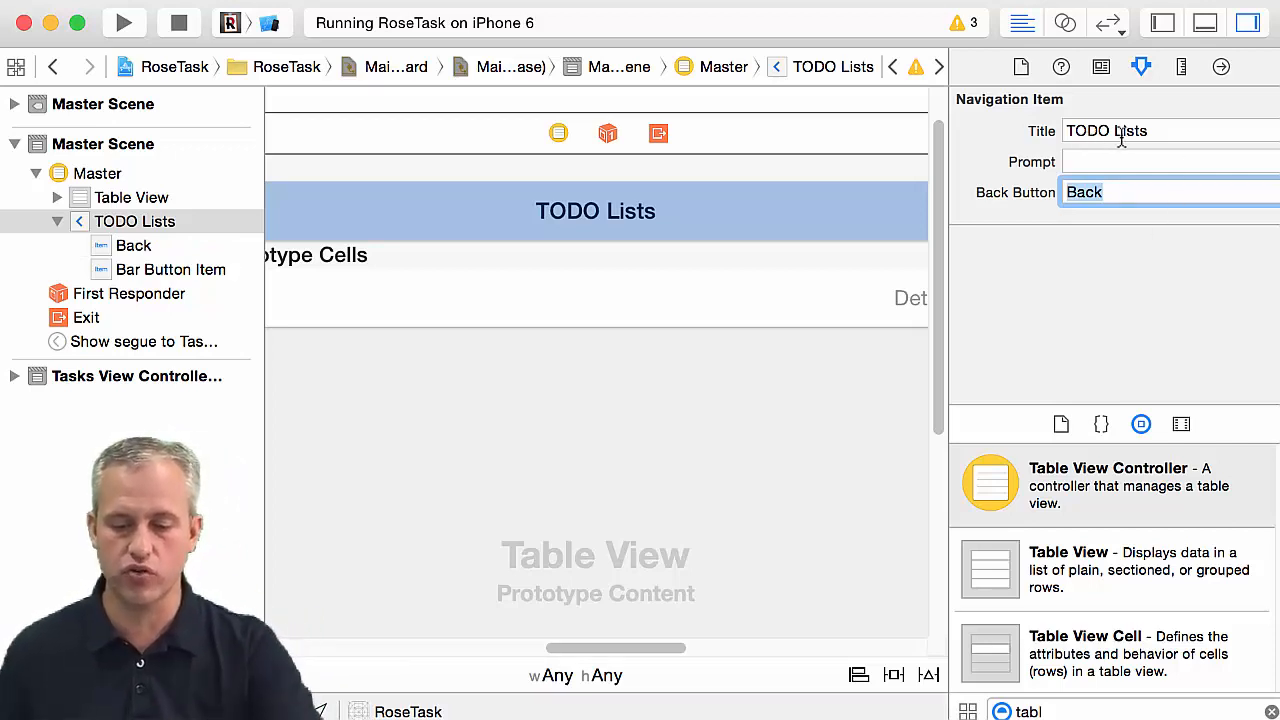
left_click_drag(620, 648, 692, 648)
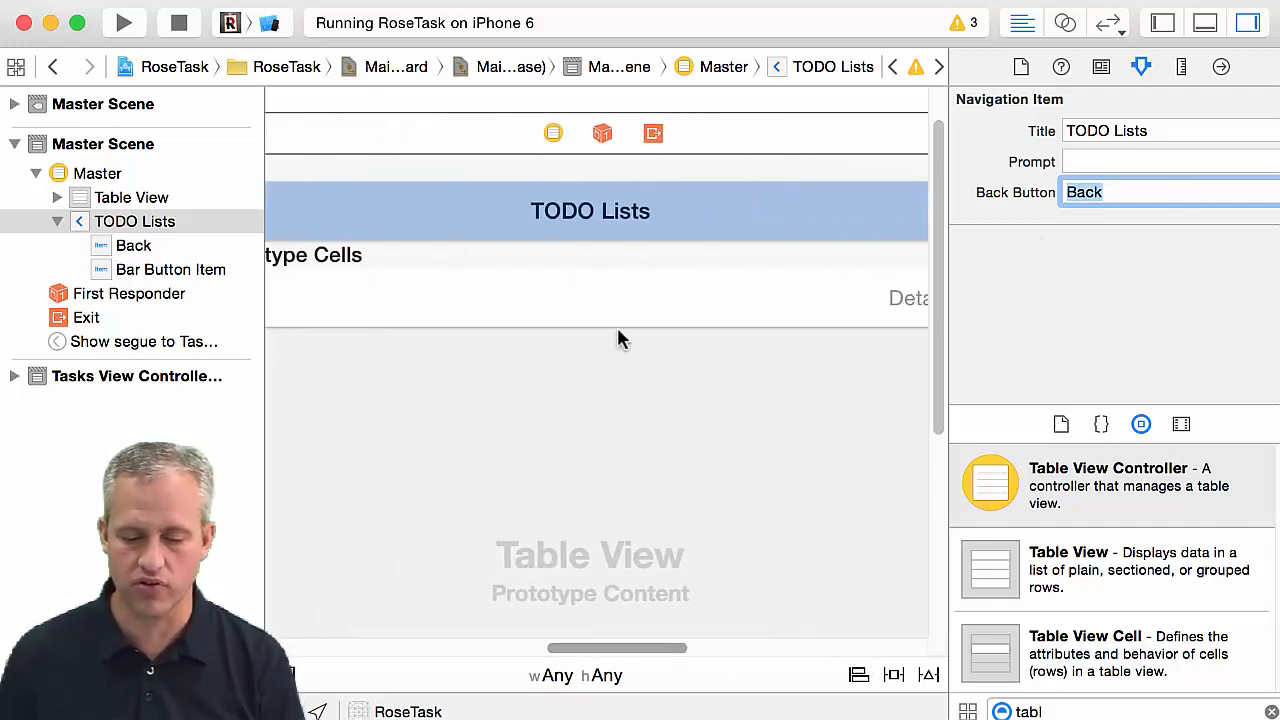
mouse_move(870, 304)
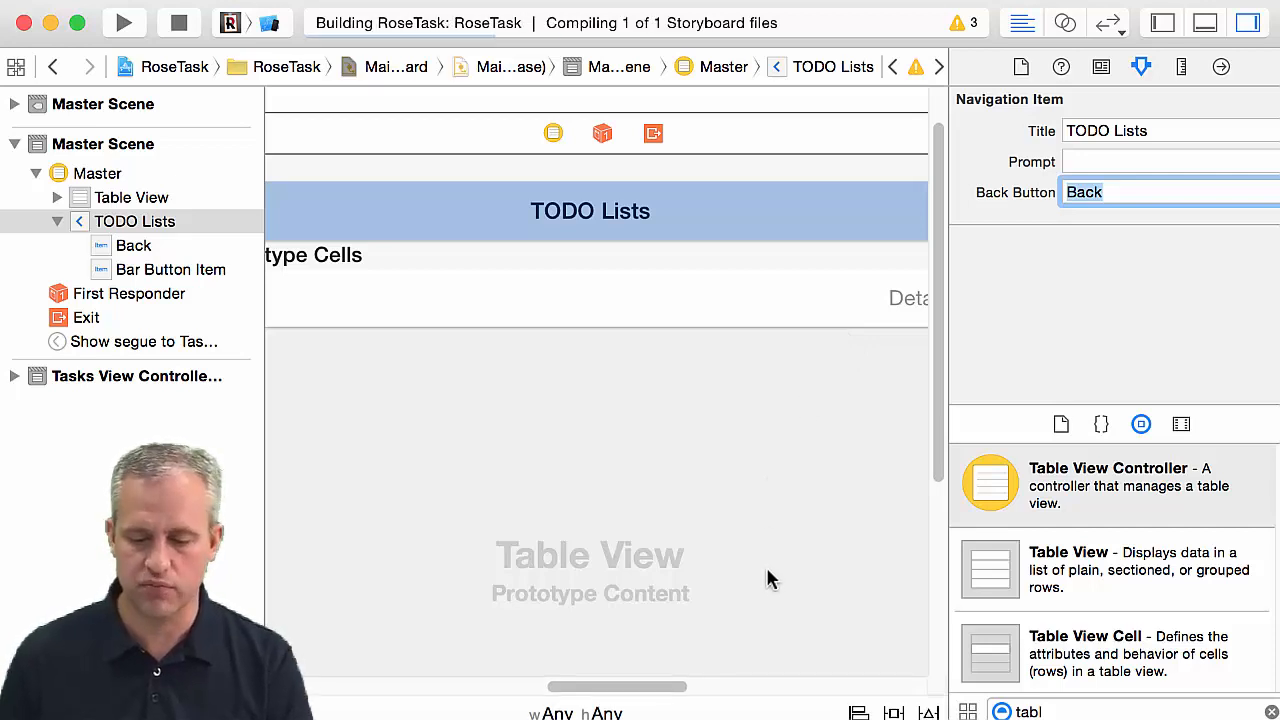
Step: Clear the 'Back' title from the TODO Lists back button field after checking the running app
left_click(124, 22)
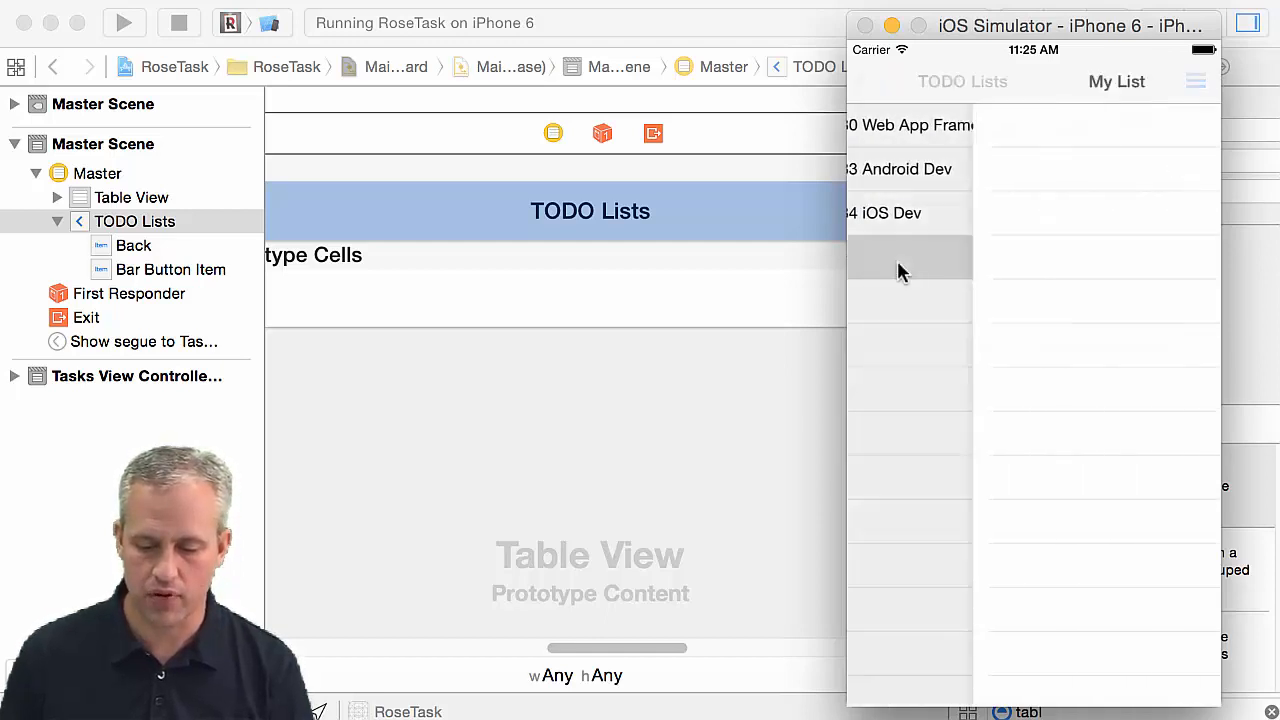
left_click(904, 256)
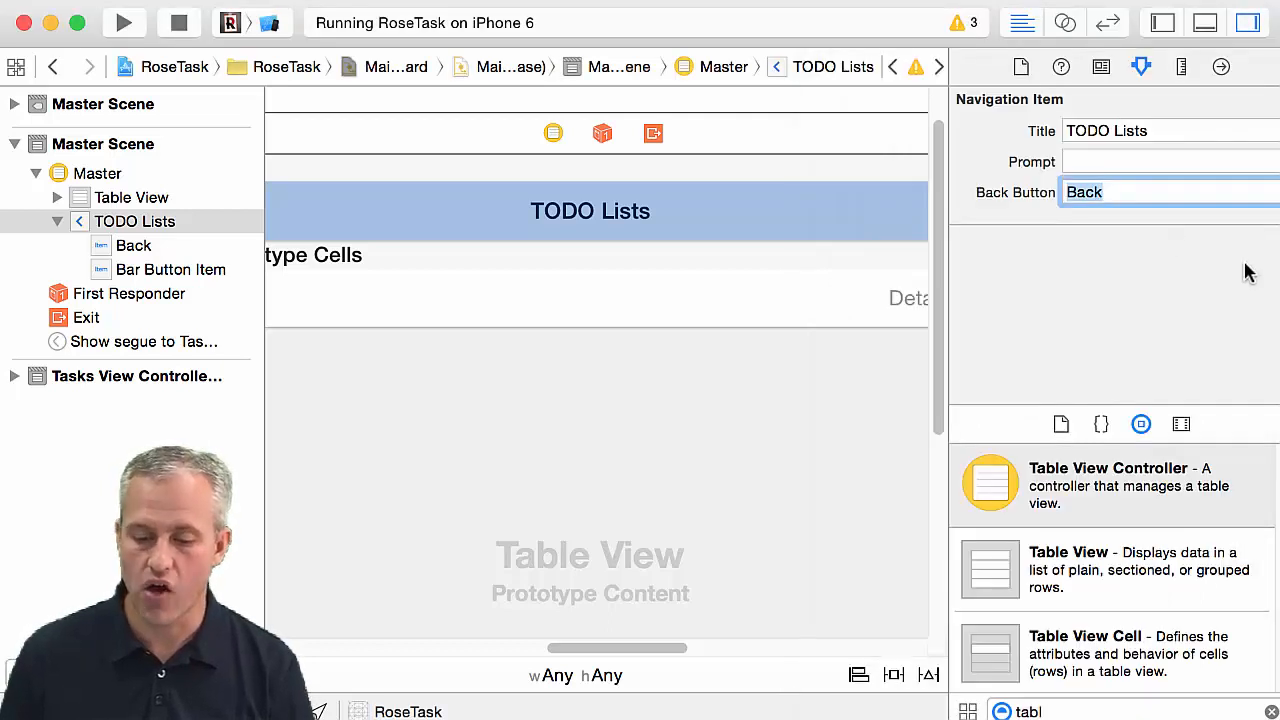
left_click(1084, 192)
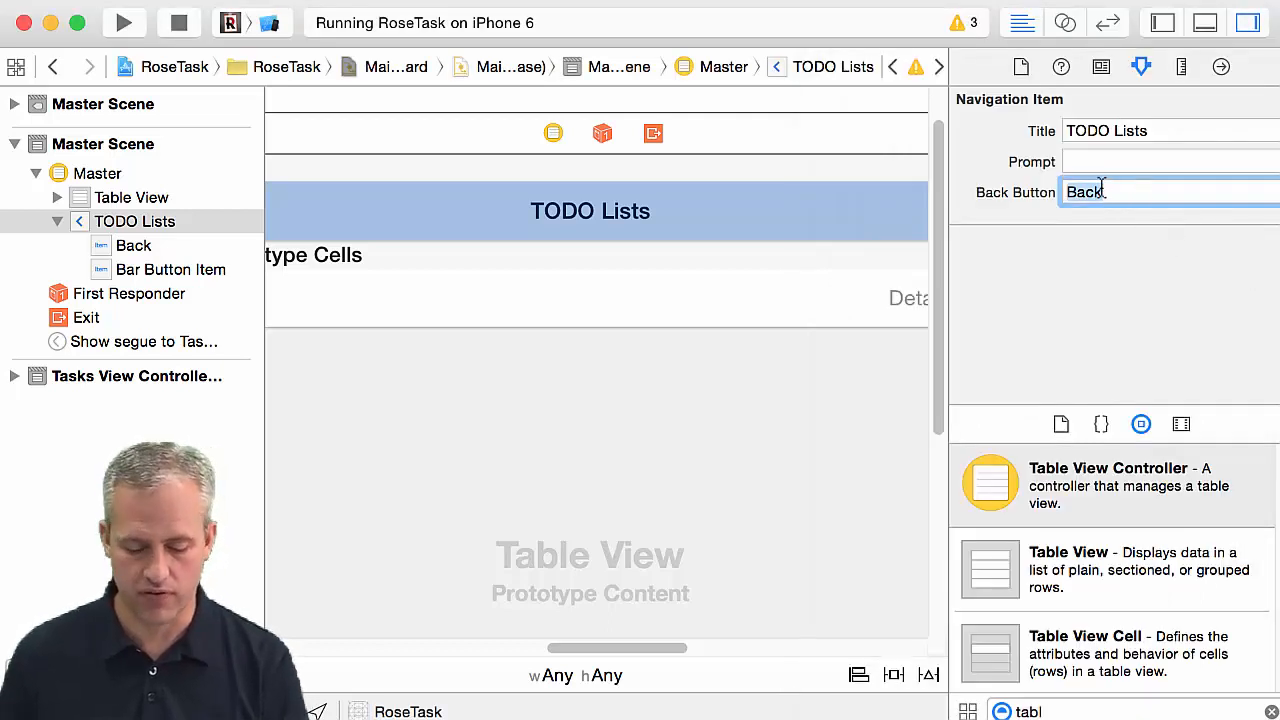
key("backspace")
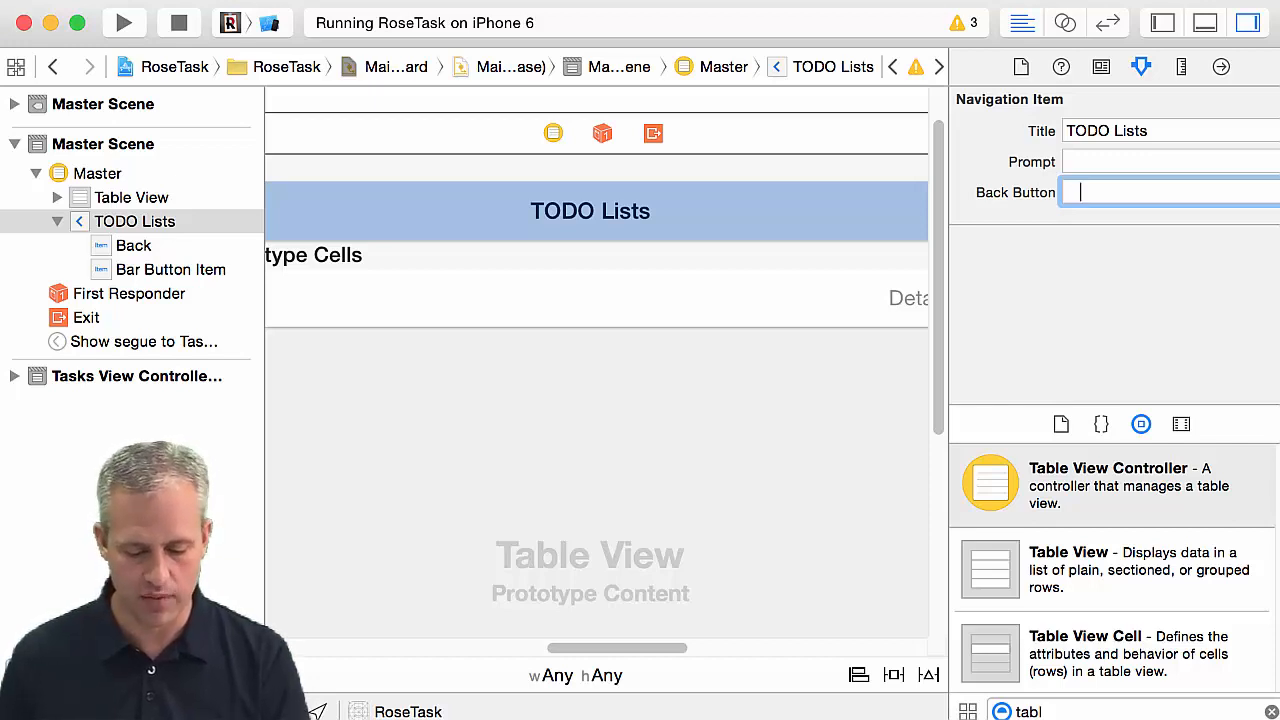
left_click(124, 22)
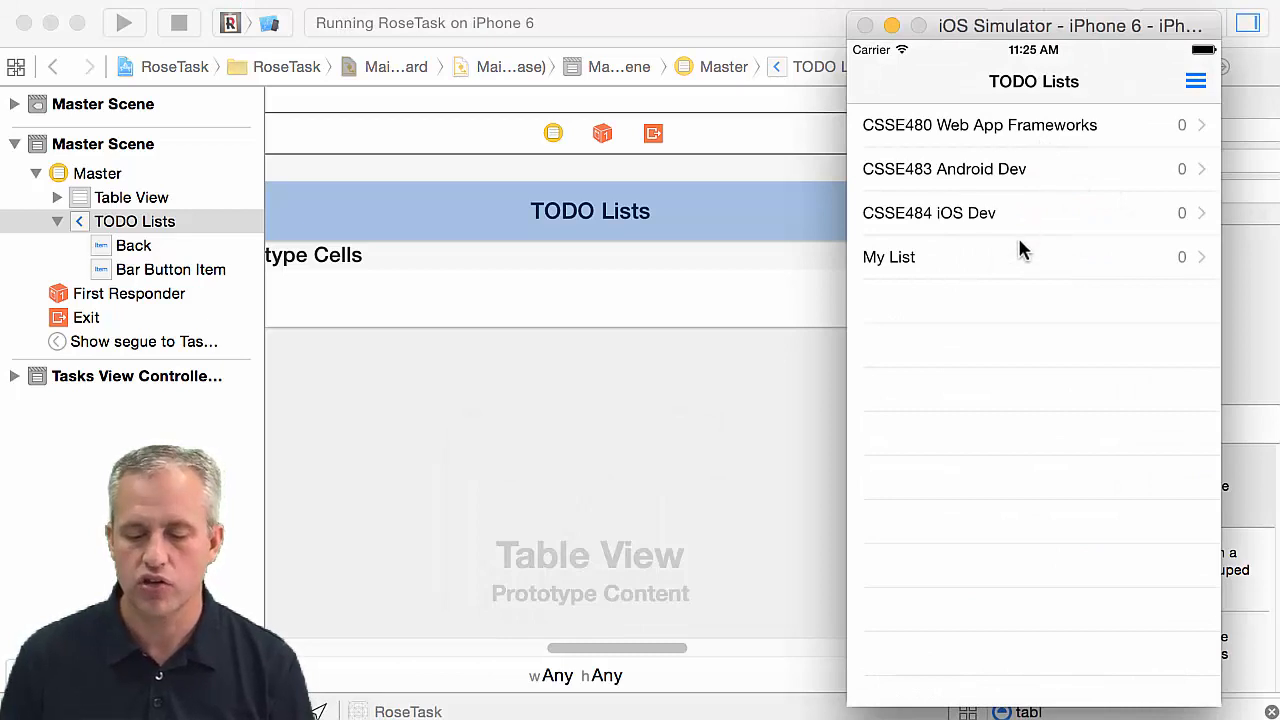
mouse_move(920, 230)
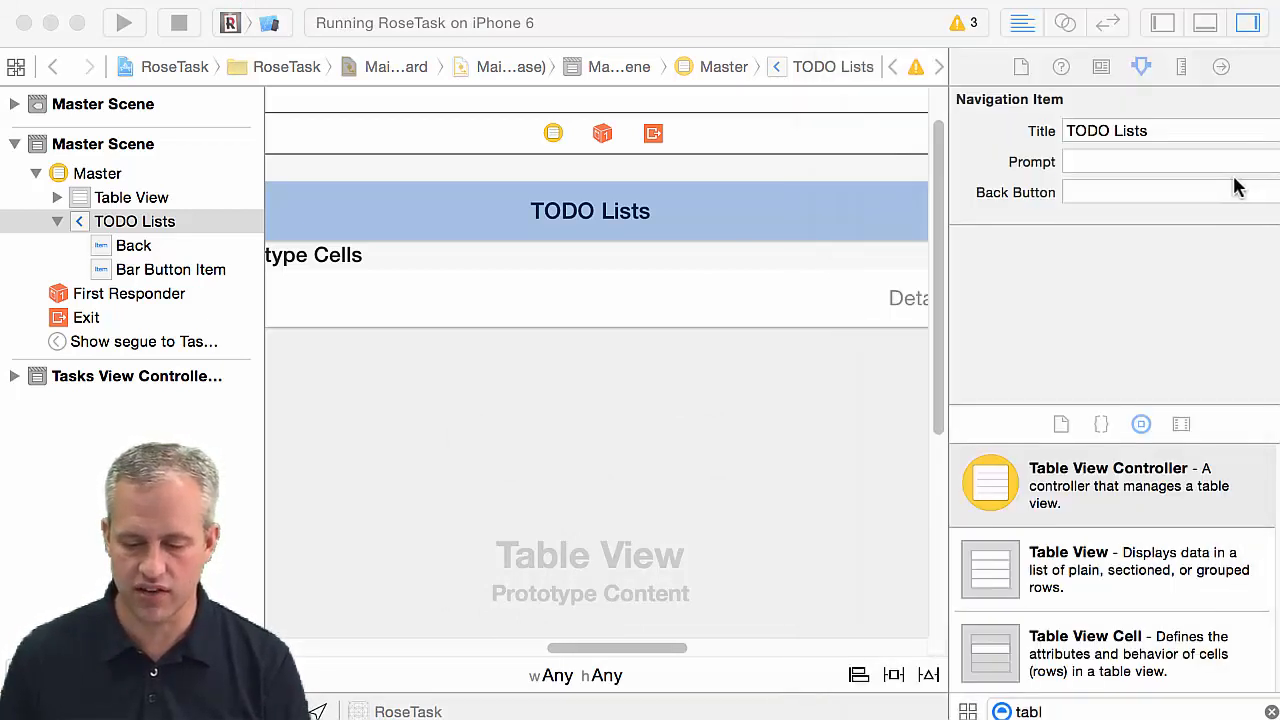
left_click(1160, 192)
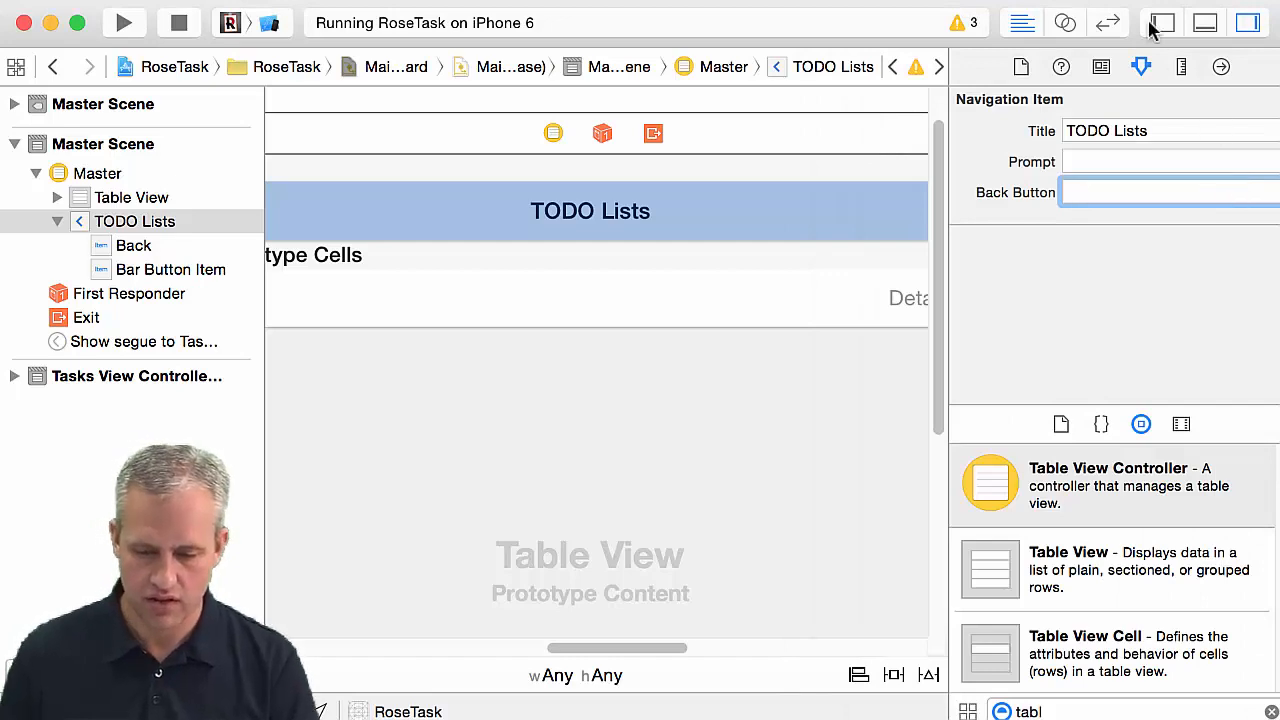
mouse_move(1156, 36)
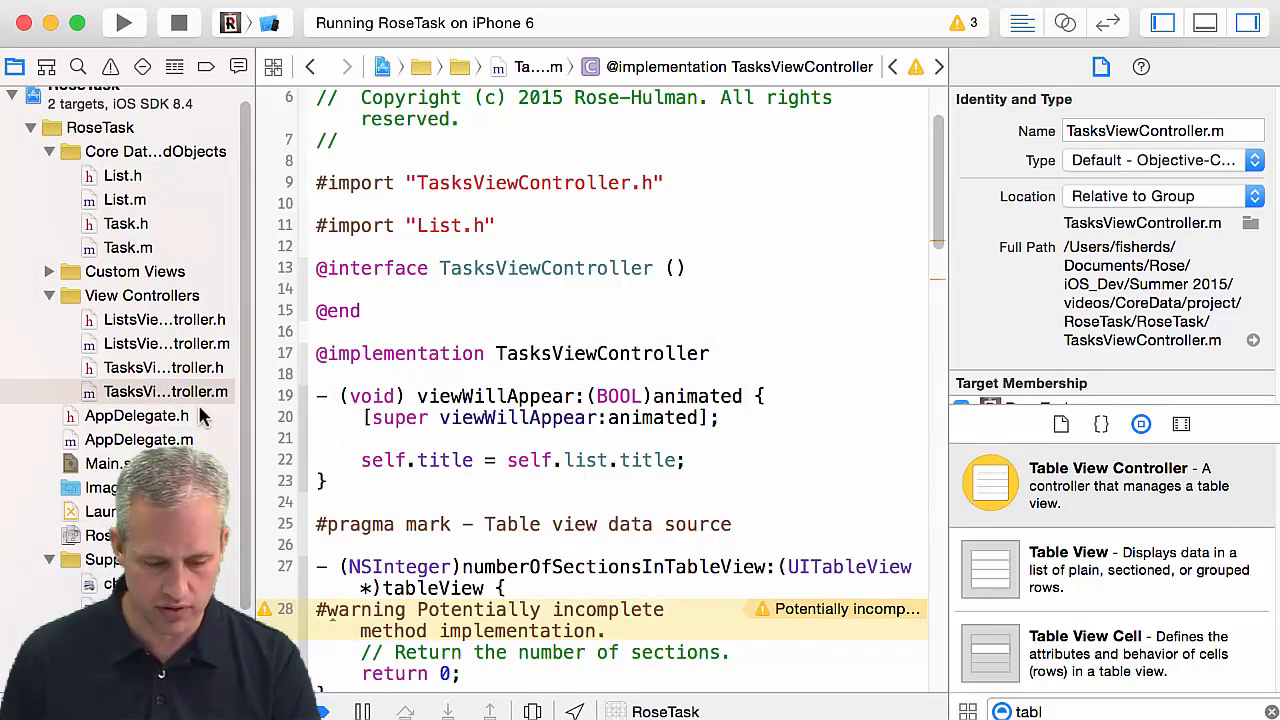
Step: Check in the Simulator that opening My List and CSSE480 Web App Frameworks still navigates back correctly
left_click(102, 464)
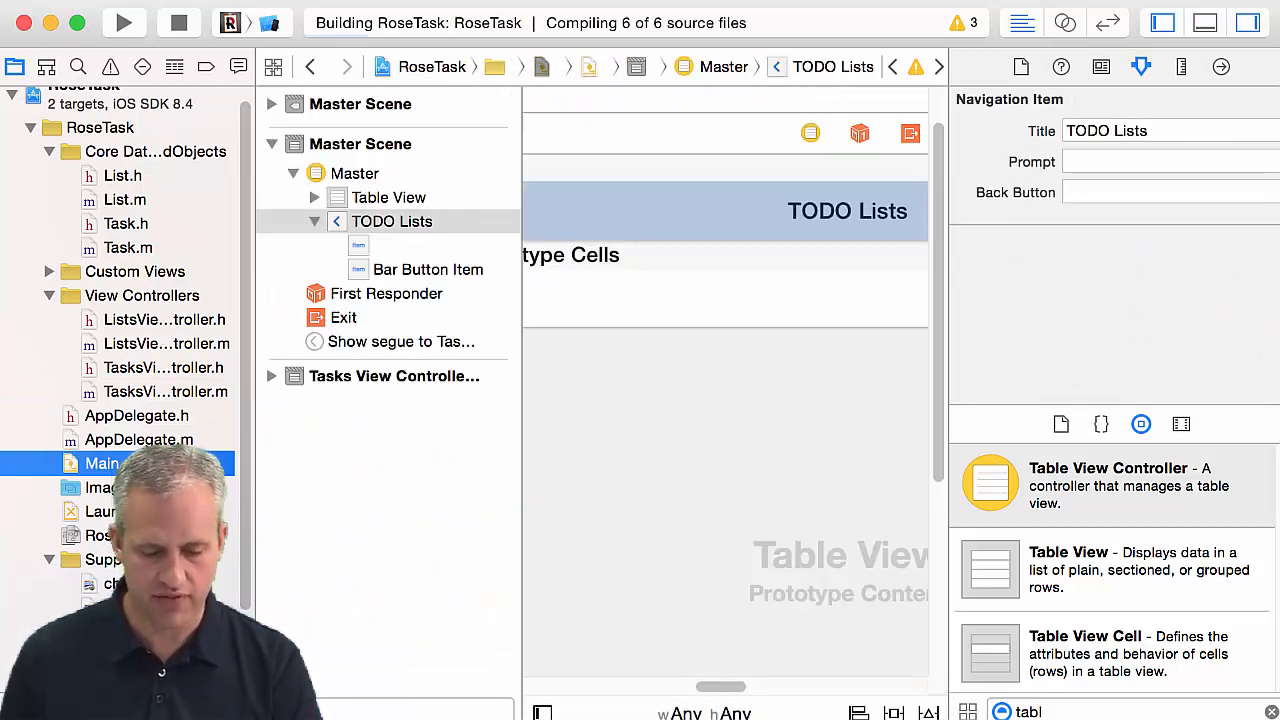
left_click(124, 22)
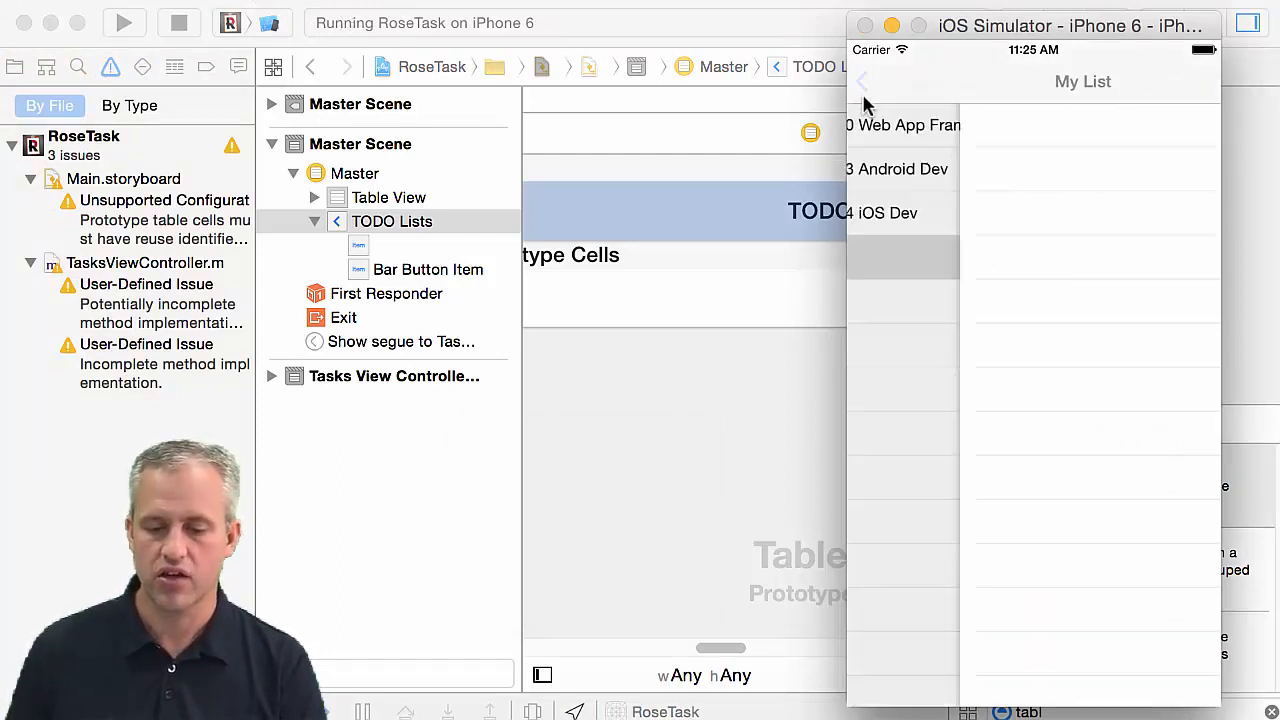
left_click(904, 124)
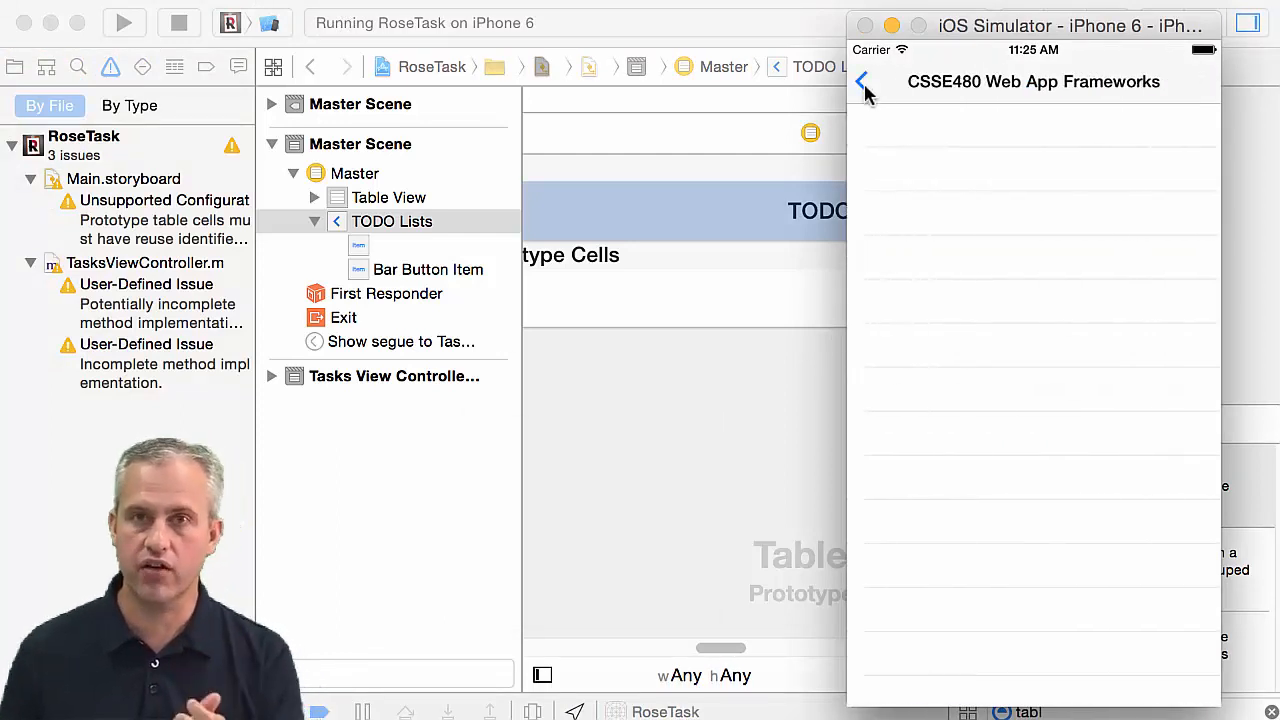
left_click(862, 82)
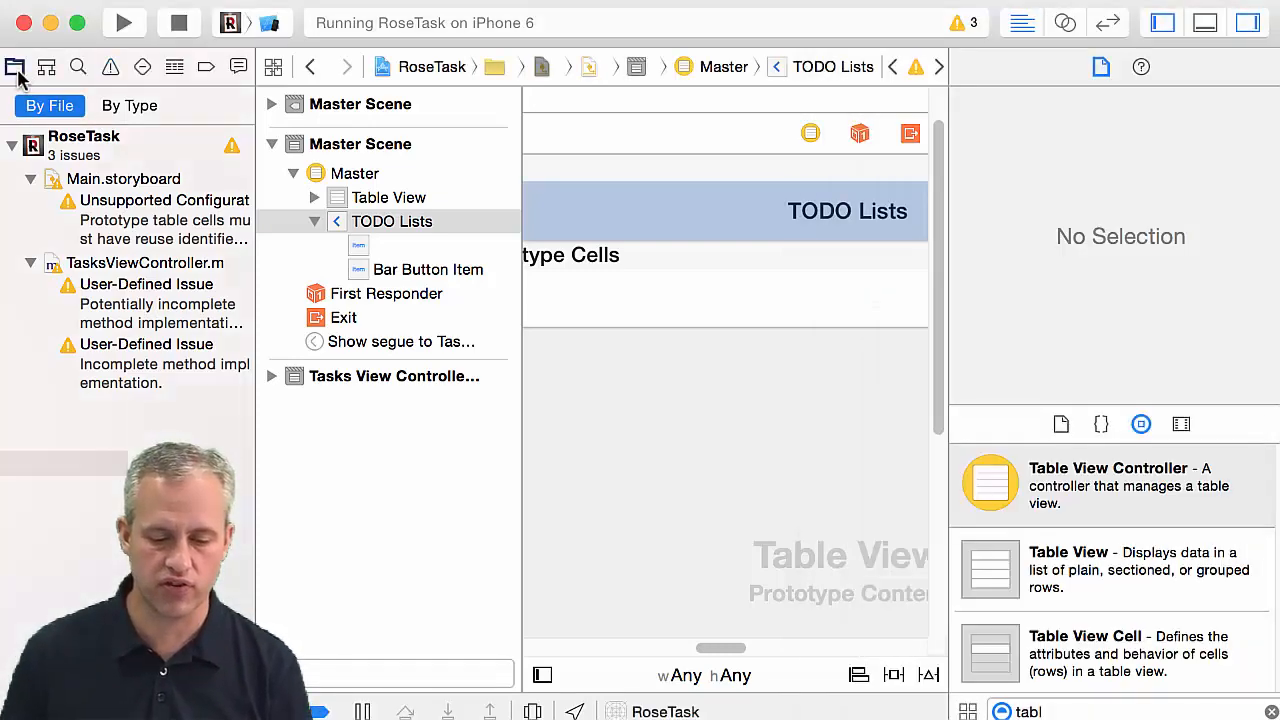
Step: Re-enter 'Back' as the TODO Lists back button title and rebuild the app
left_click(16, 66)
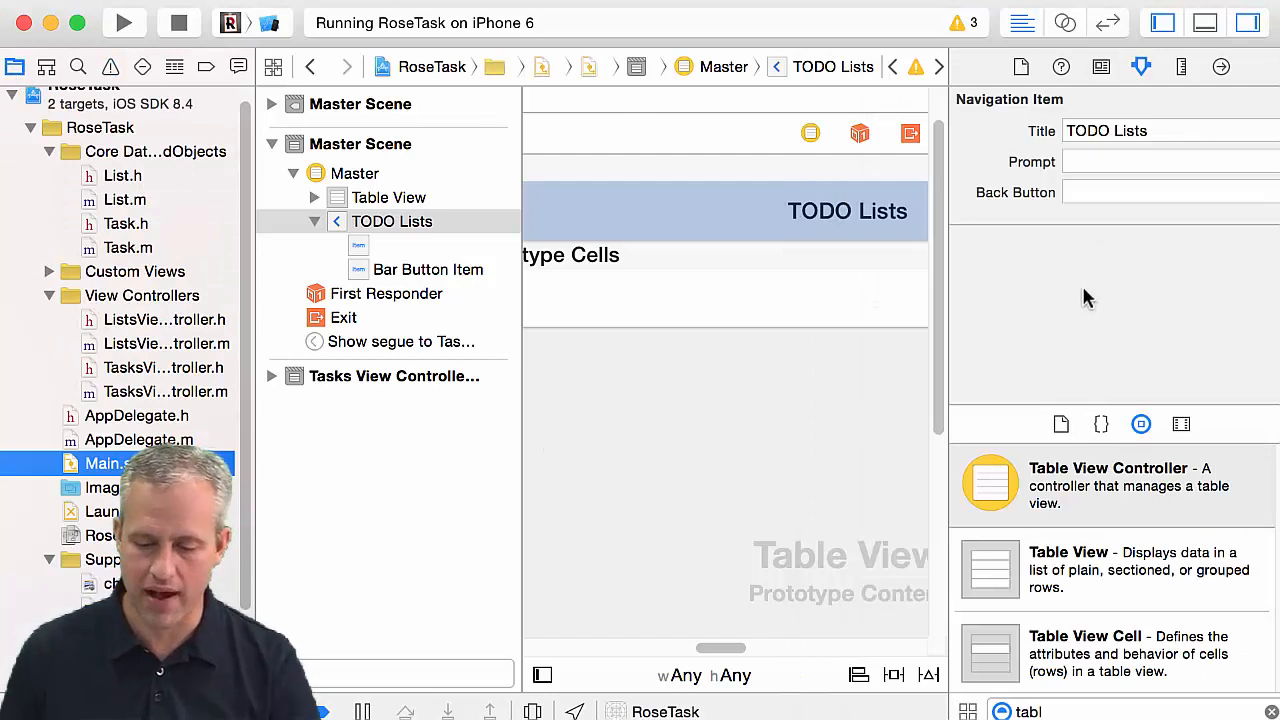
type("B")
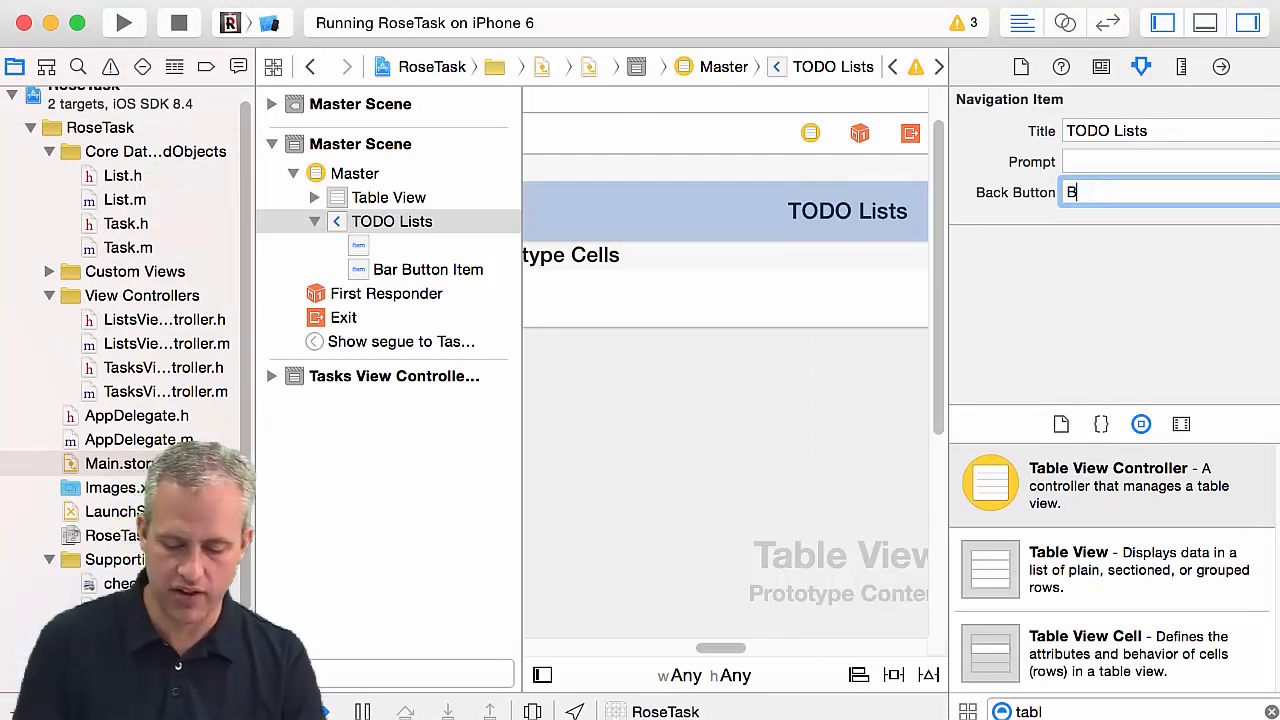
type("Back")
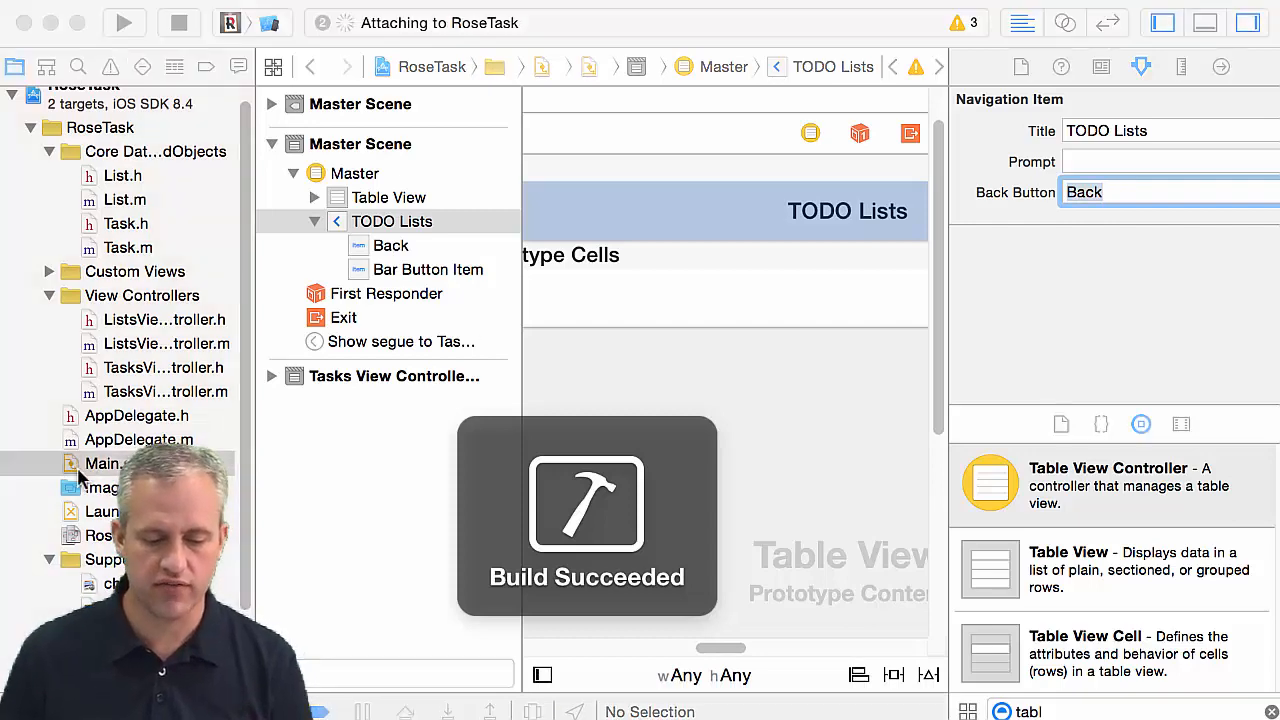
left_click(122, 22)
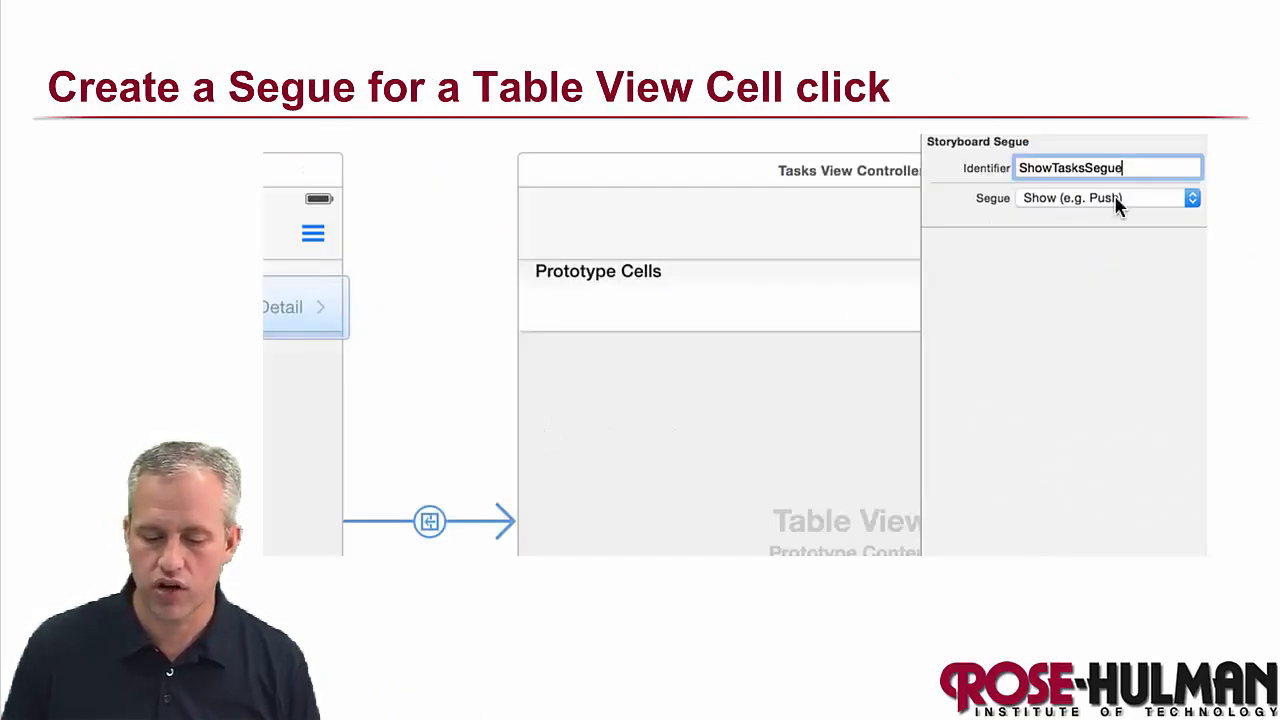
mouse_move(464, 510)
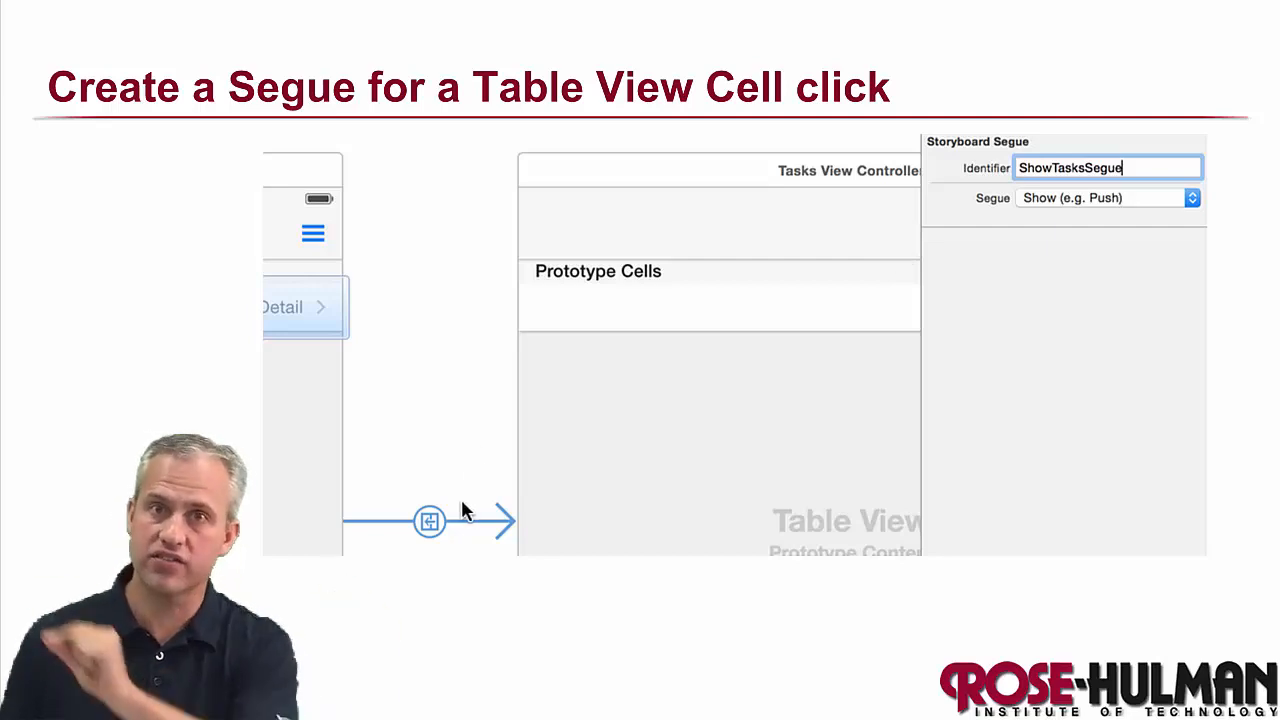